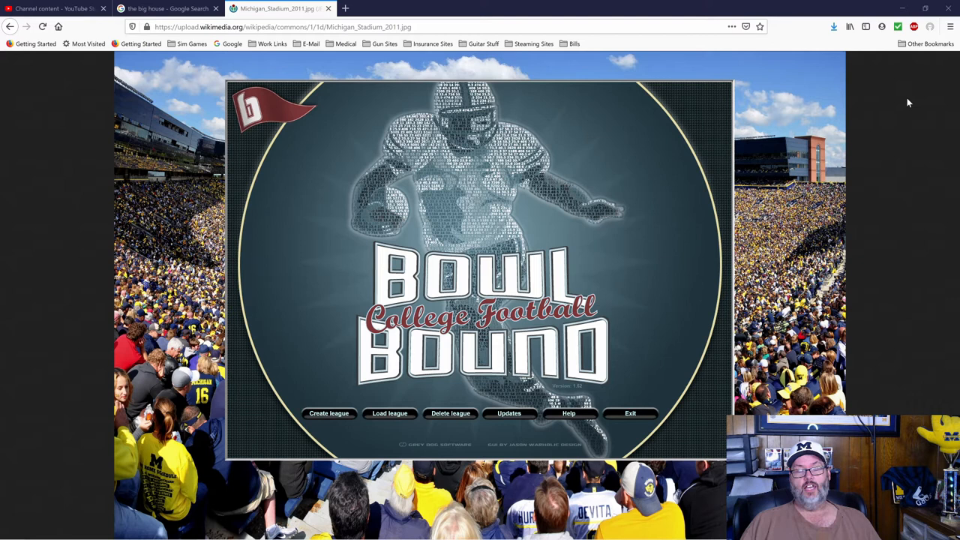
mouse_move(532, 12)
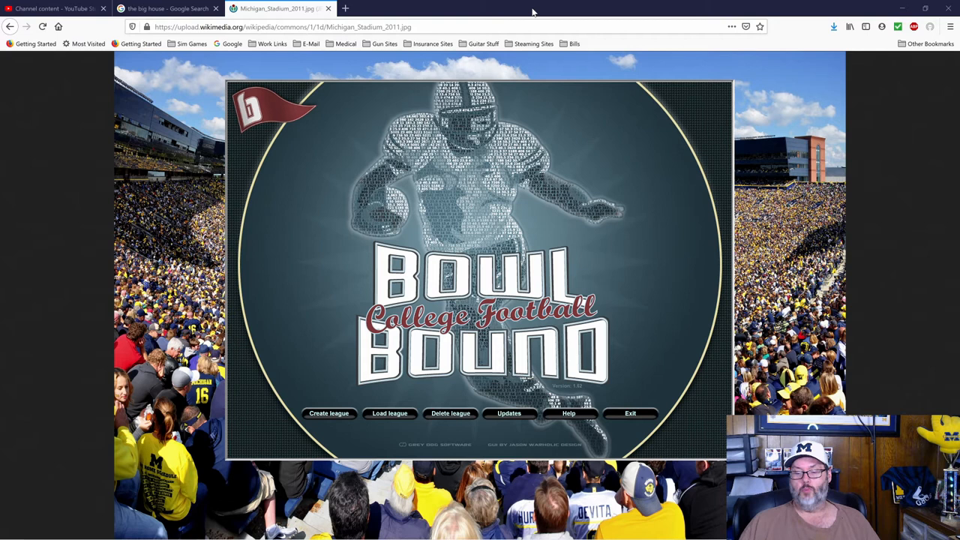
mouse_move(873, 300)
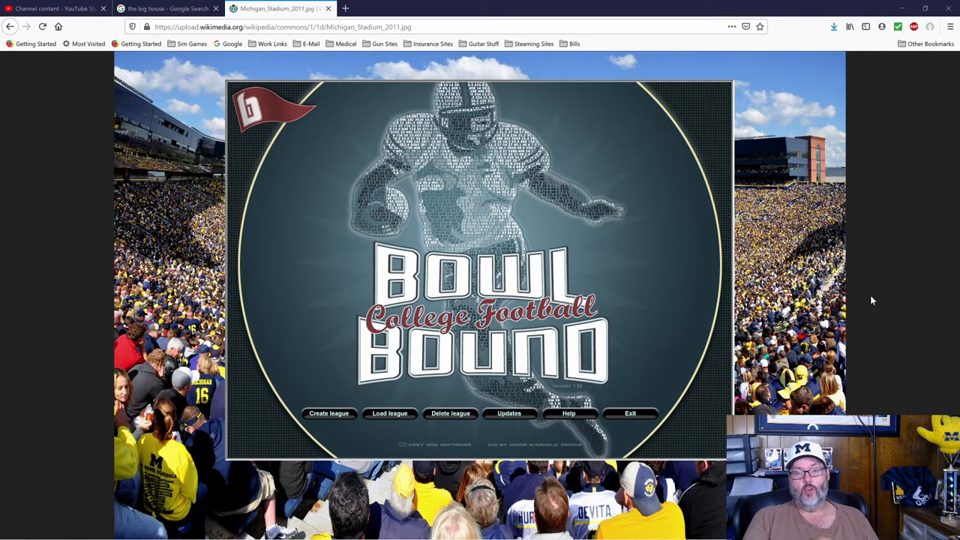
mouse_move(354, 384)
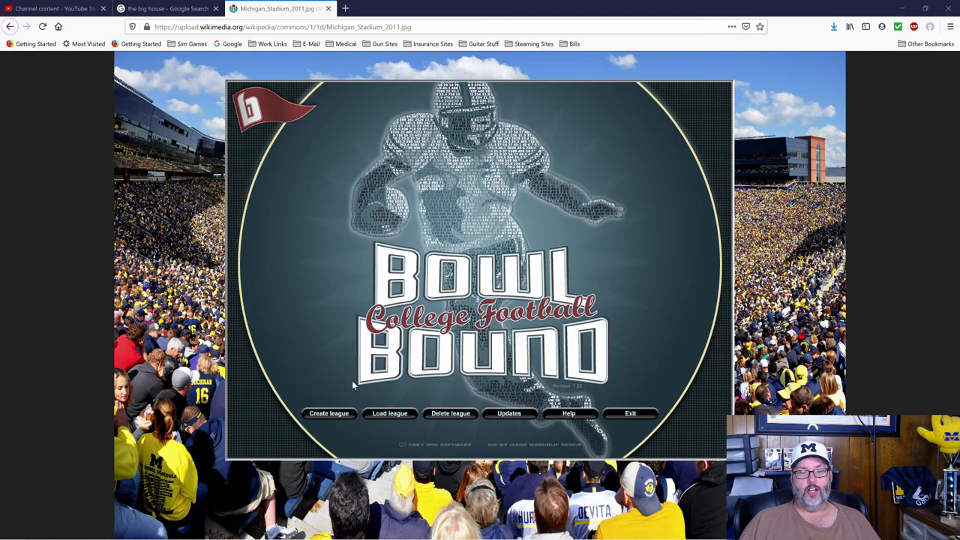
mouse_move(468, 321)
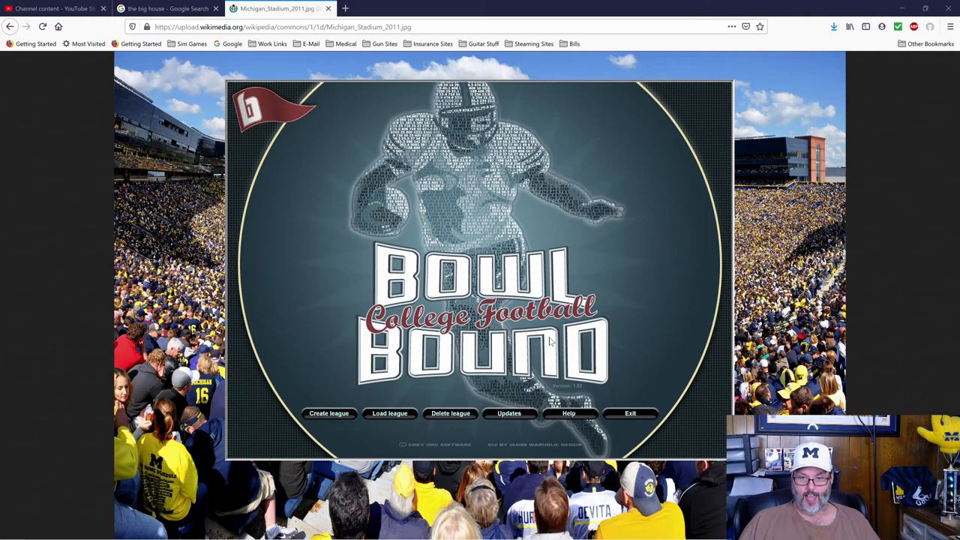
mouse_move(567, 363)
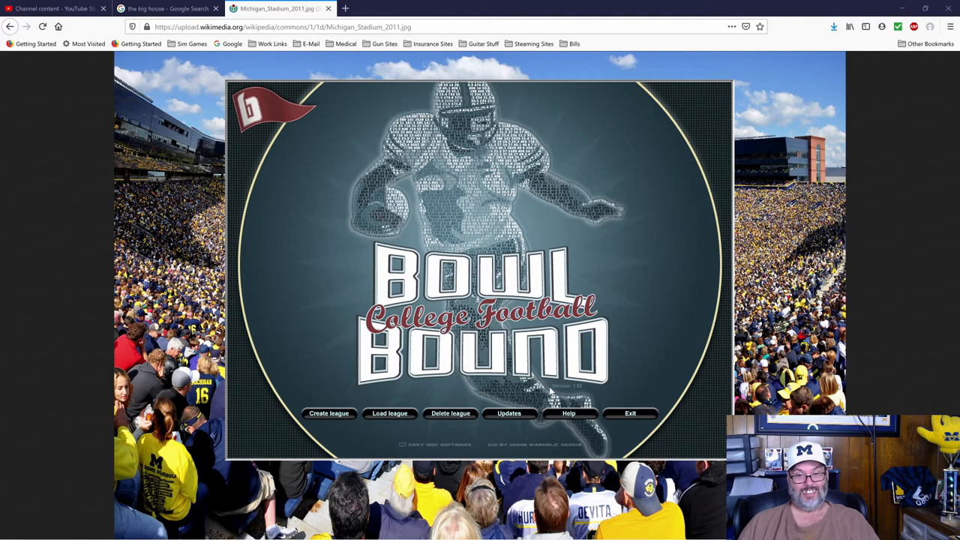
- Start a new league named 'YouTube League' with 2021 as the starting season
left_click(329, 414)
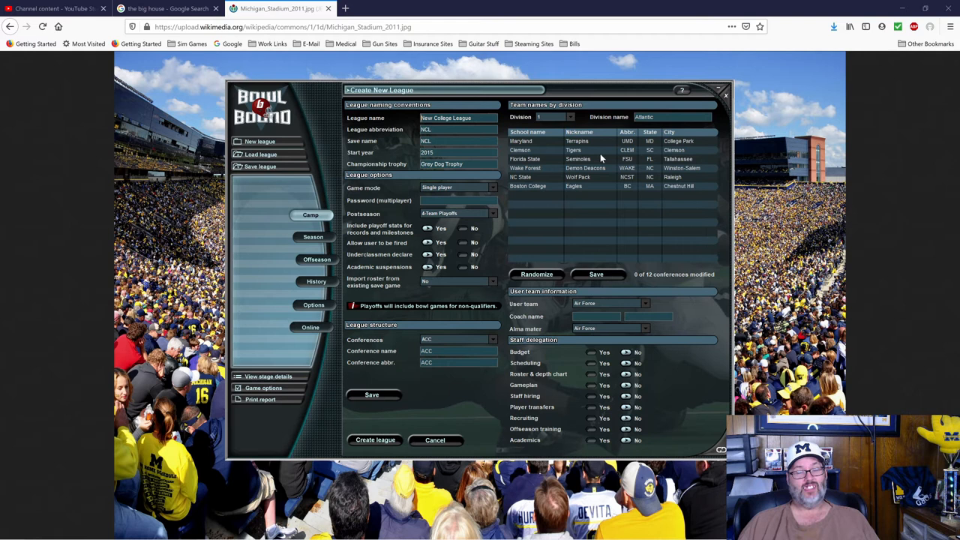
type("YouTube")
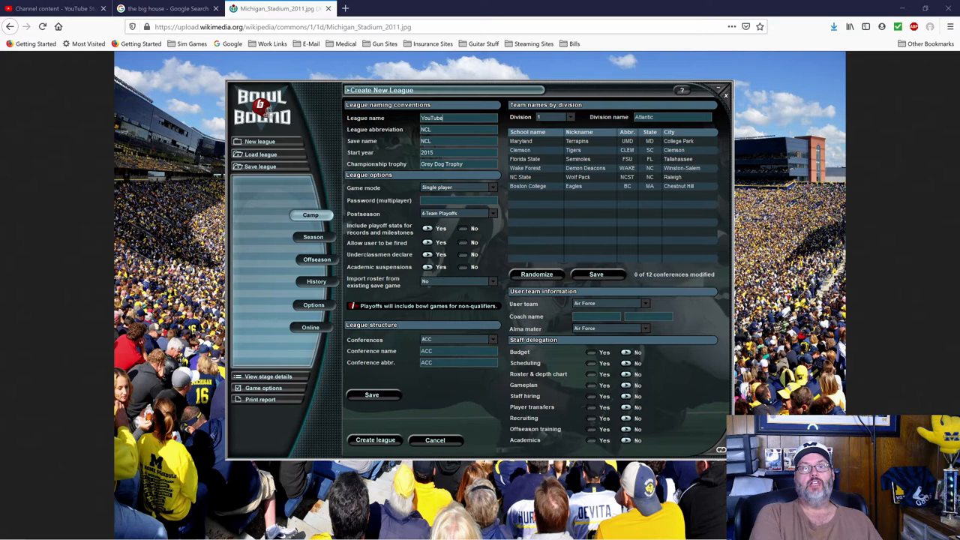
type("League")
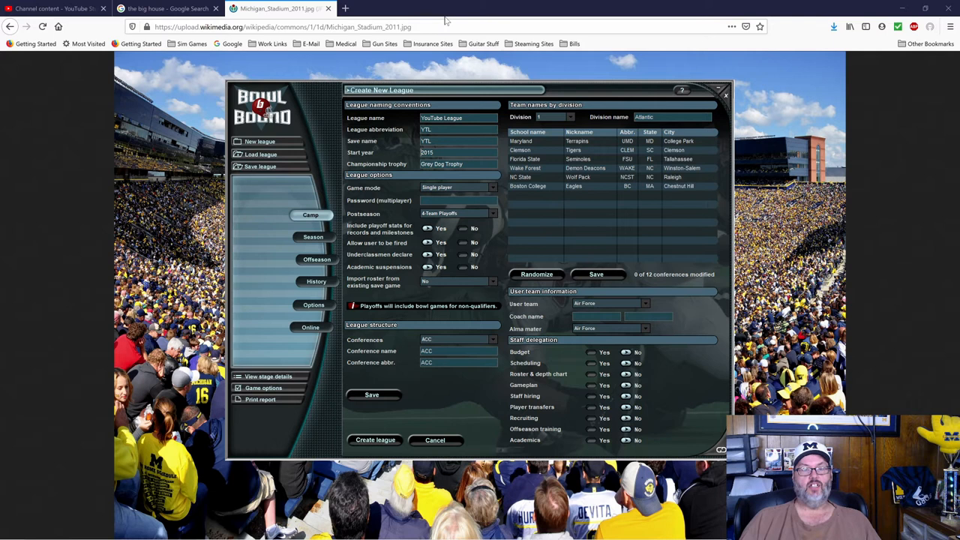
type("2021")
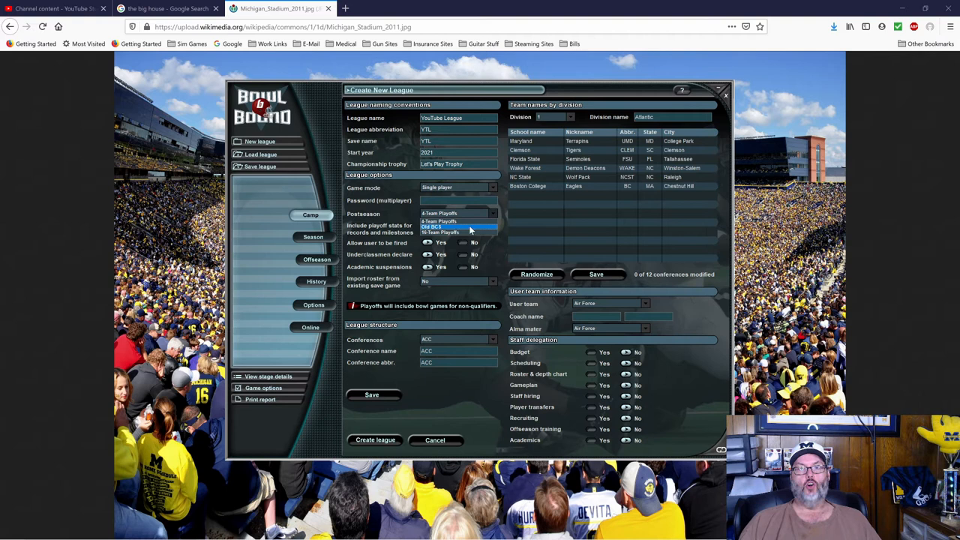
- Choose 4 Team Playoffs as the league's postseason format
left_click(443, 213)
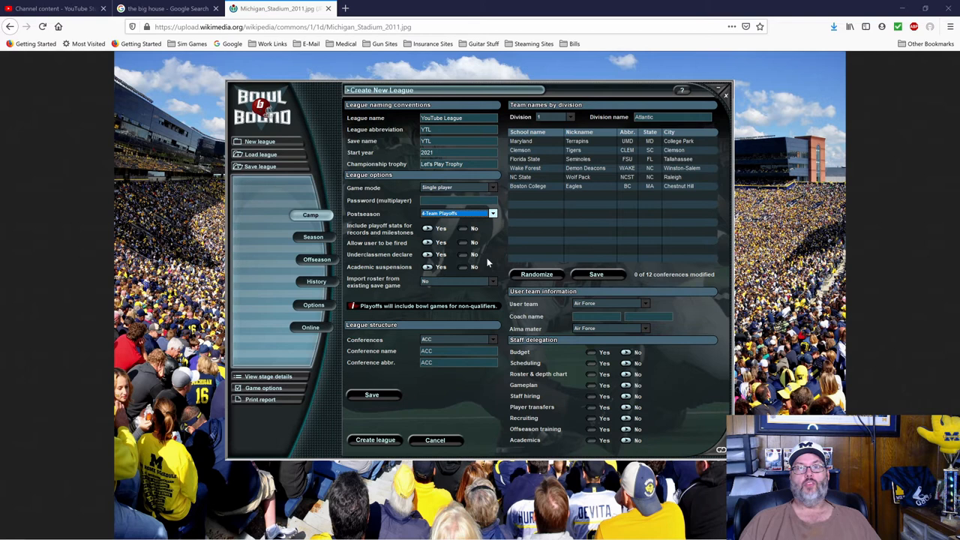
mouse_move(465, 252)
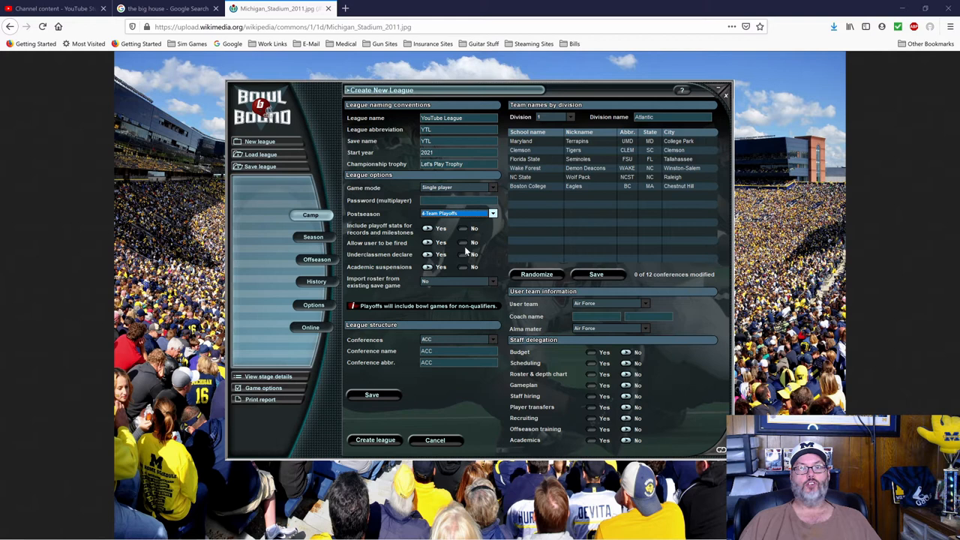
mouse_move(438, 261)
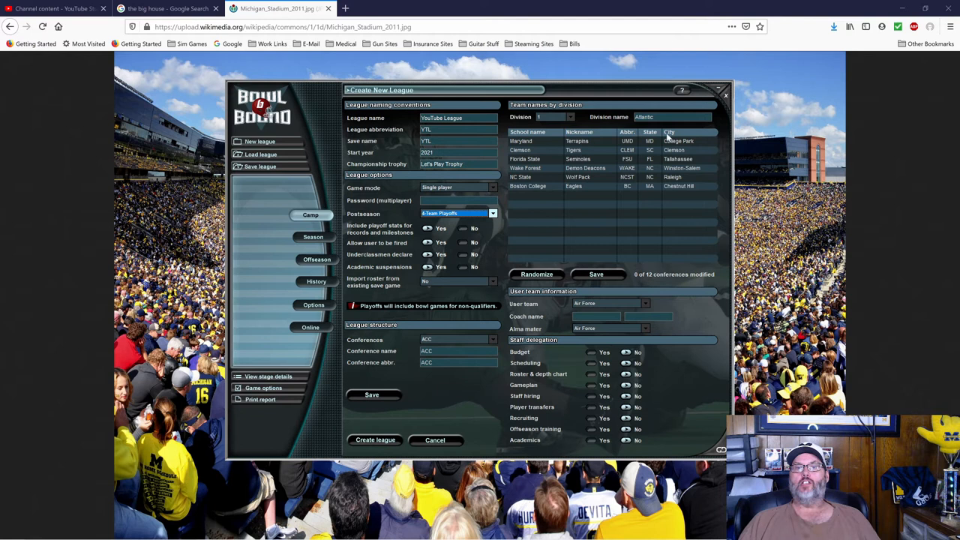
- Select the Sun Belt as the league's conference with Louisiana-Lafayette as user team
left_click(492, 339)
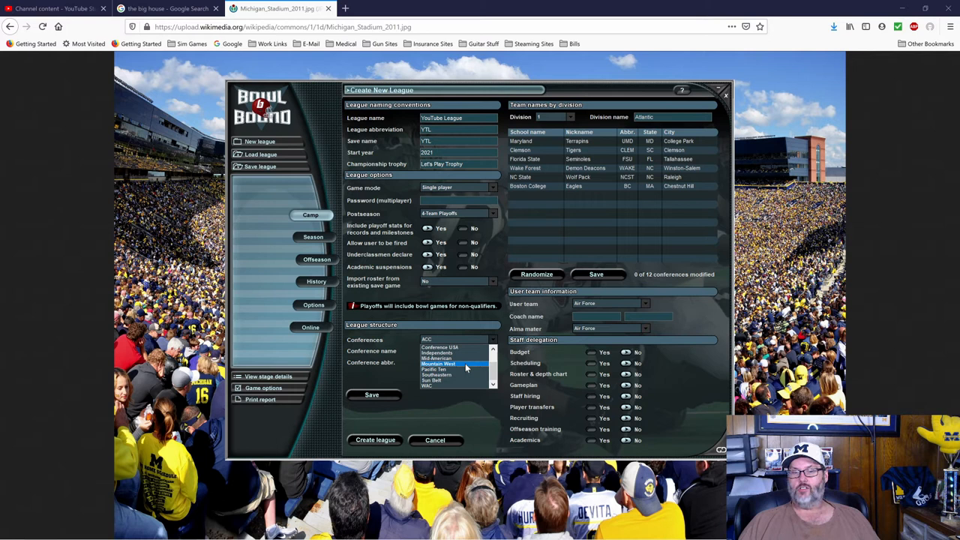
left_click(454, 381)
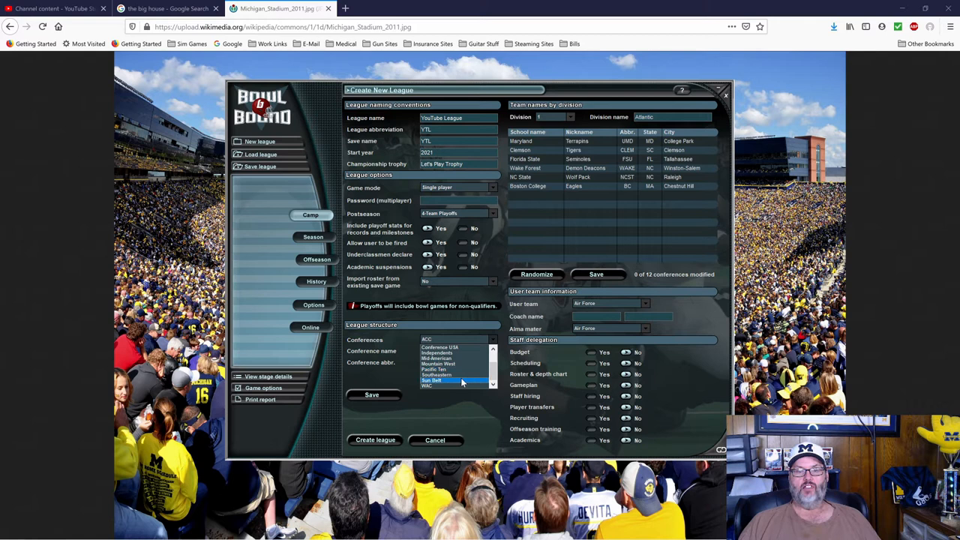
left_click(438, 381)
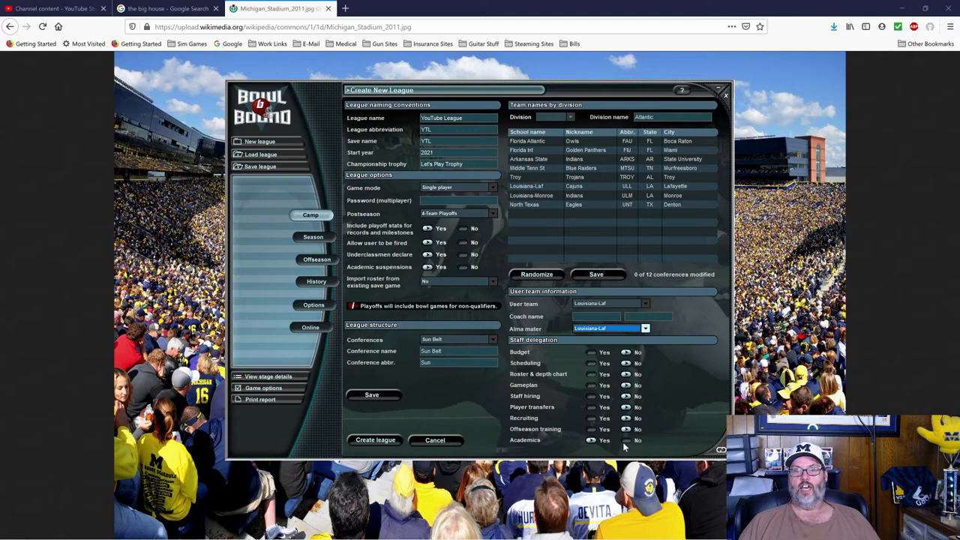
- Create the YouTube League and let it generate the recruit pool
left_click(373, 439)
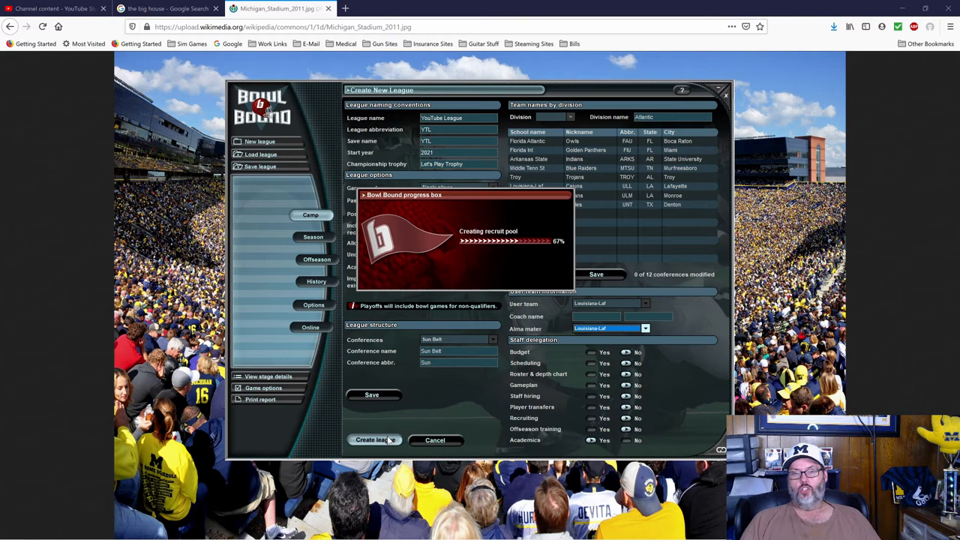
left_click(372, 440)
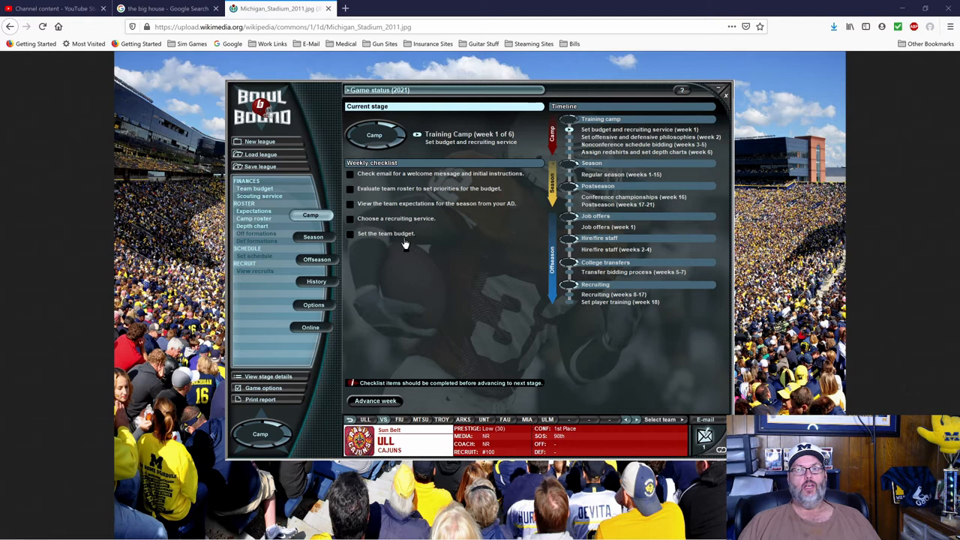
mouse_move(600, 117)
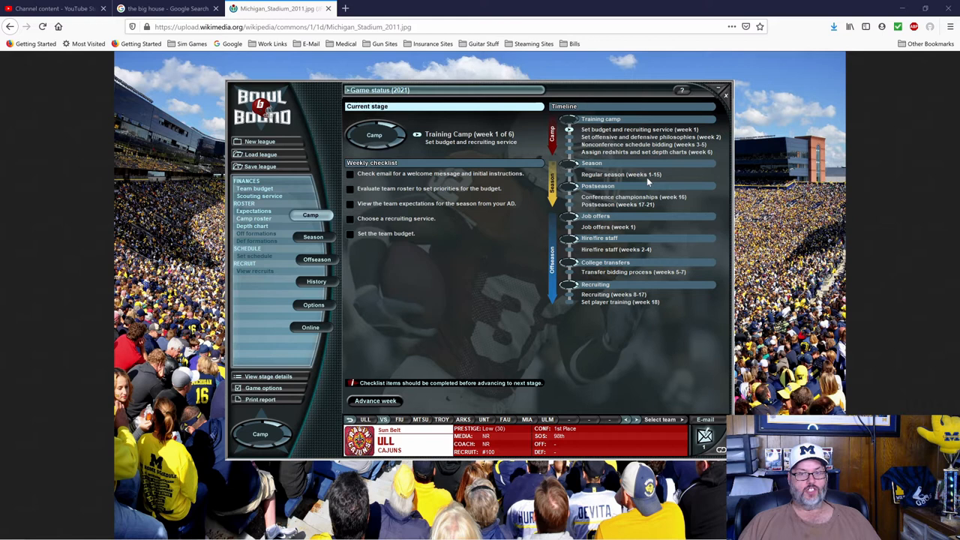
mouse_move(666, 208)
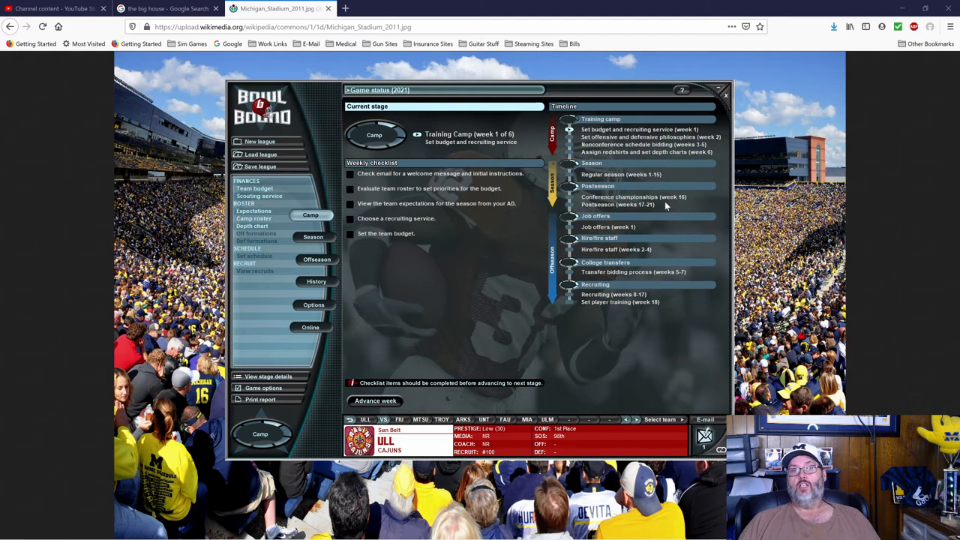
mouse_move(673, 203)
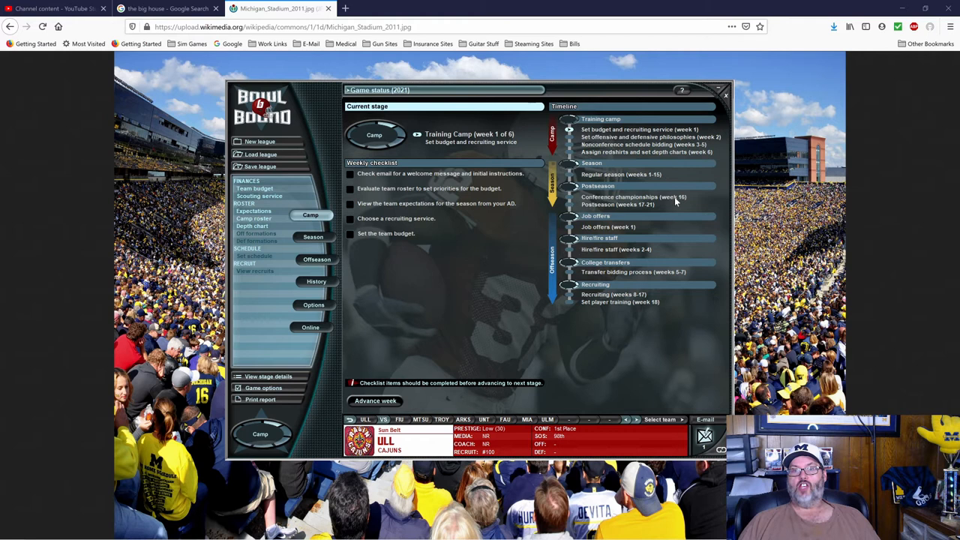
mouse_move(660, 210)
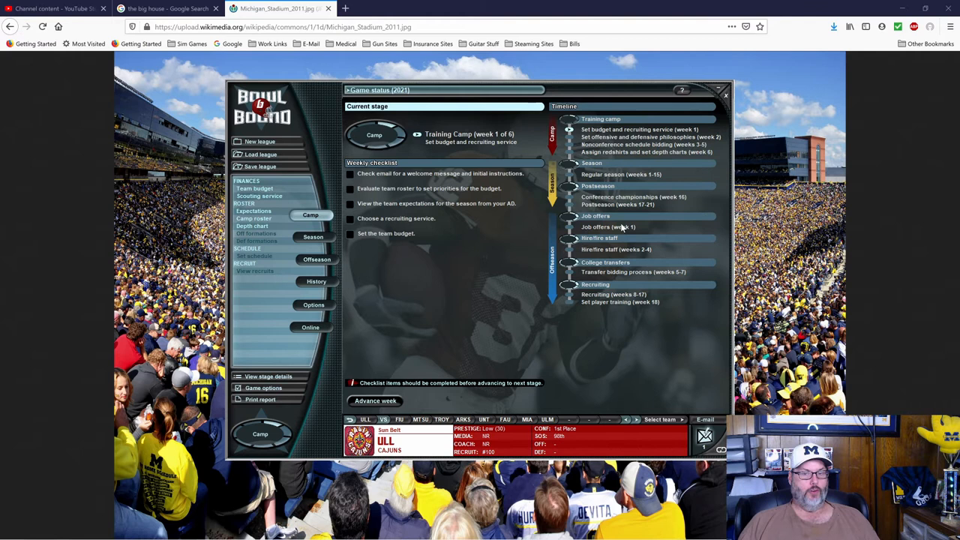
mouse_move(651, 230)
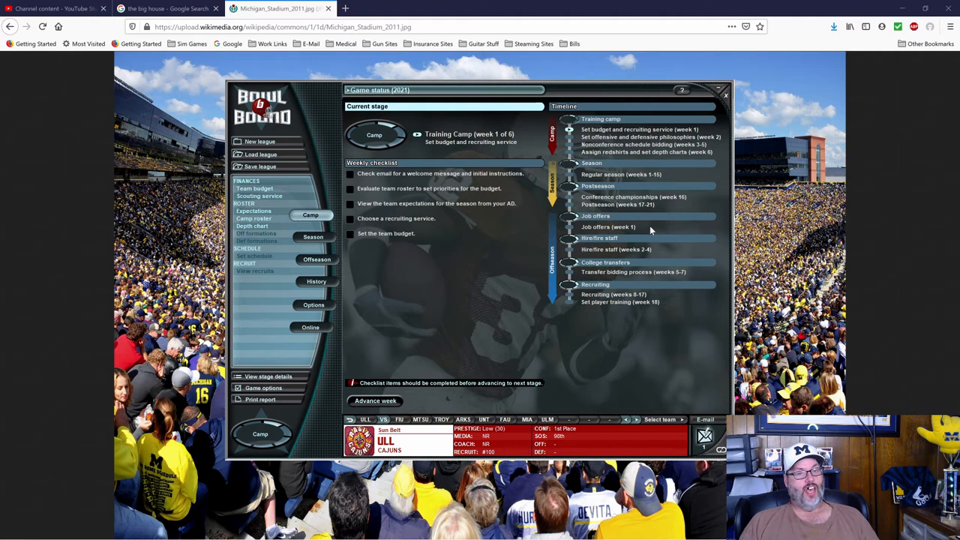
mouse_move(657, 256)
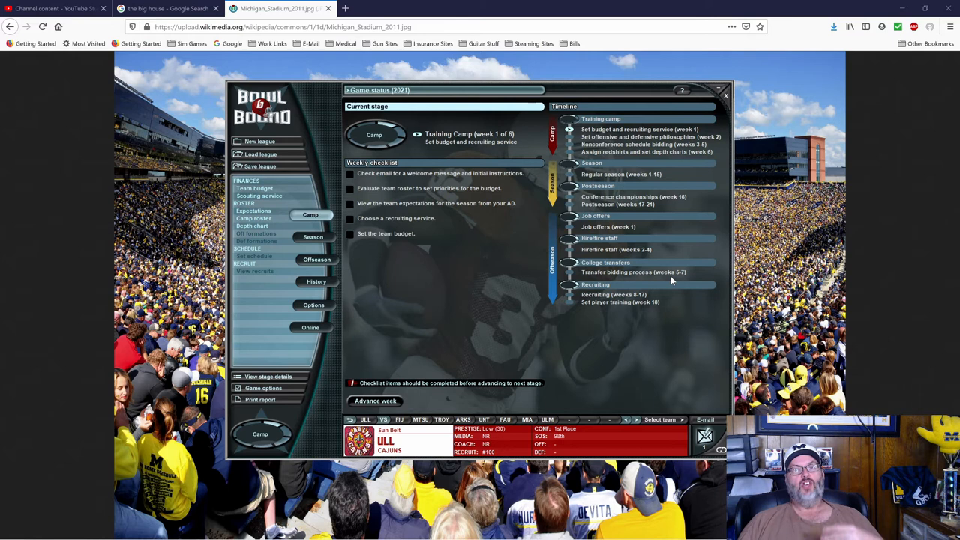
mouse_move(657, 295)
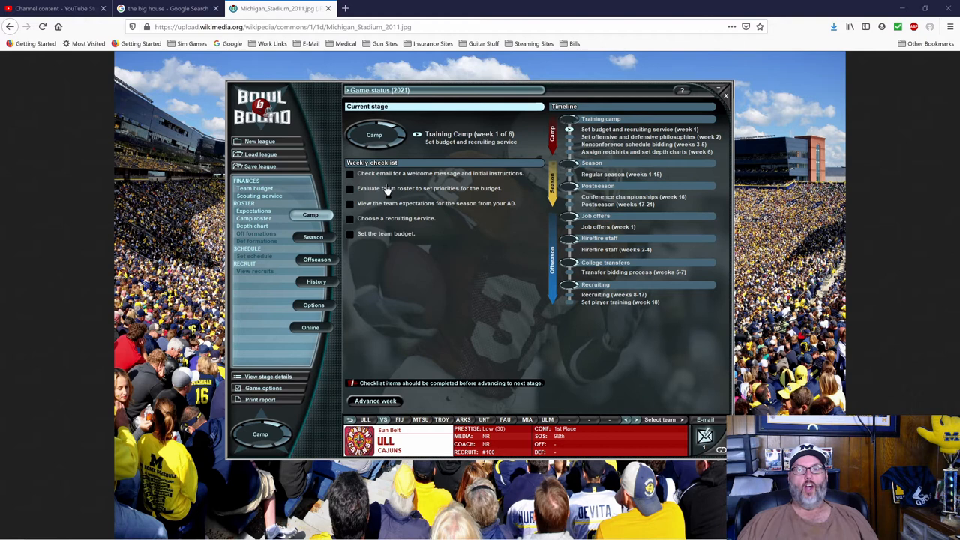
mouse_move(337, 233)
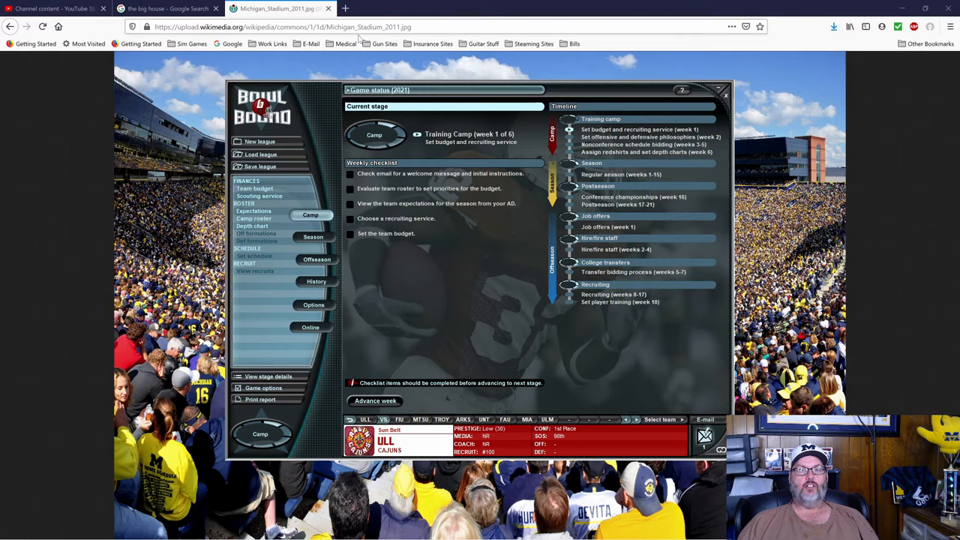
mouse_move(462, 177)
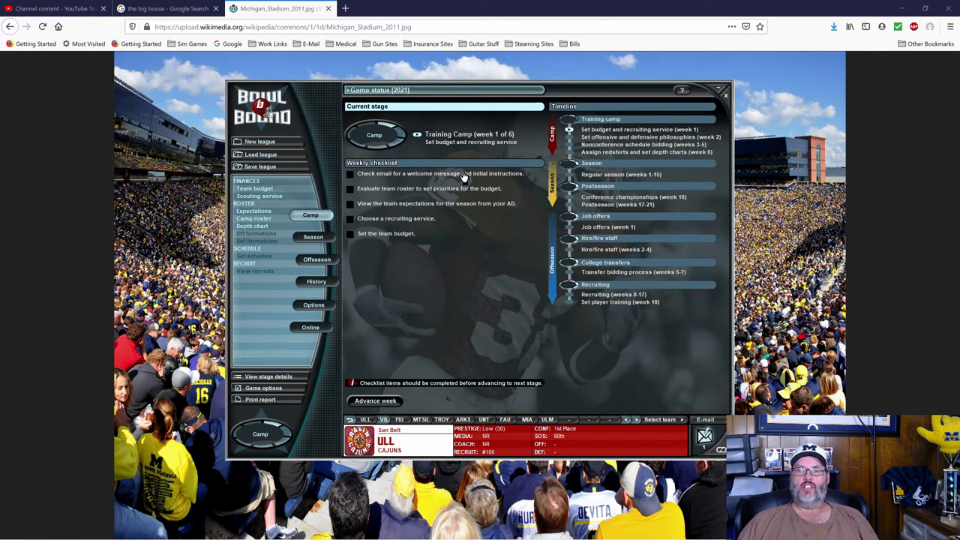
- Read the welcome email about setting the budget and scouting service
left_click(438, 174)
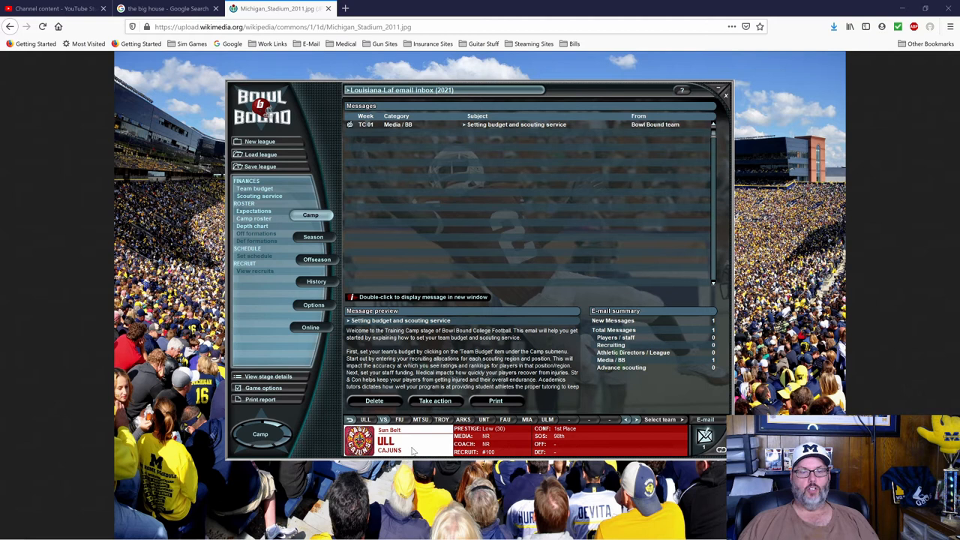
mouse_move(509, 432)
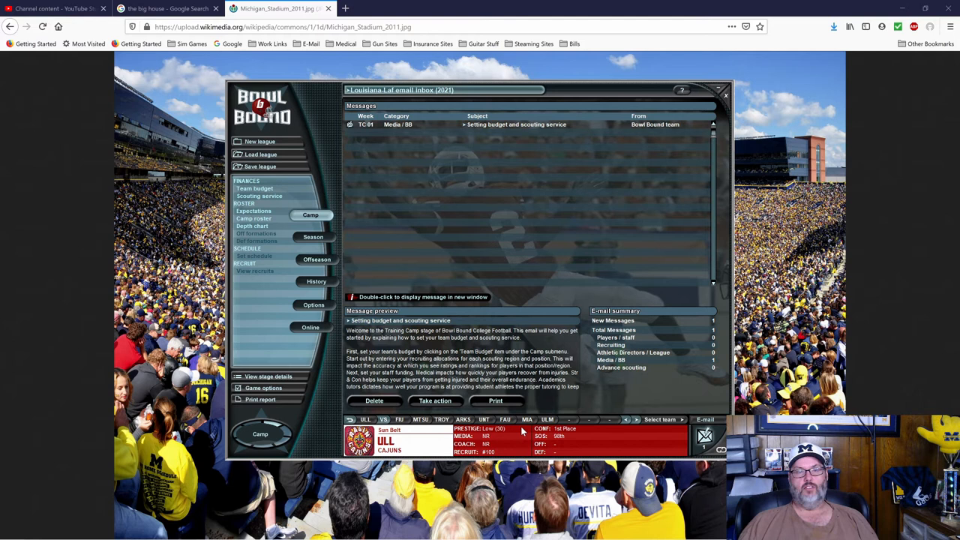
mouse_move(576, 434)
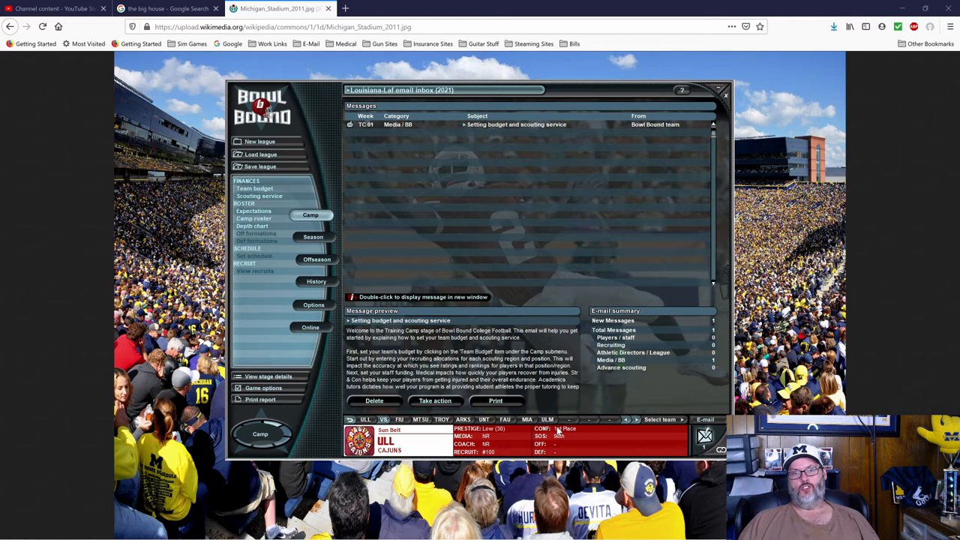
mouse_move(579, 438)
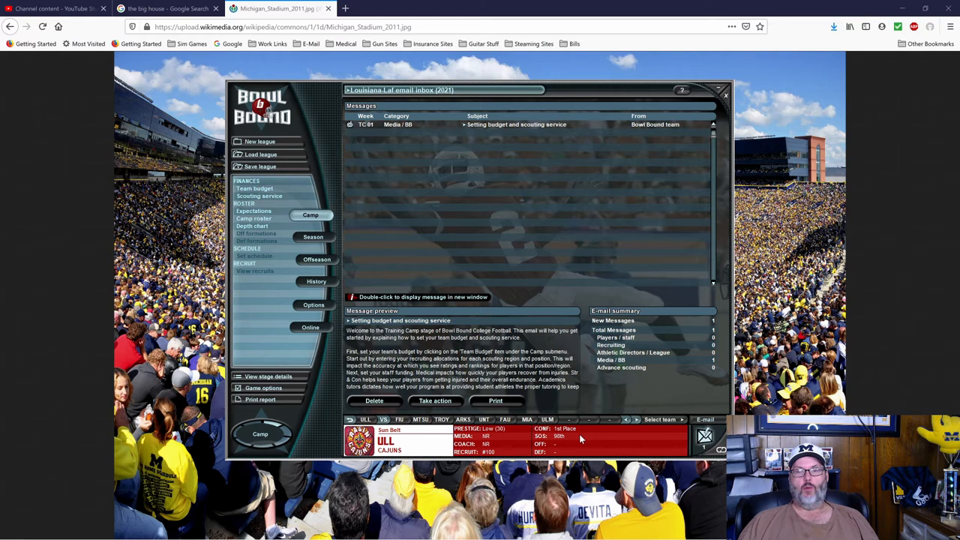
mouse_move(564, 442)
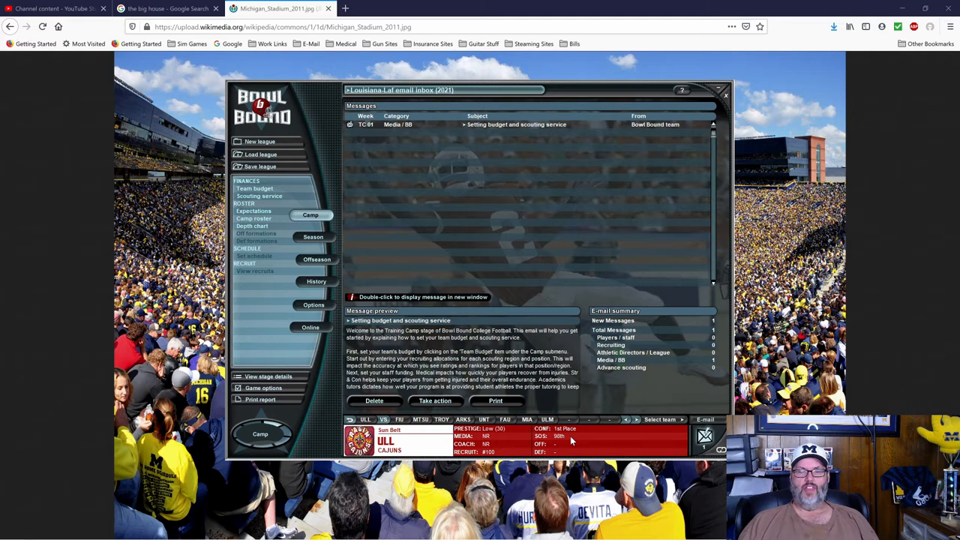
mouse_move(569, 418)
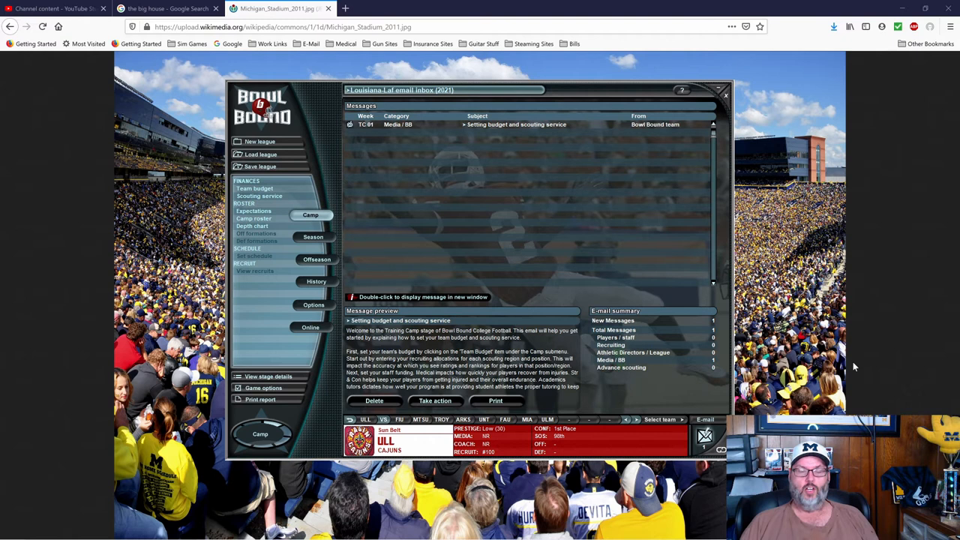
mouse_move(552, 132)
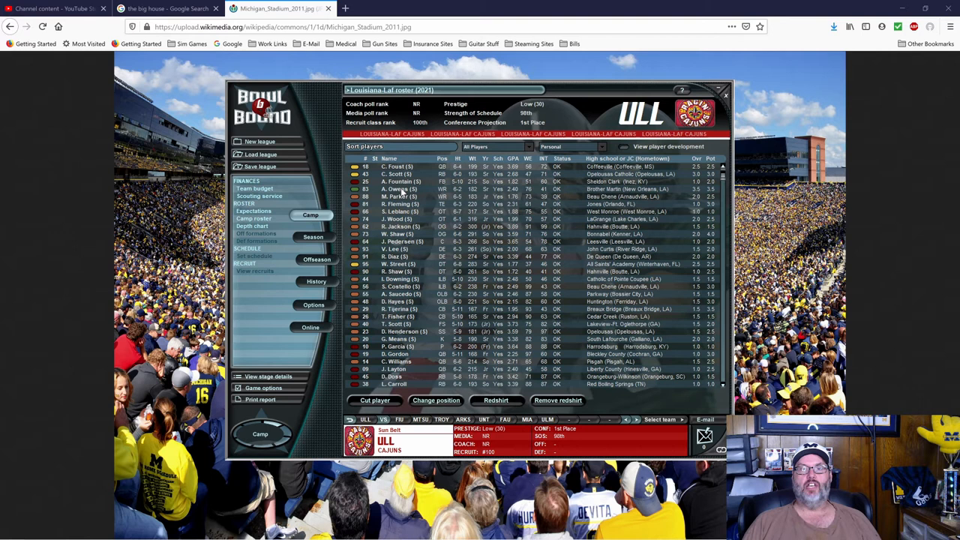
- Re-sort the Louisiana-Lafayette roster by a column header attribute
left_click(441, 159)
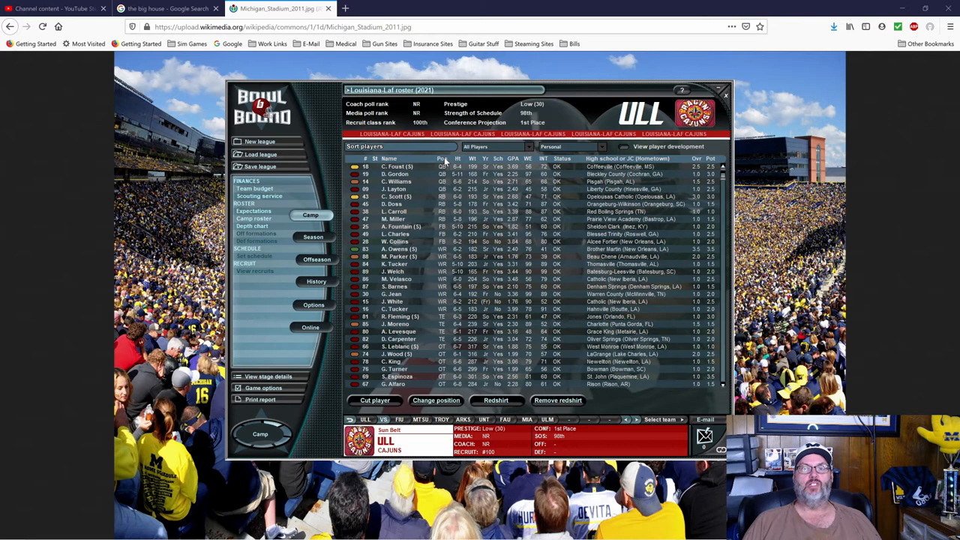
left_click(443, 159)
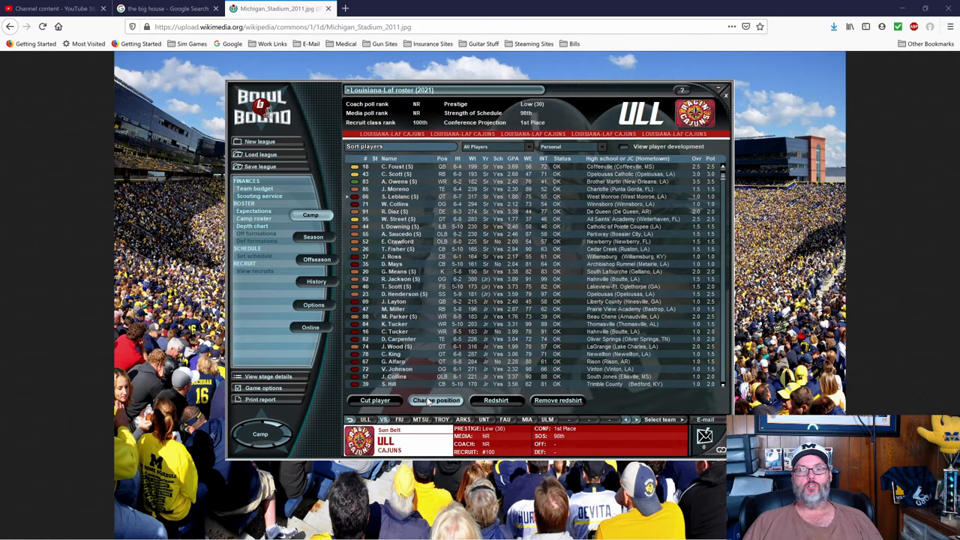
- Pick a defensive line position for offensive tackle Shane Leblanc
left_click(435, 399)
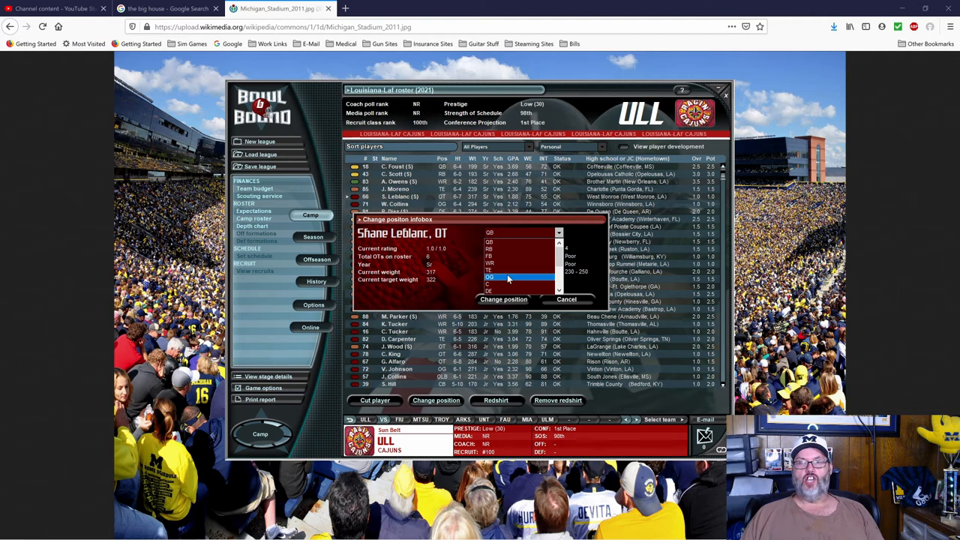
left_click(507, 276)
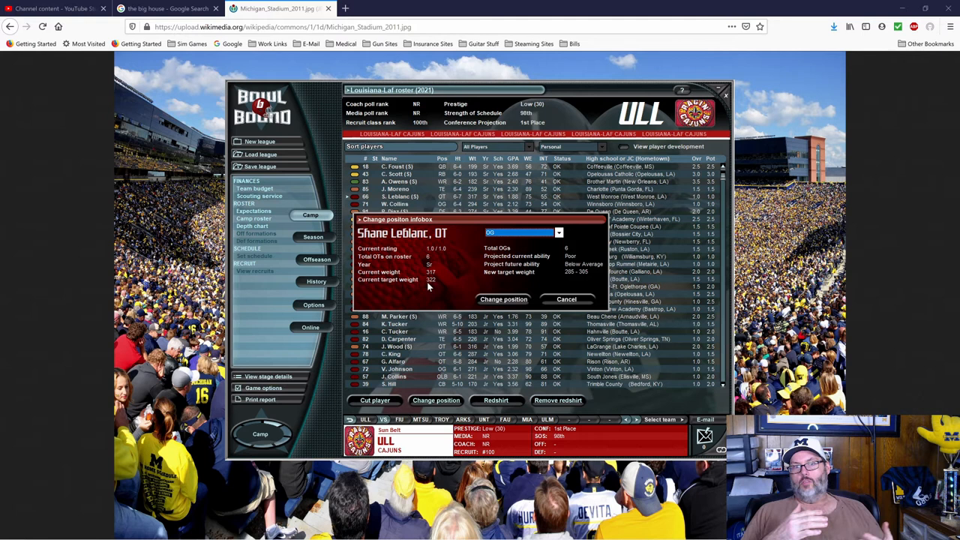
left_click(567, 300)
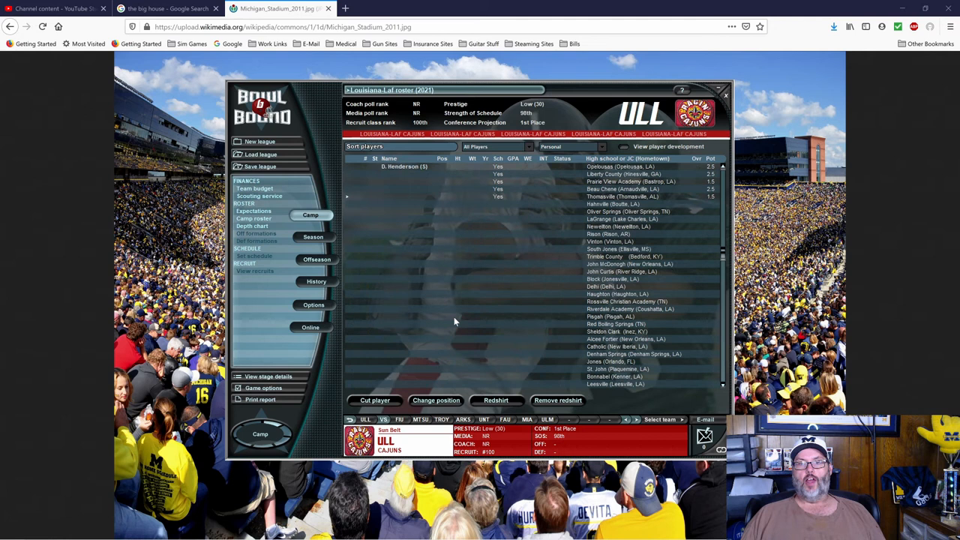
left_click(435, 399)
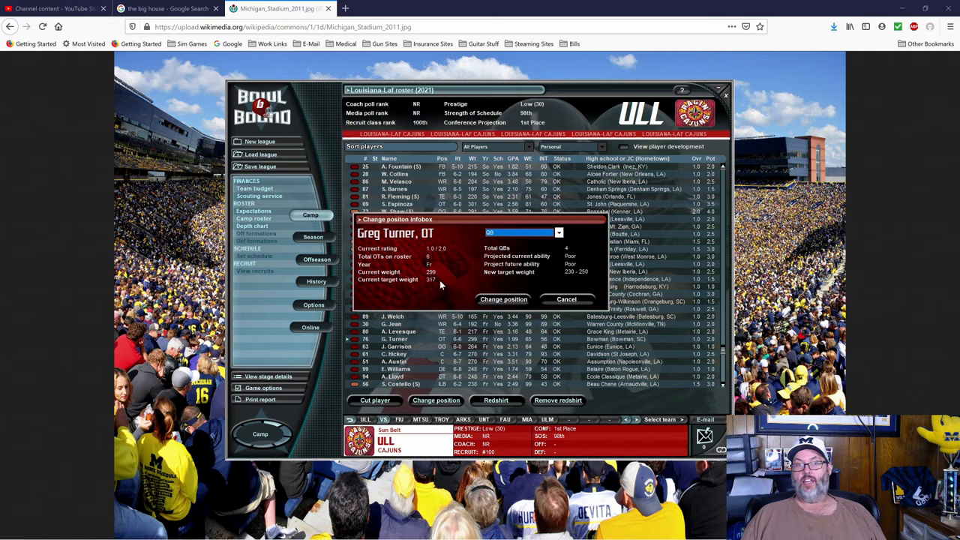
left_click(558, 231)
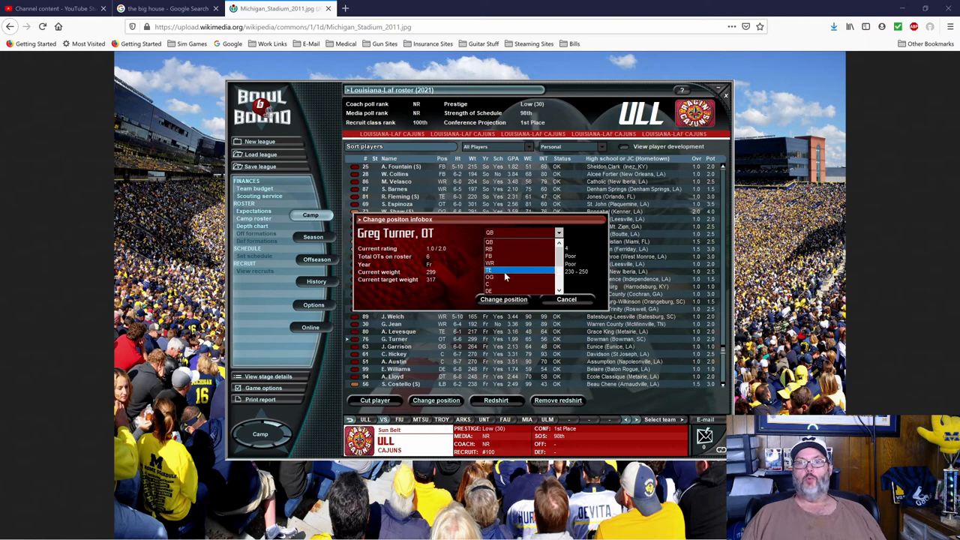
left_click(489, 277)
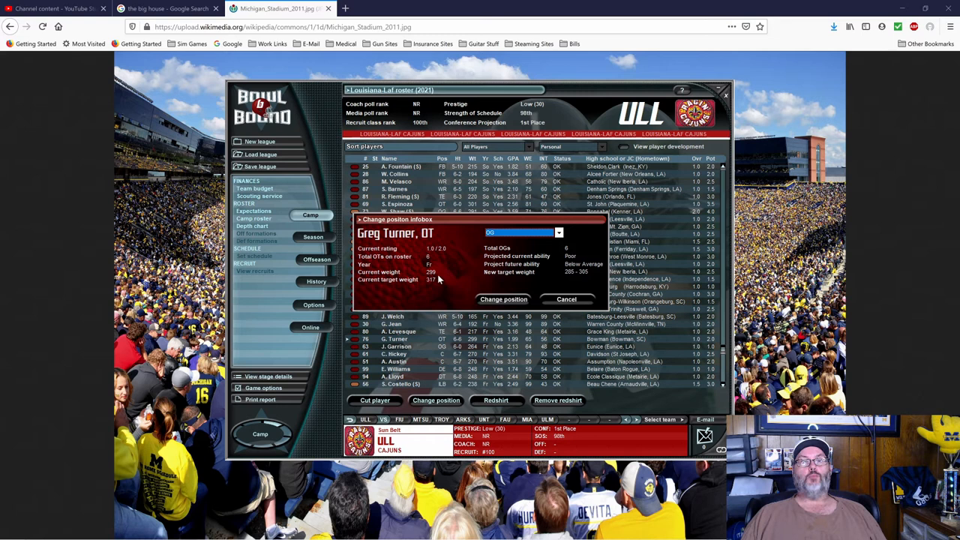
mouse_move(451, 228)
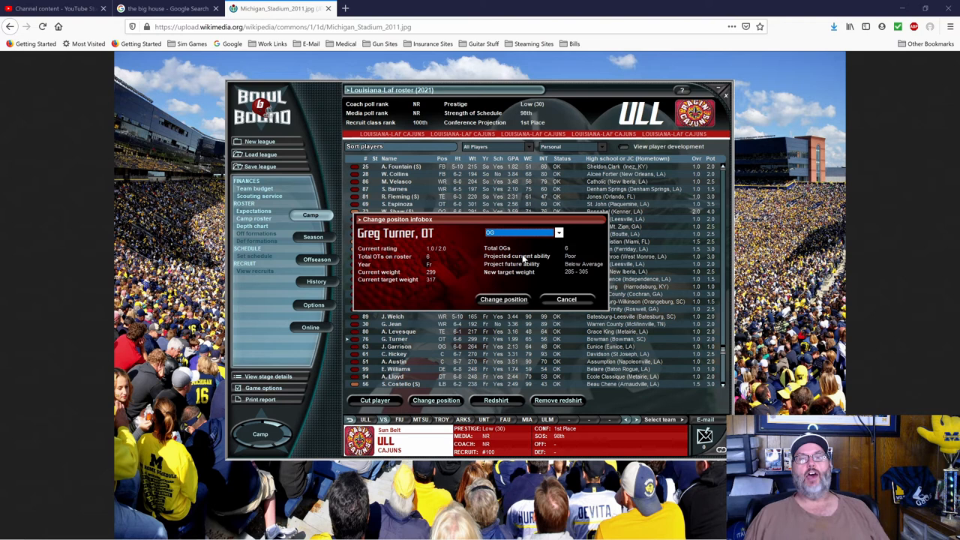
mouse_move(593, 270)
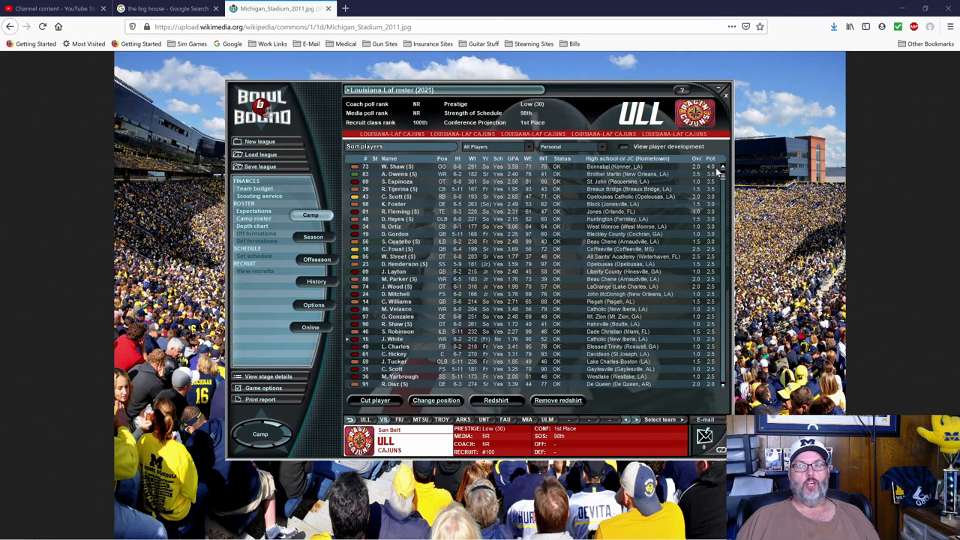
mouse_move(672, 196)
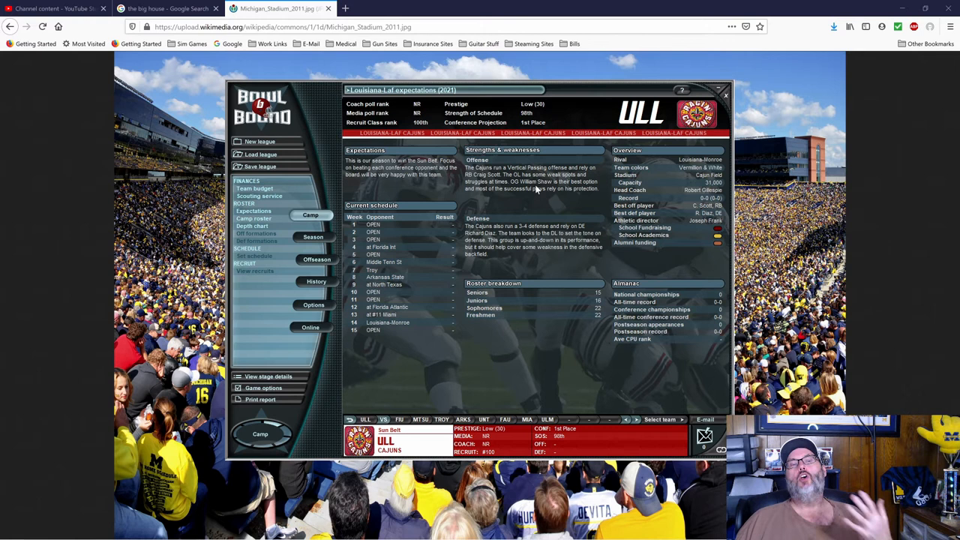
mouse_move(720, 171)
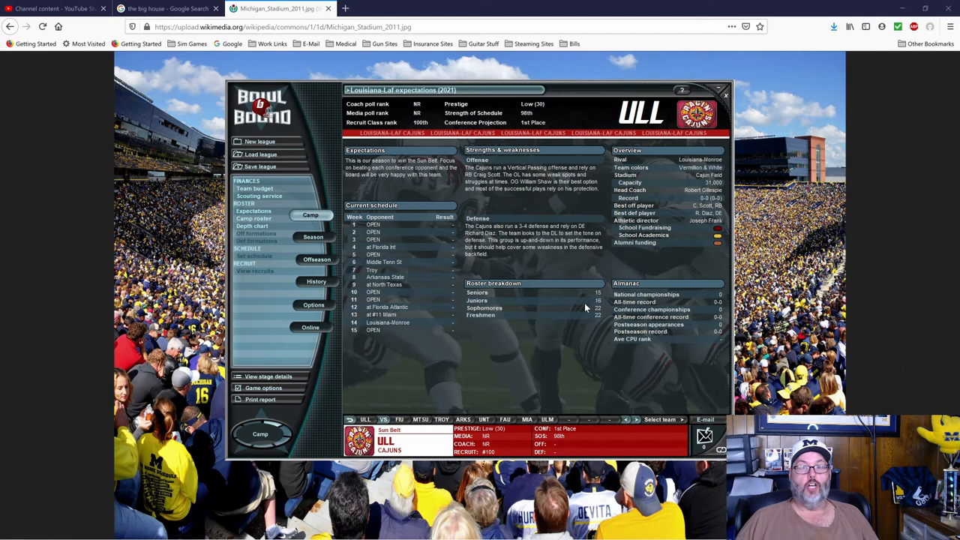
mouse_move(600, 303)
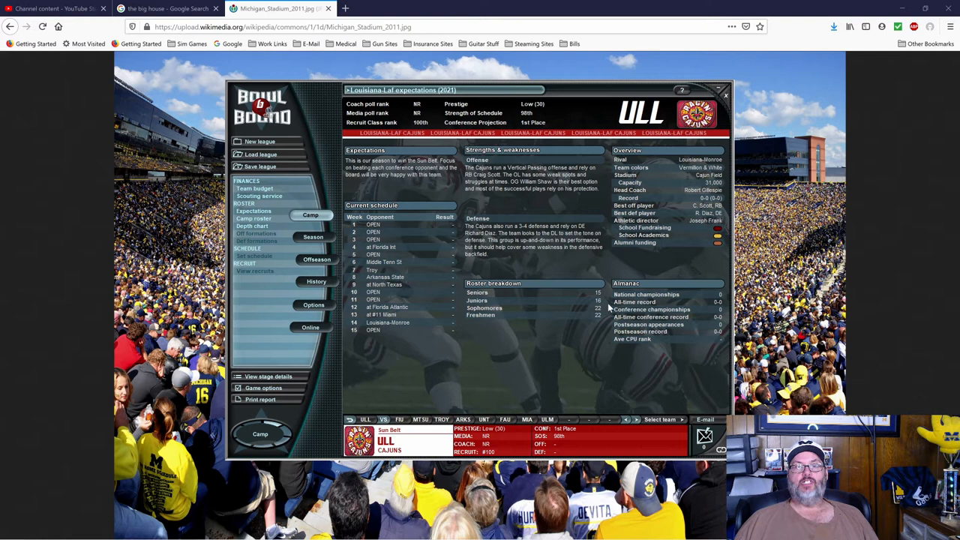
mouse_move(606, 303)
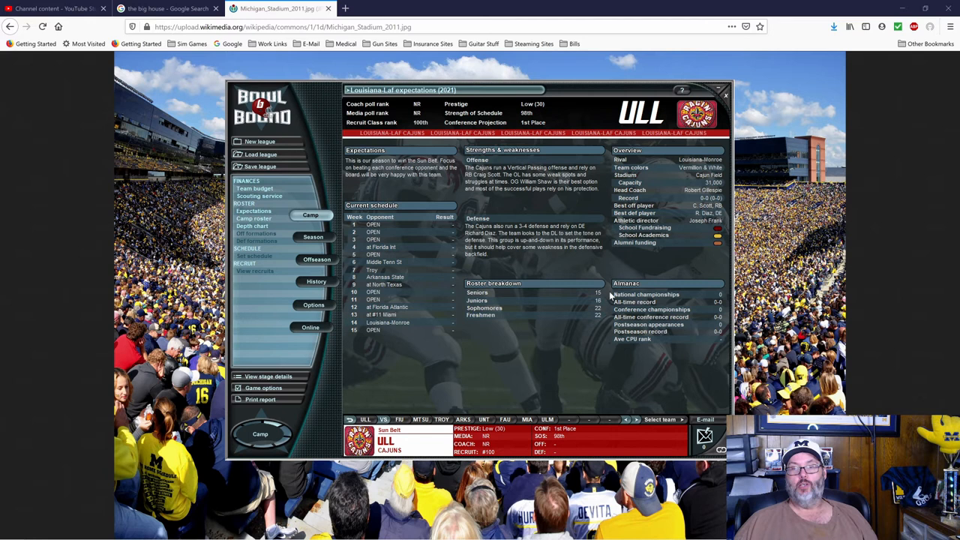
mouse_move(690, 357)
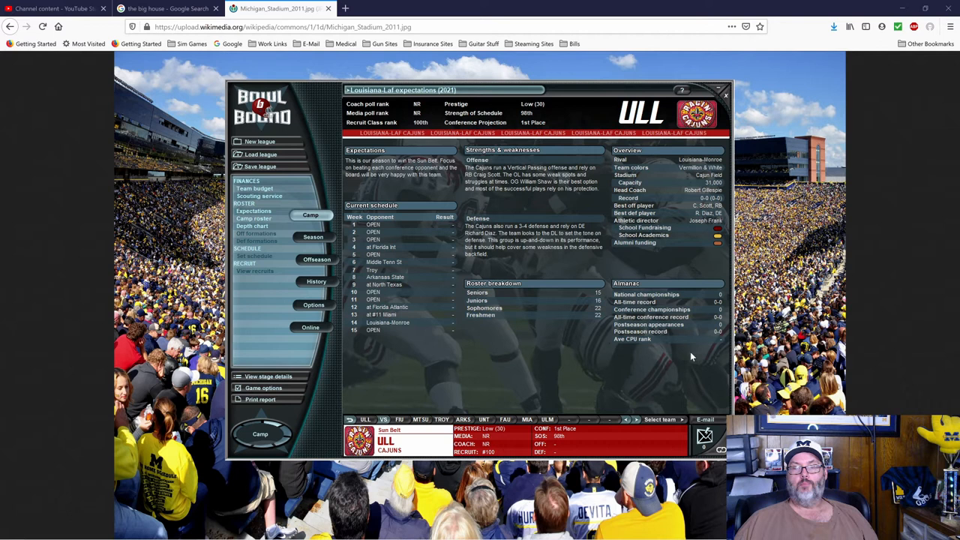
mouse_move(676, 349)
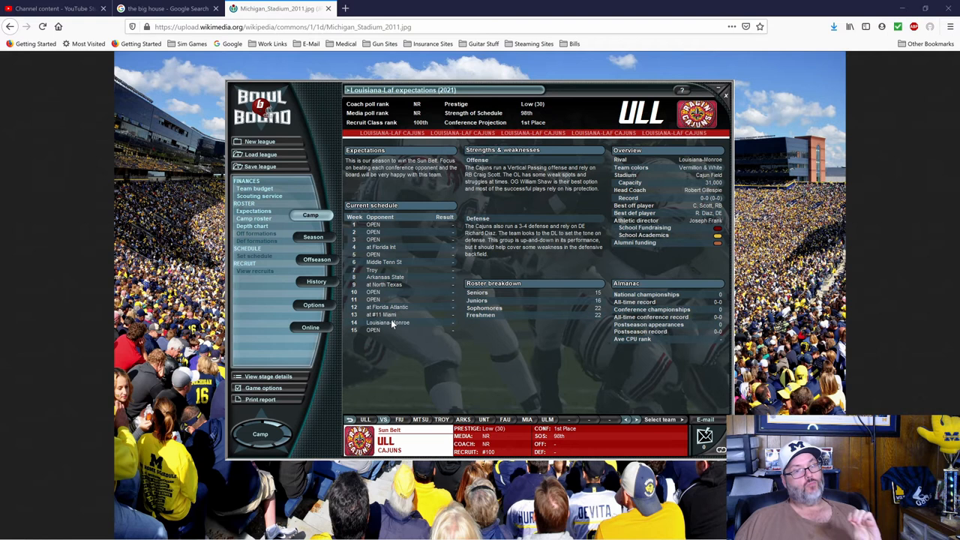
mouse_move(396, 231)
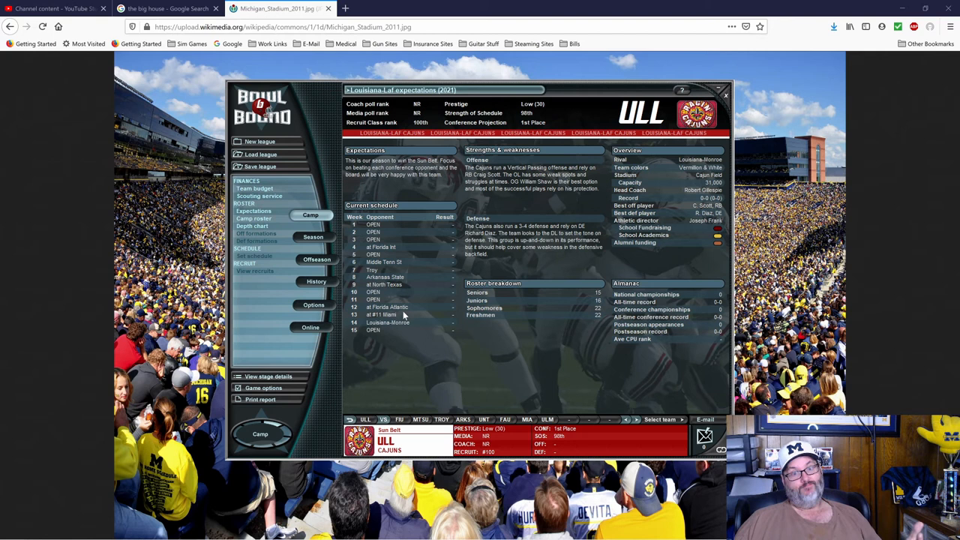
- Show the Louisiana-Lafayette 2021 expectations and budget overview under Camp
left_click(314, 304)
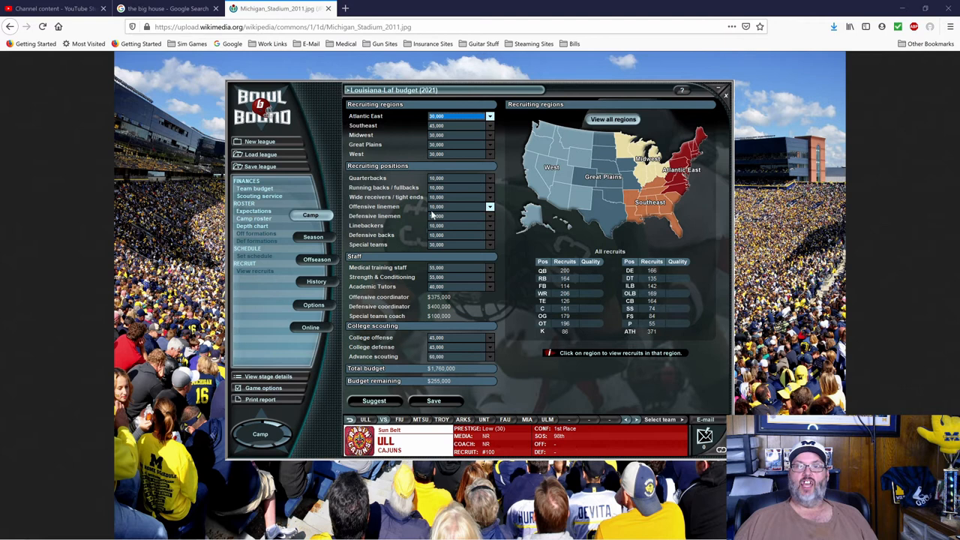
- Check Atlantic Coast and West recruit pools, then return to all regions
left_click(675, 180)
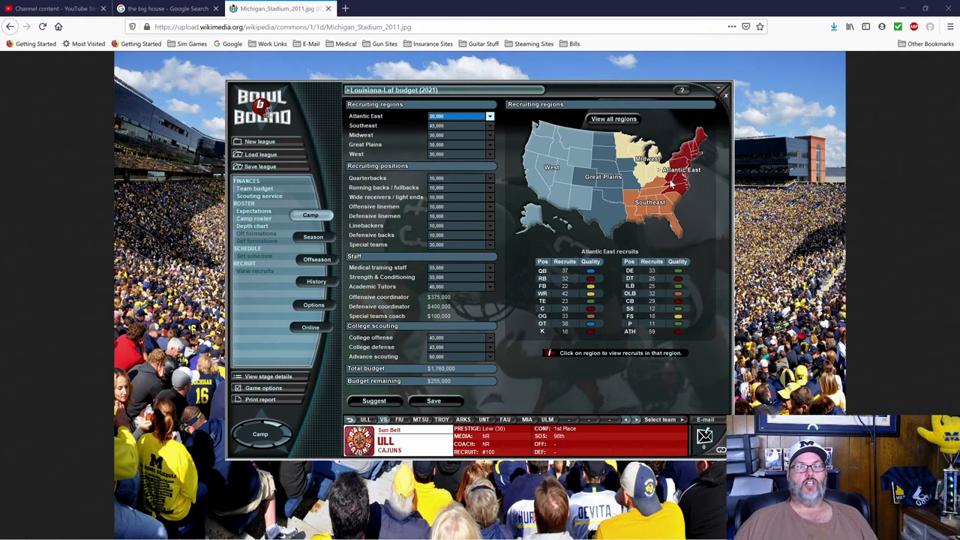
left_click(552, 166)
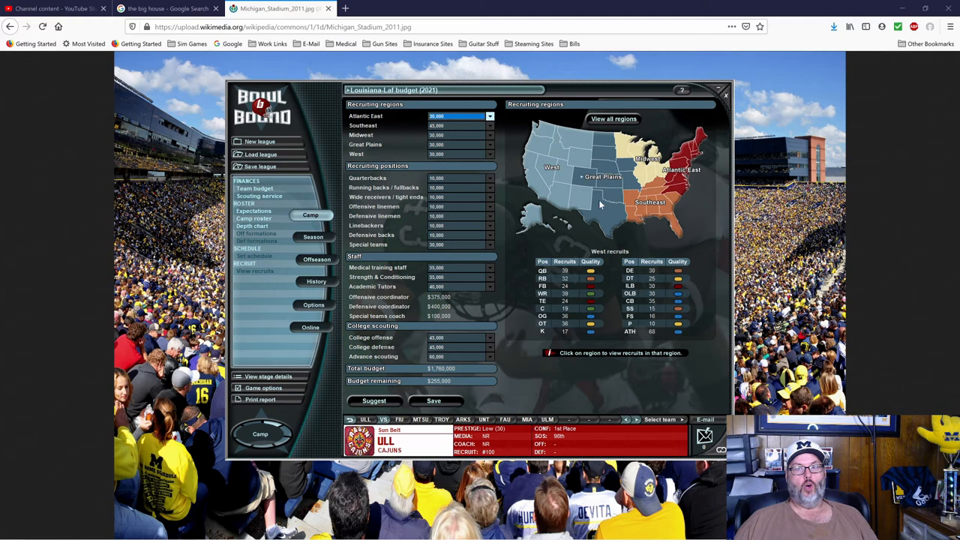
left_click(648, 202)
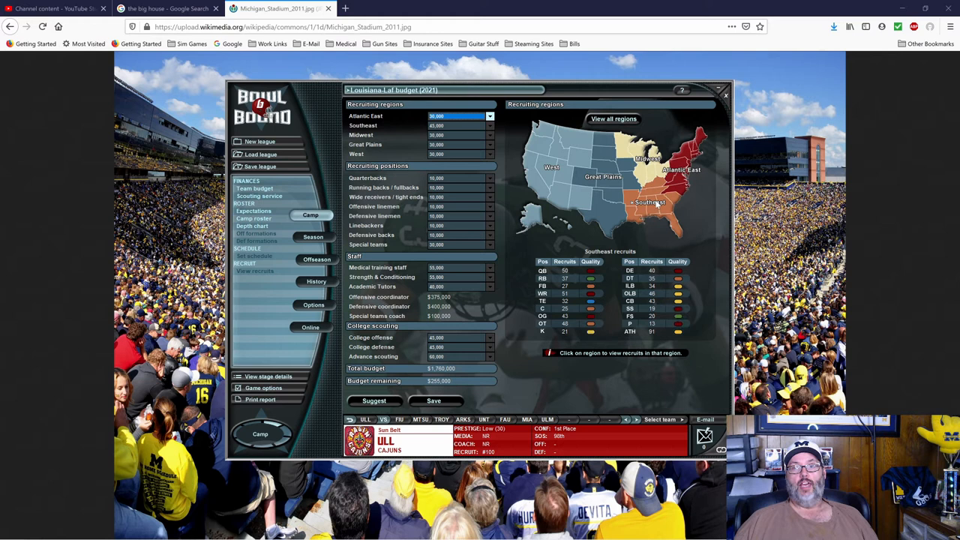
mouse_move(666, 213)
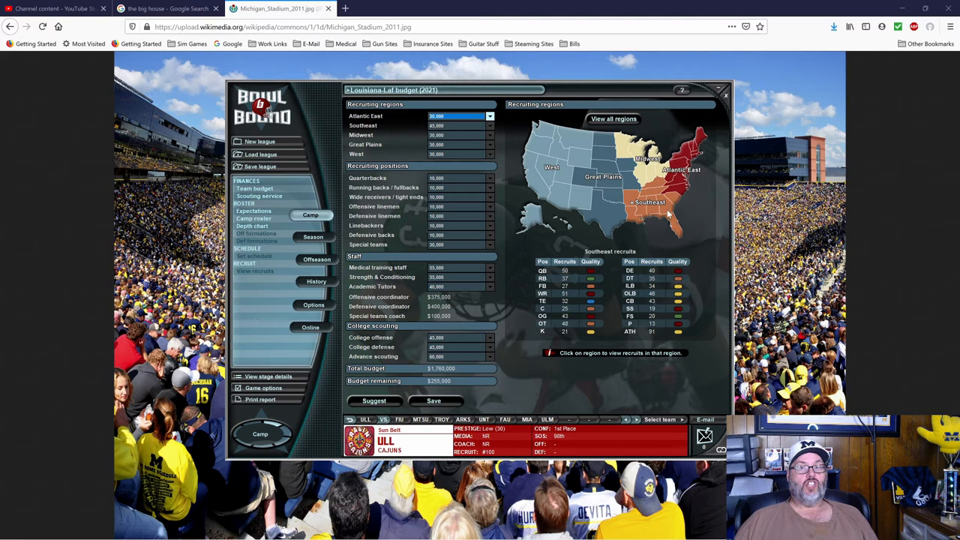
mouse_move(642, 223)
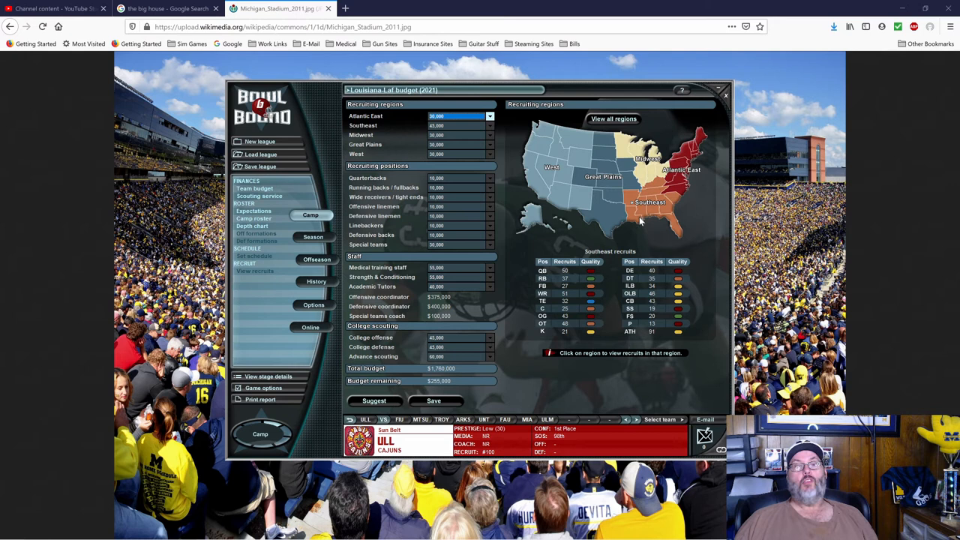
left_click(613, 119)
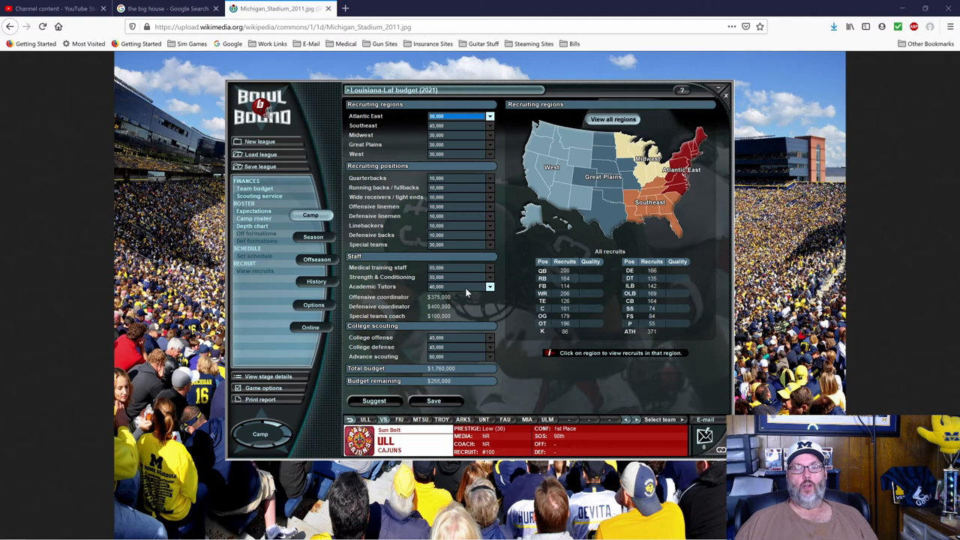
mouse_move(472, 291)
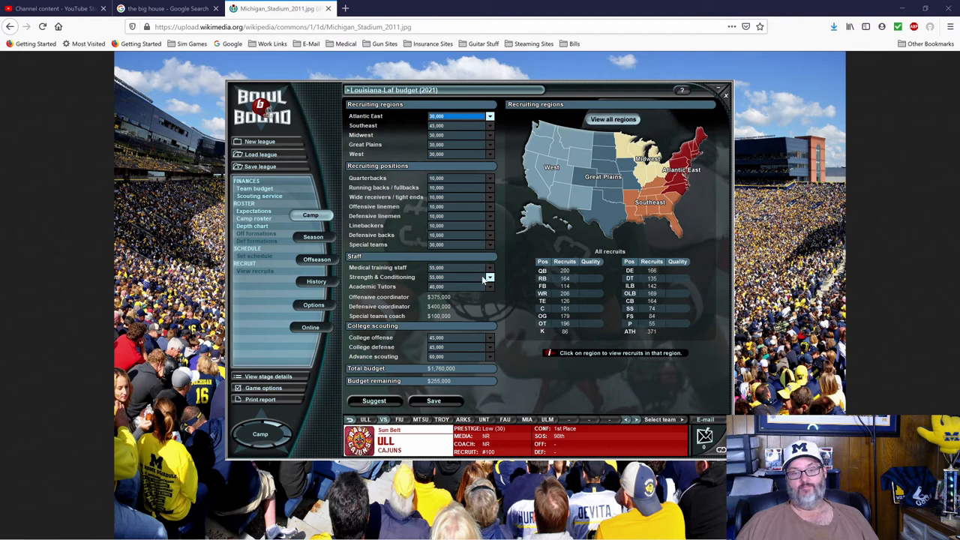
mouse_move(447, 300)
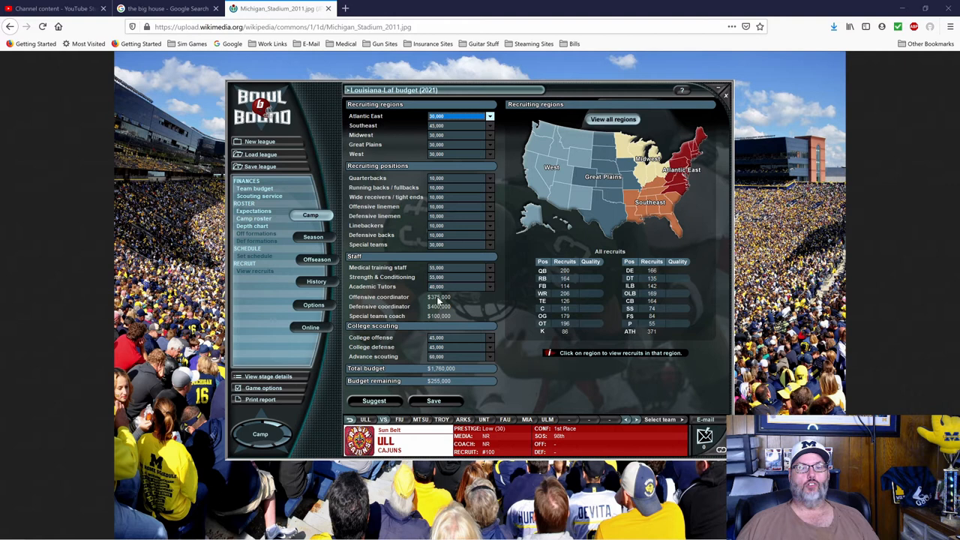
mouse_move(458, 300)
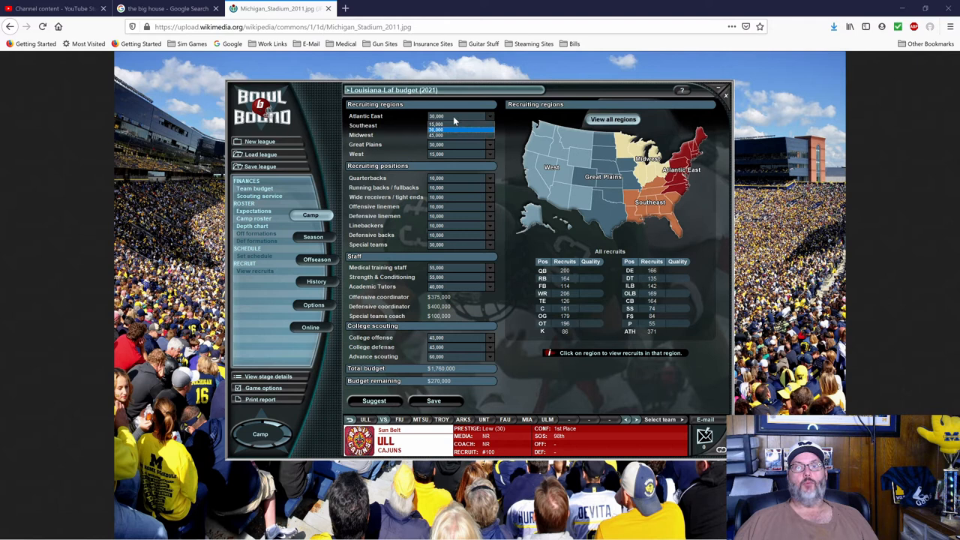
- Set new recruiting budget amounts for two regions
left_click(650, 201)
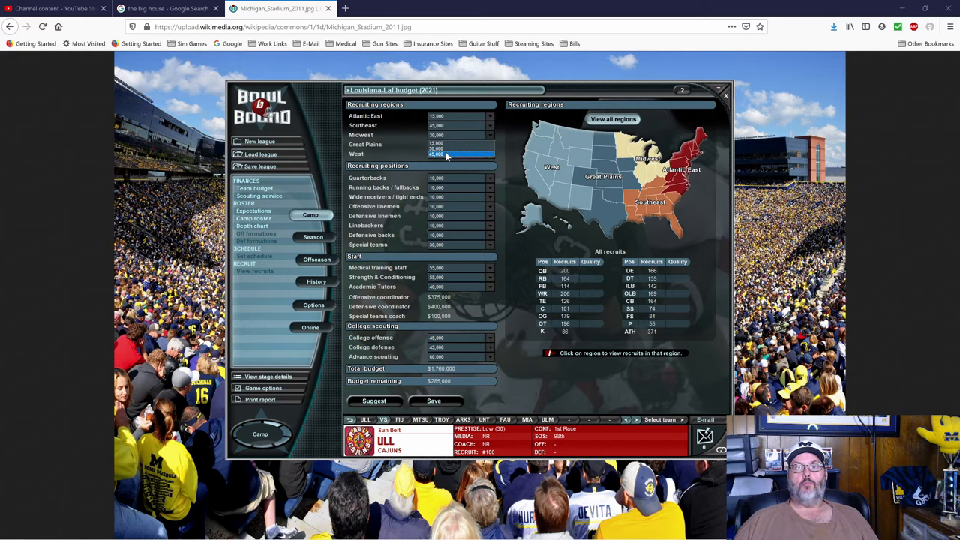
left_click(648, 202)
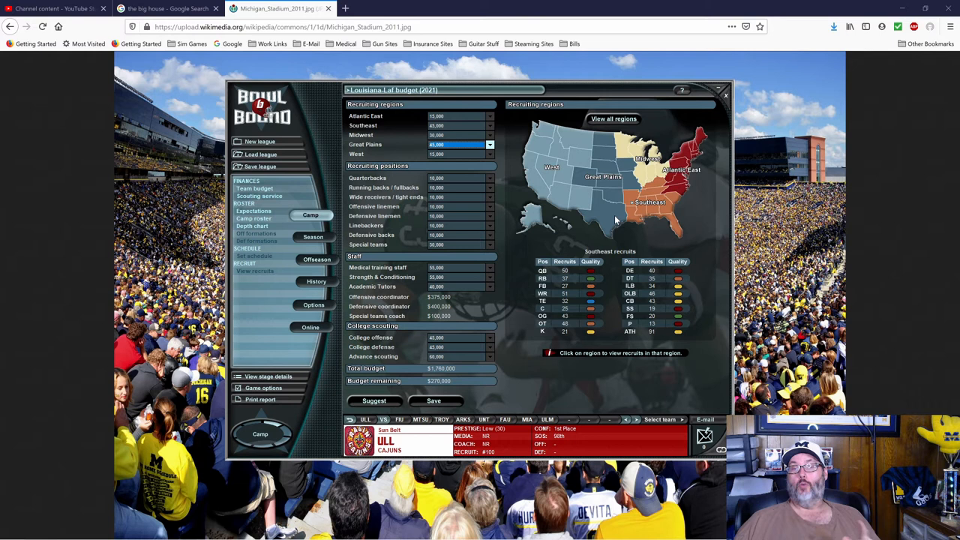
mouse_move(609, 219)
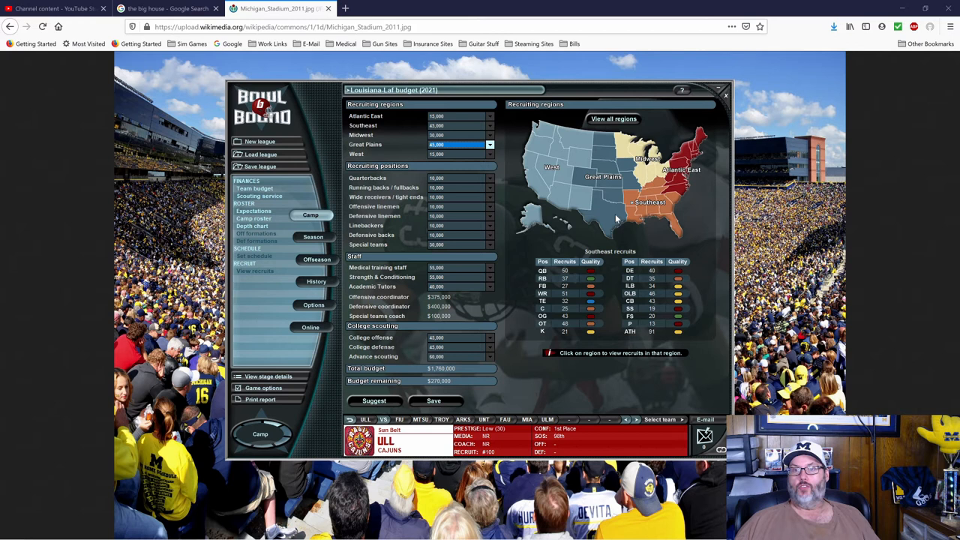
- Compare the Great Plains and Southeast recruit pools on the map
left_click(603, 177)
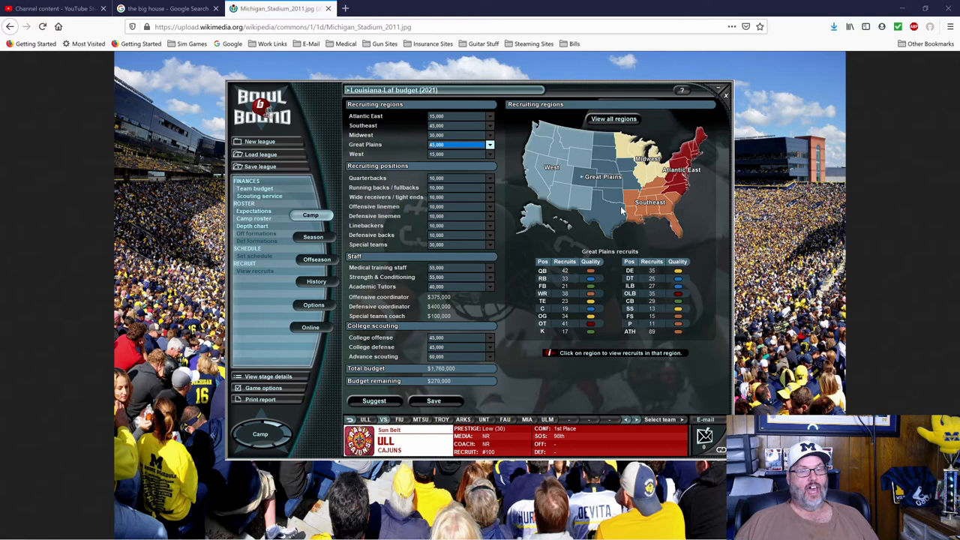
left_click(650, 211)
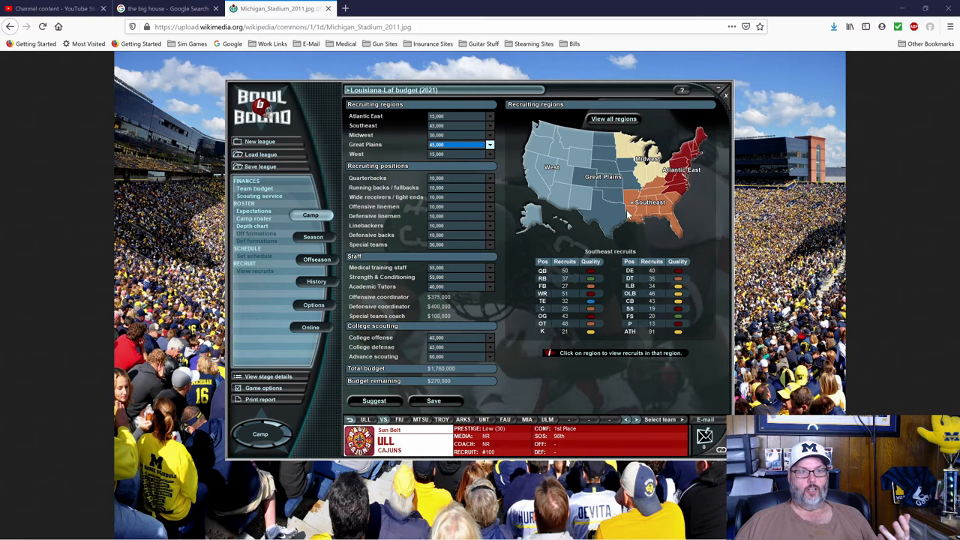
left_click(603, 177)
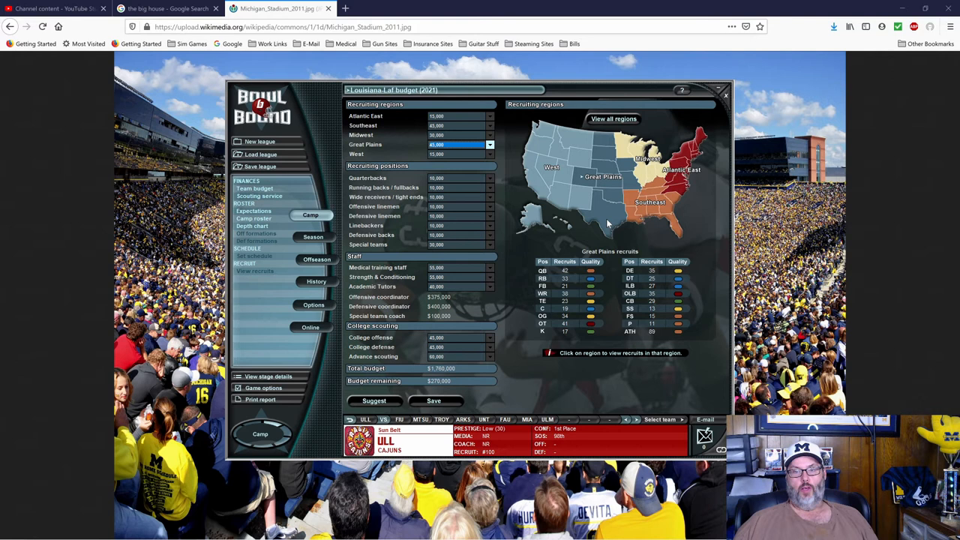
left_click(648, 203)
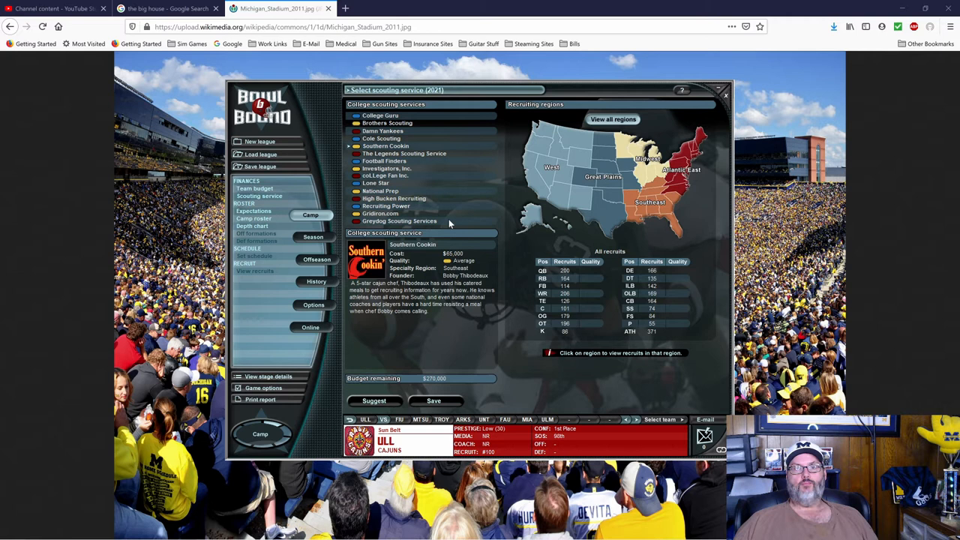
mouse_move(423, 255)
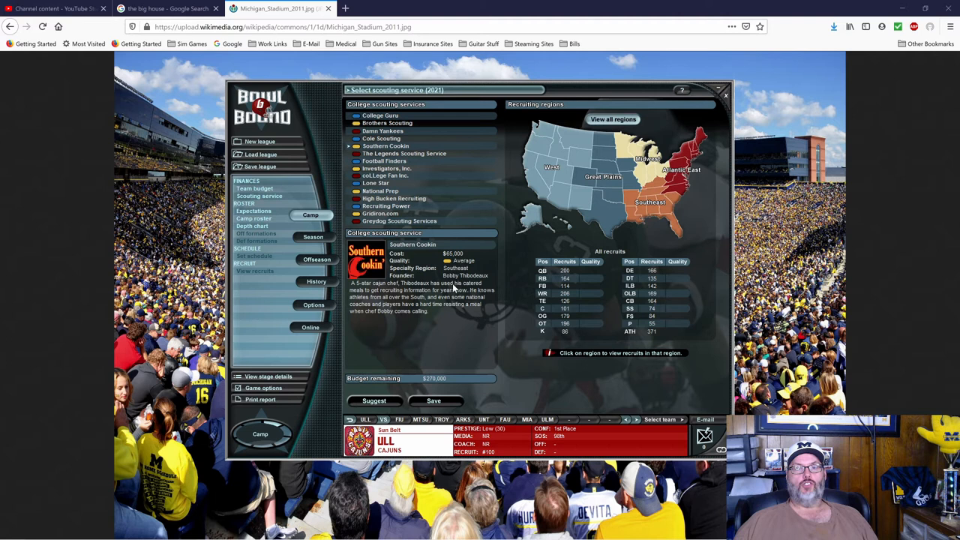
mouse_move(408, 143)
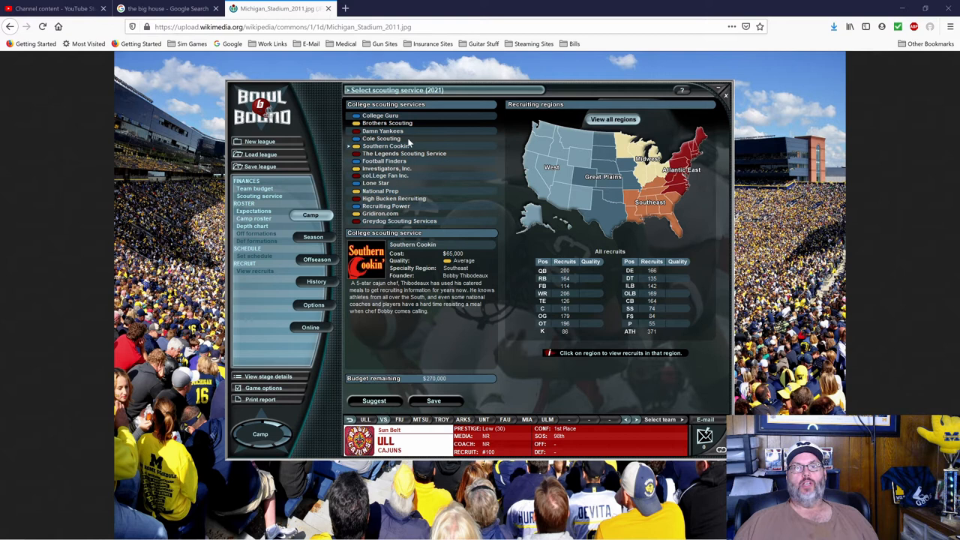
- Review The Legends Scouting Service details and choose it as the scouting service
left_click(381, 138)
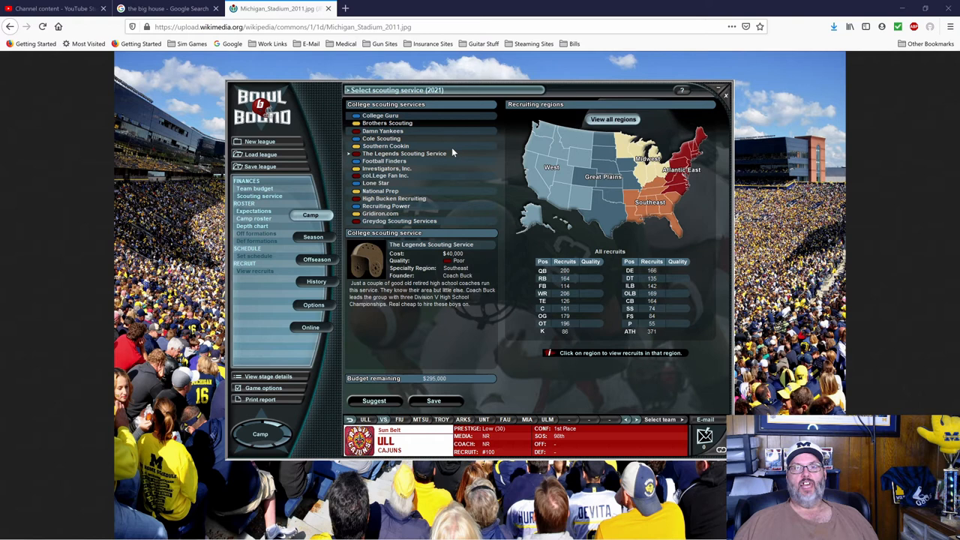
mouse_move(453, 259)
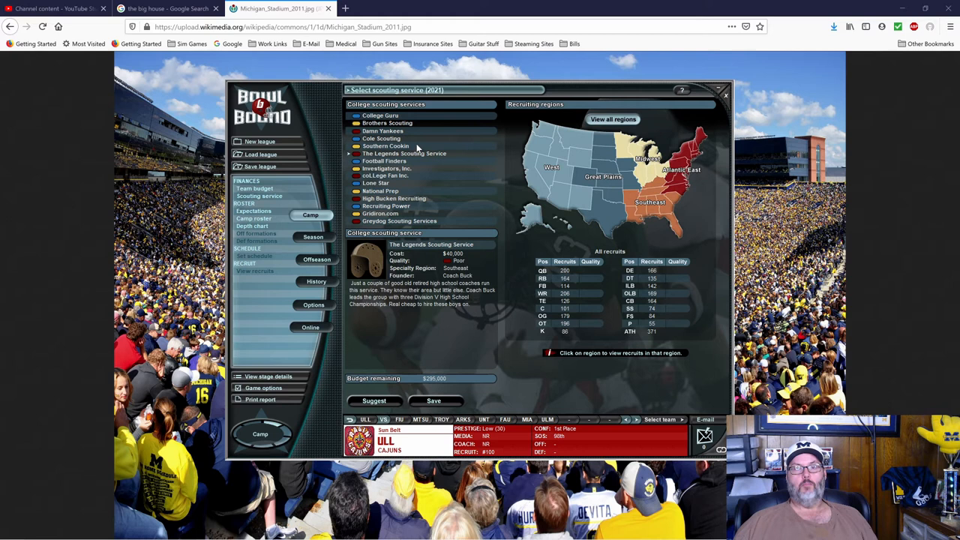
left_click(387, 145)
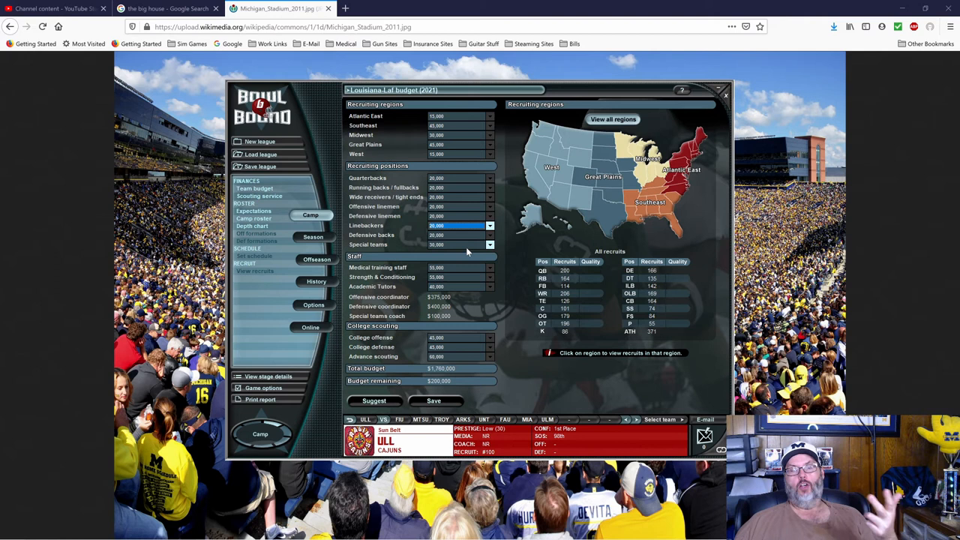
mouse_move(449, 255)
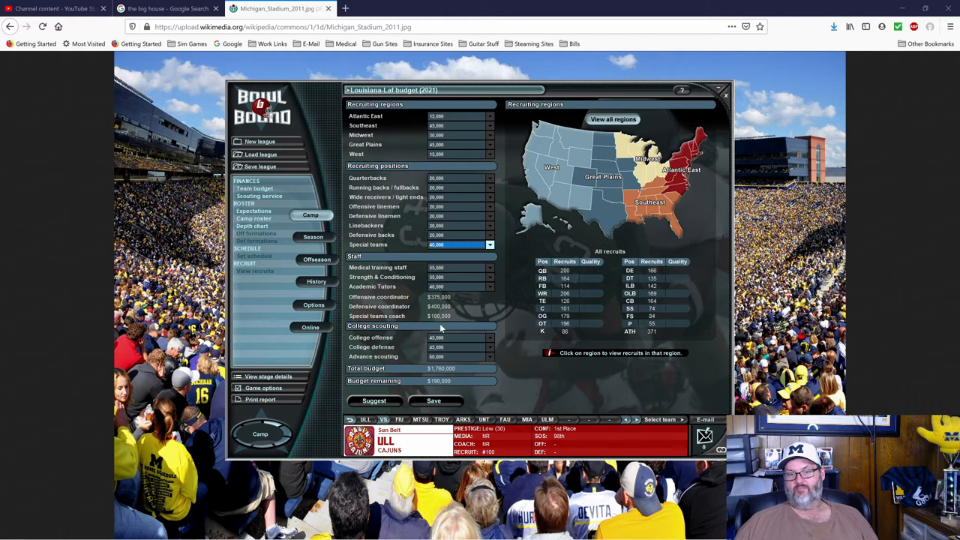
- Adjust a budget allocation to complete the Louisiana-Lafayette budget
left_click(490, 276)
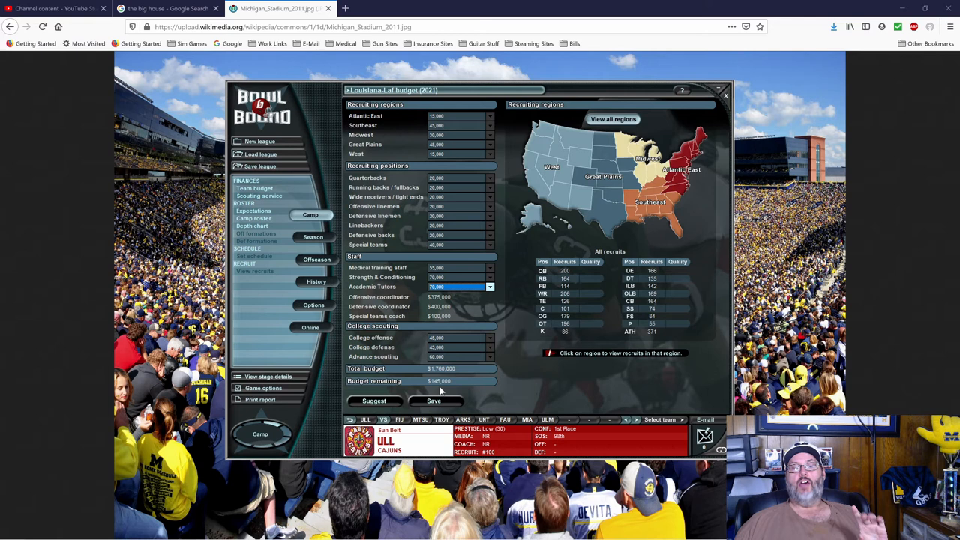
mouse_move(452, 295)
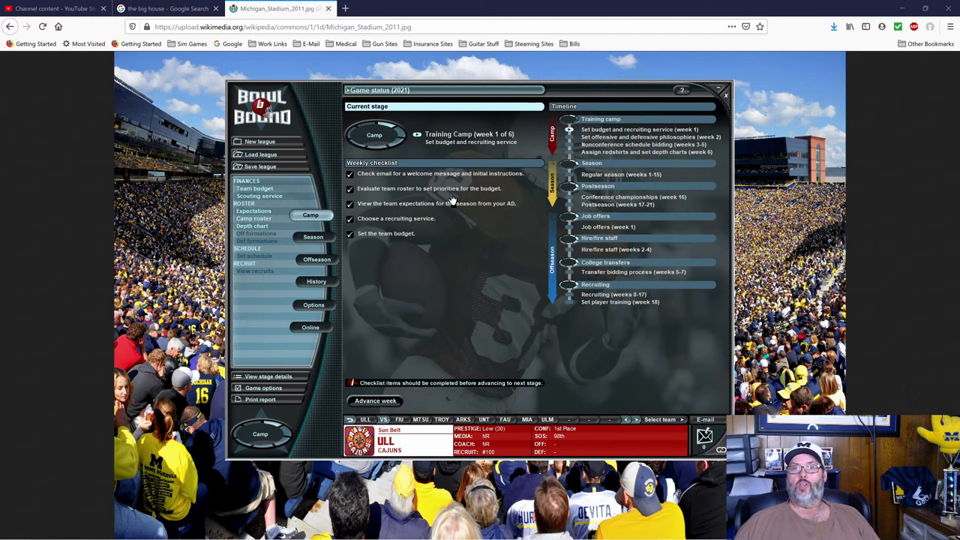
- Advance training camp to week 2 and confirm with Yes
left_click(375, 401)
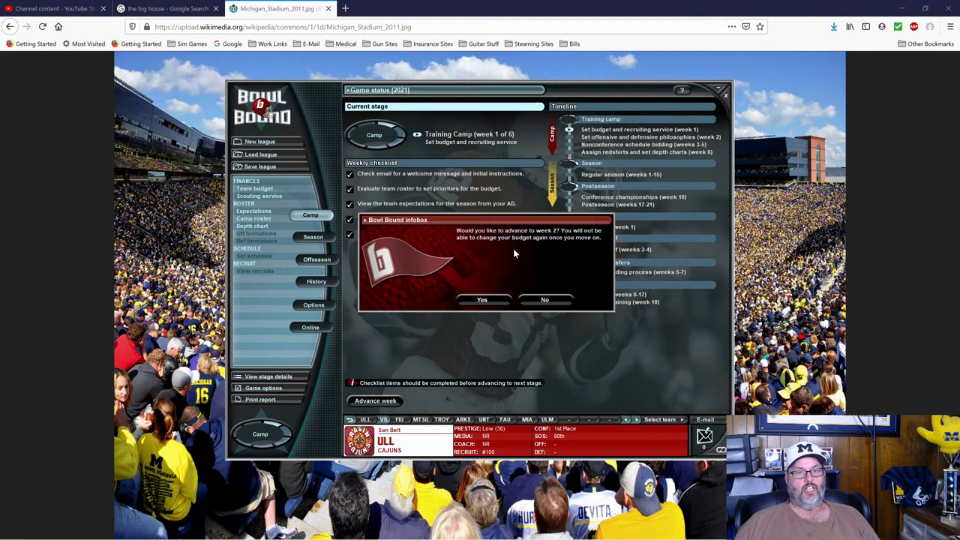
left_click(481, 300)
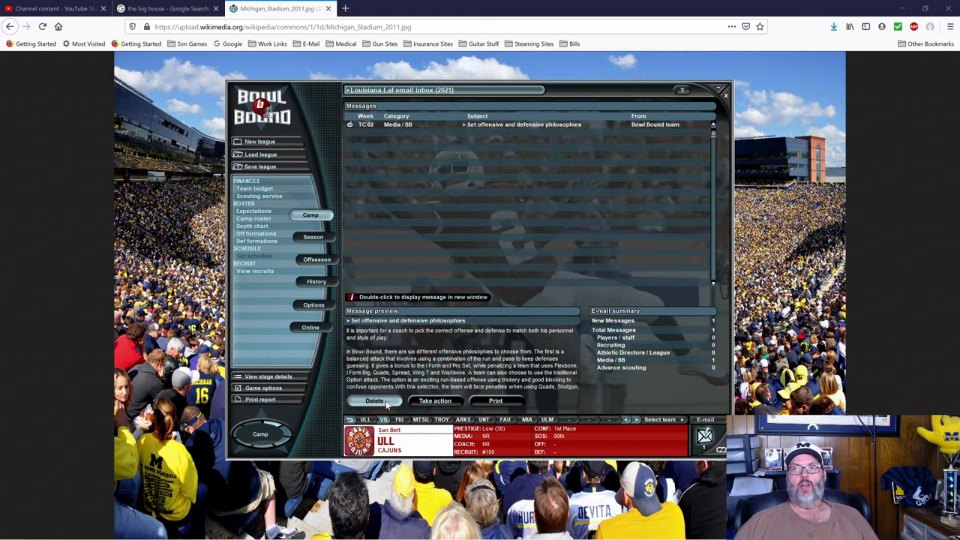
- Bring up Louisiana-Lafayette's 2021 offensive depth chart
left_click(252, 225)
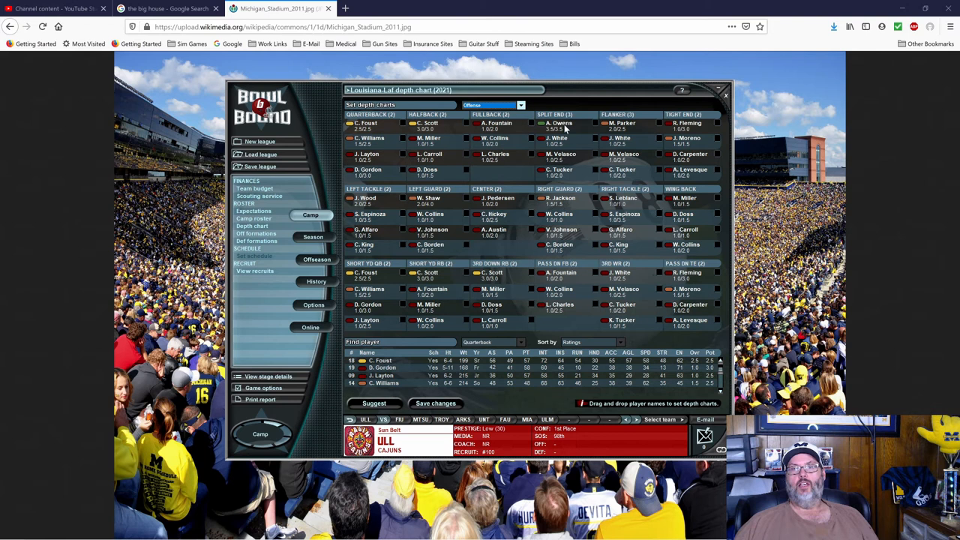
mouse_move(702, 139)
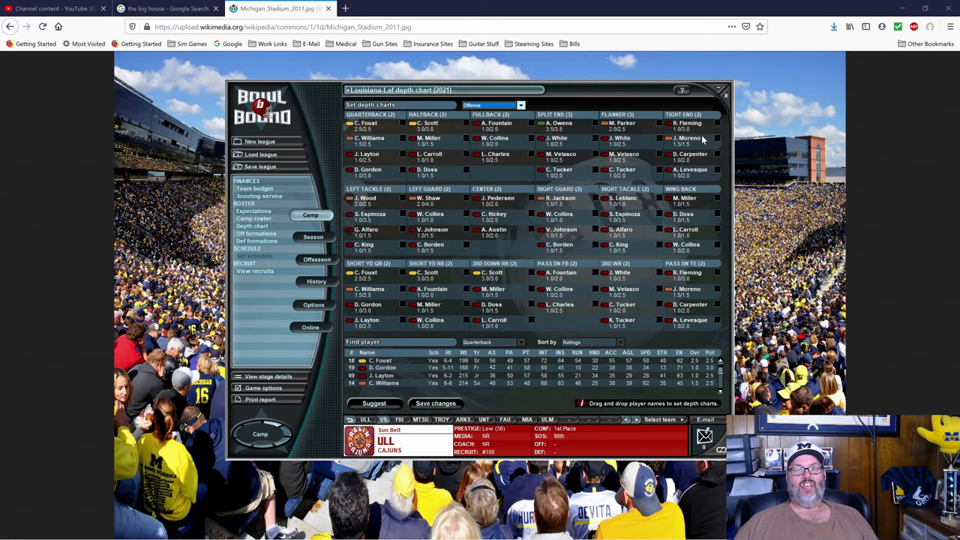
mouse_move(697, 143)
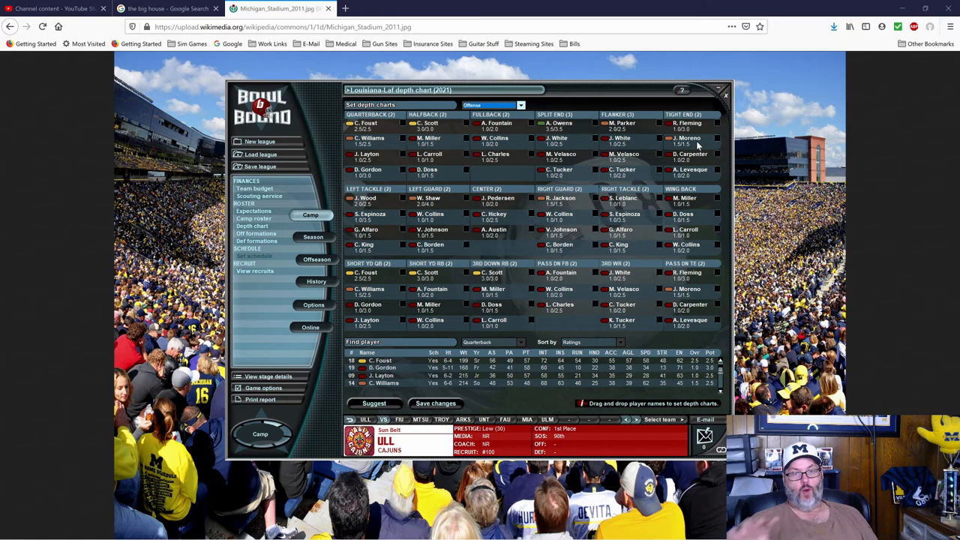
mouse_move(558, 211)
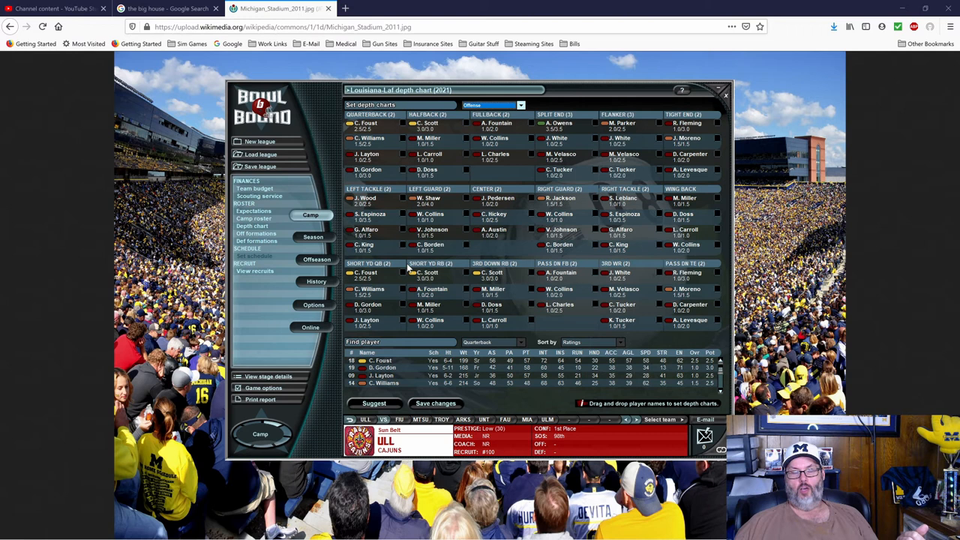
mouse_move(378, 325)
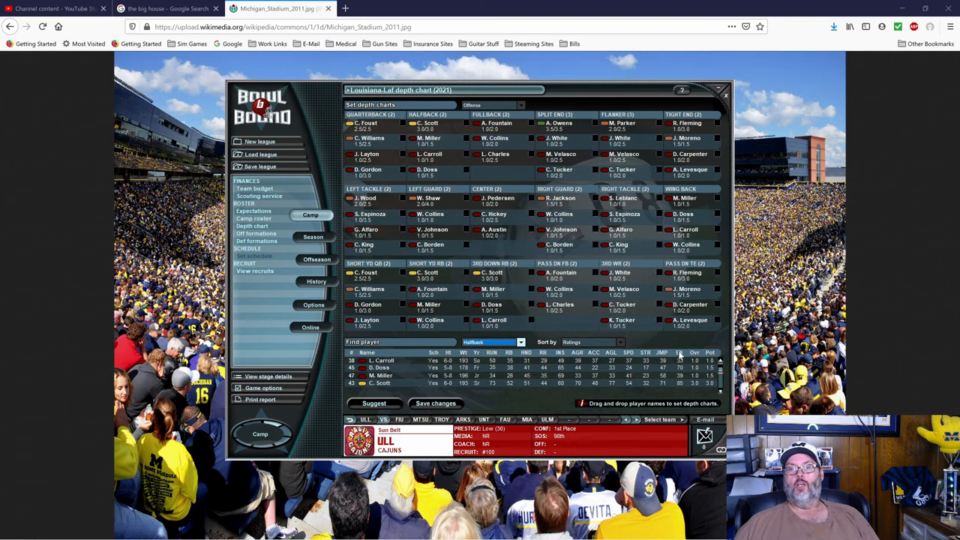
mouse_move(678, 354)
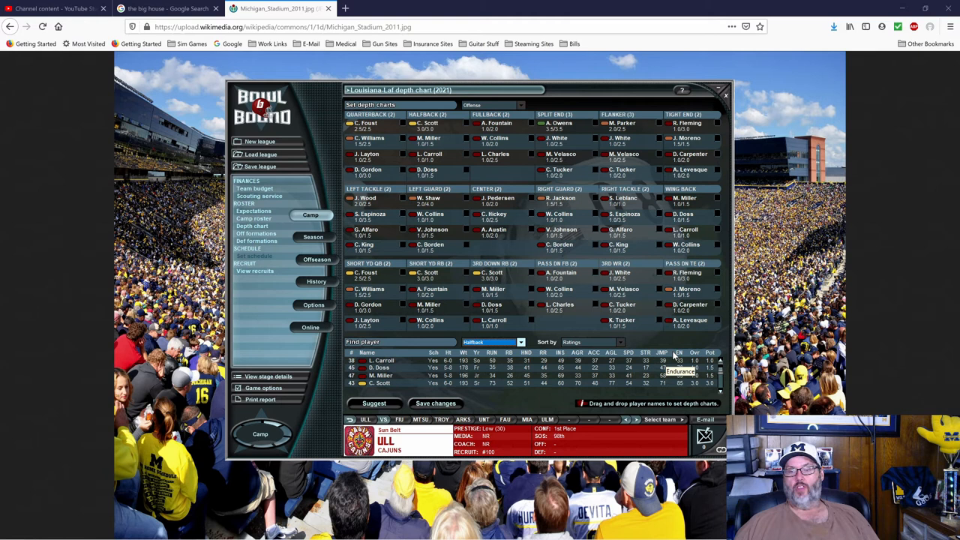
- Set the Find player position to Tight End, then Wide Receiver
left_click(520, 342)
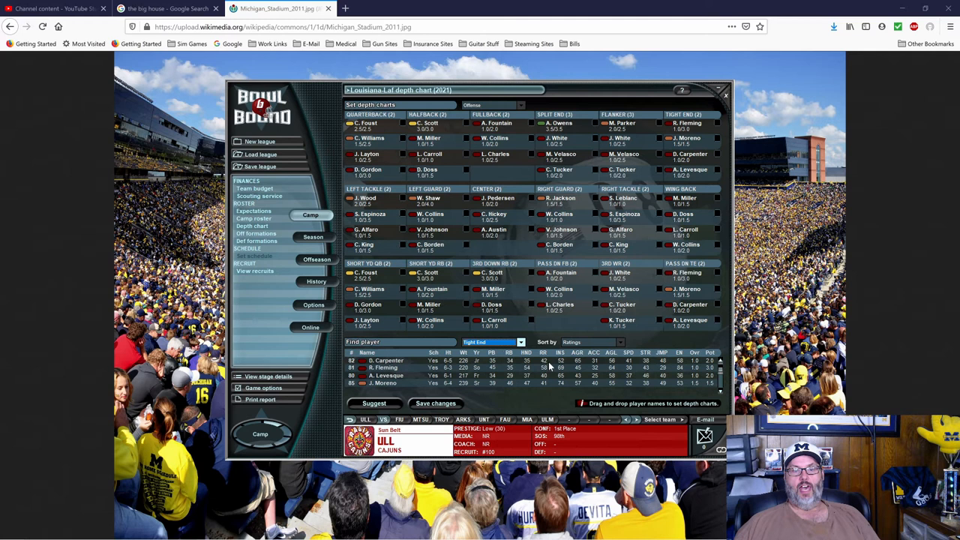
left_click(521, 342)
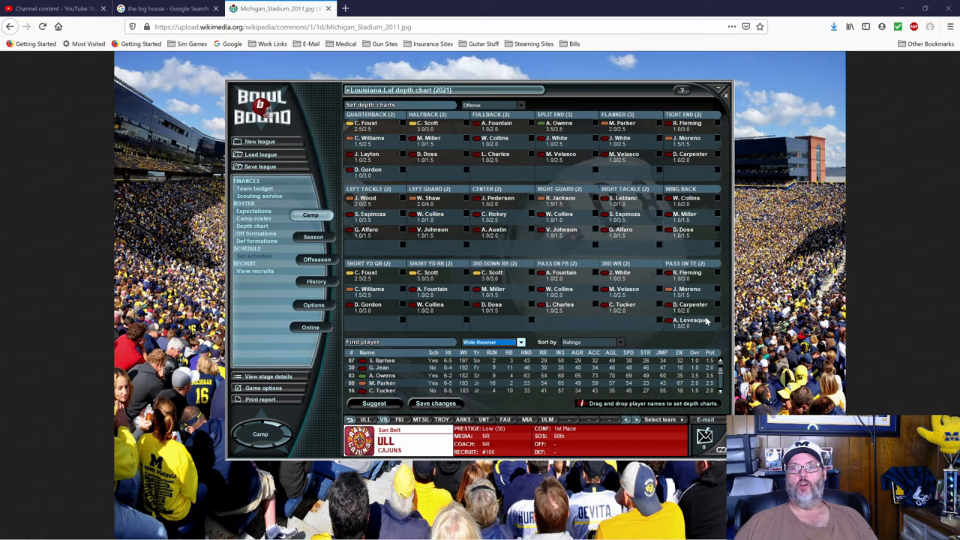
mouse_move(483, 387)
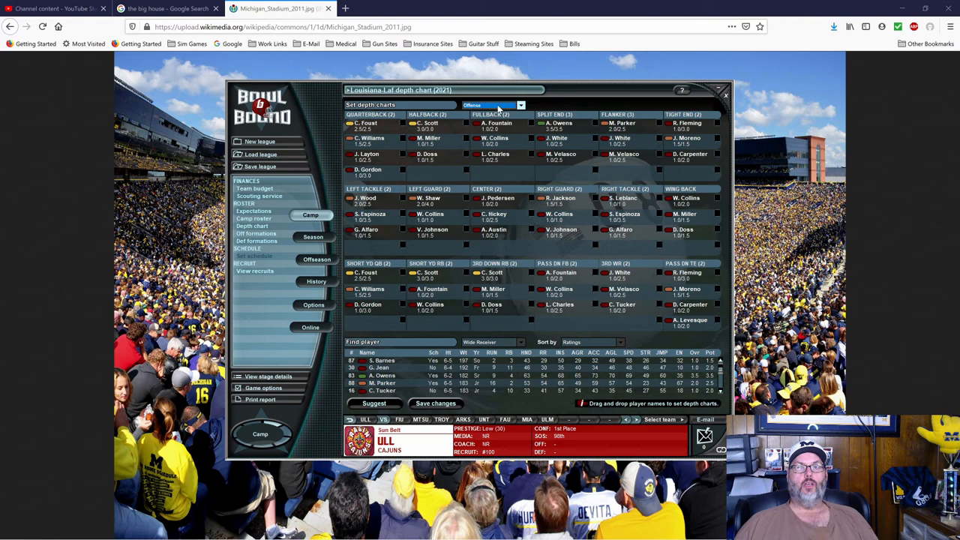
- Switch to the special teams depth chart and list Kicker/Punter in the player finder
left_click(519, 105)
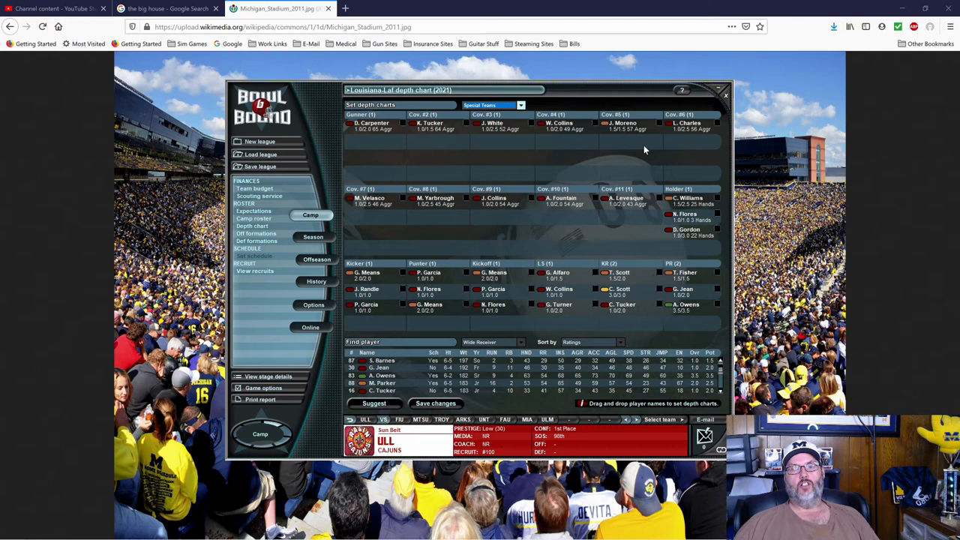
mouse_move(710, 210)
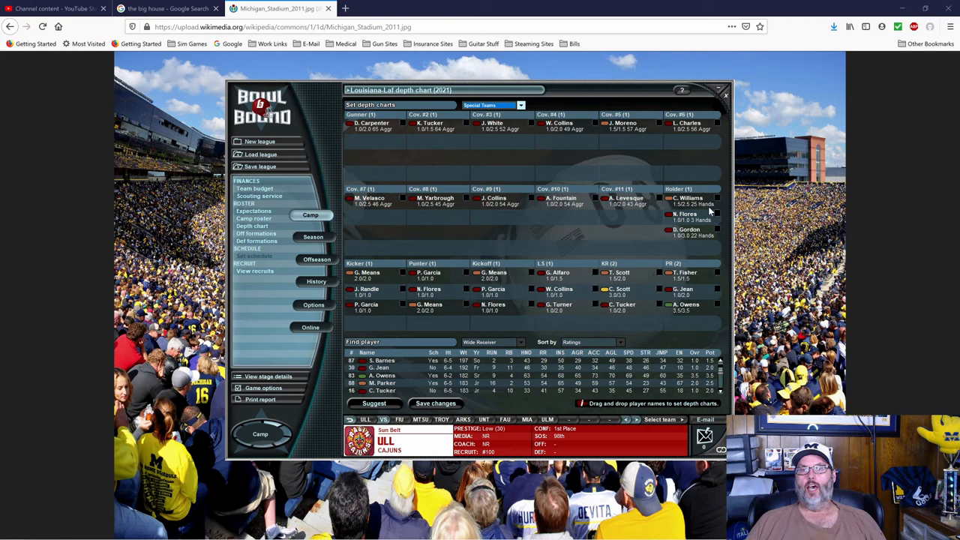
mouse_move(552, 273)
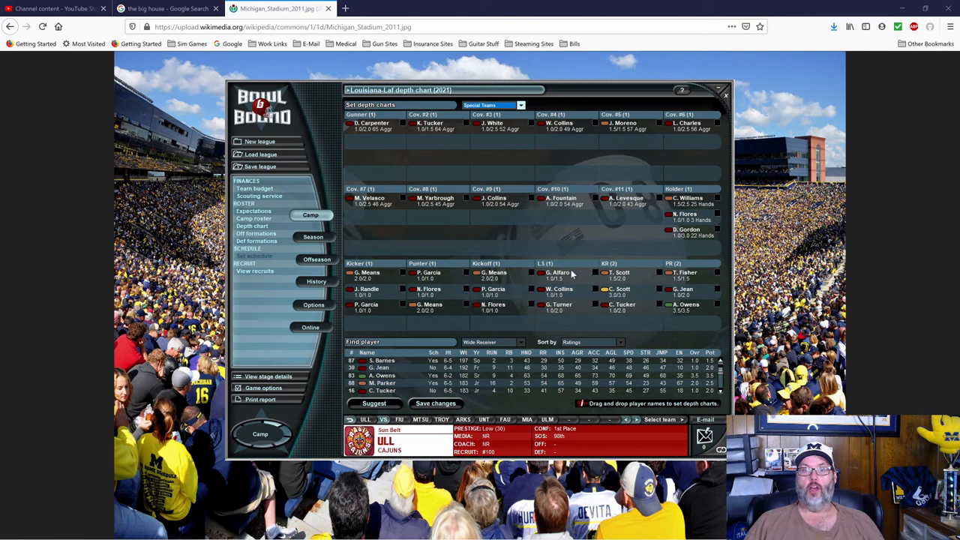
mouse_move(442, 278)
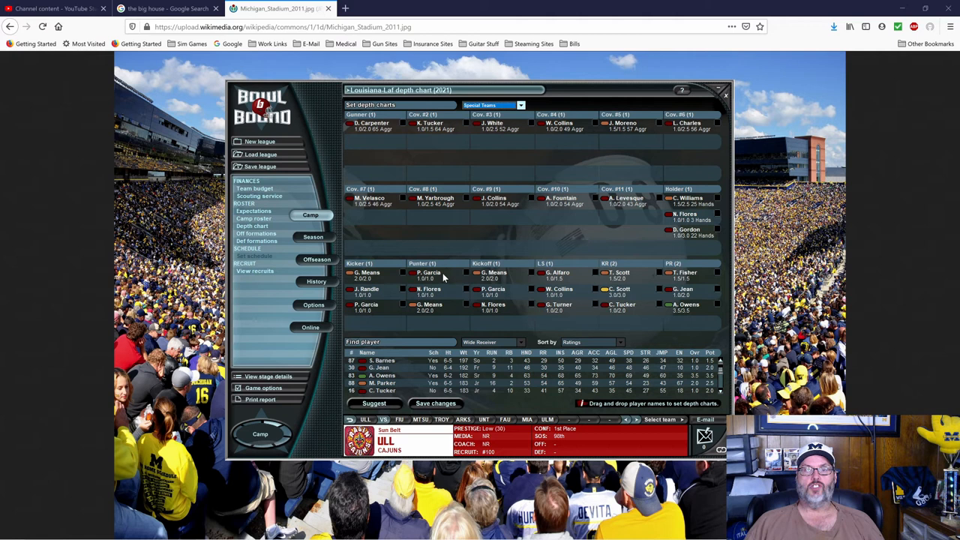
mouse_move(426, 309)
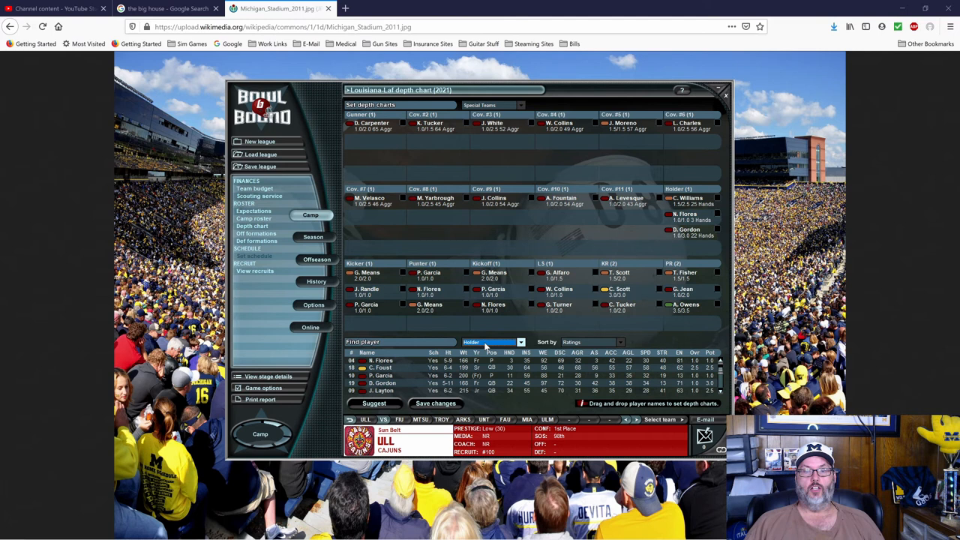
left_click(493, 342)
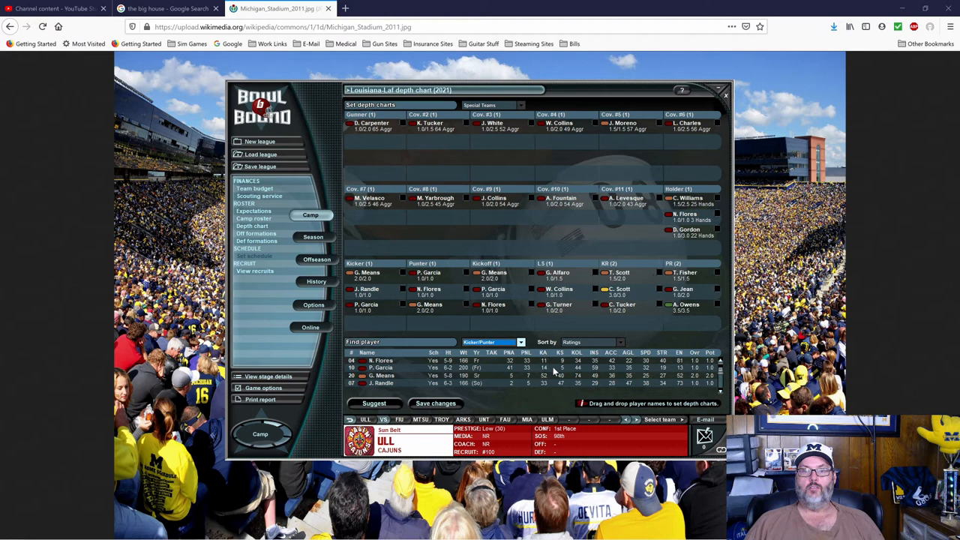
mouse_move(552, 378)
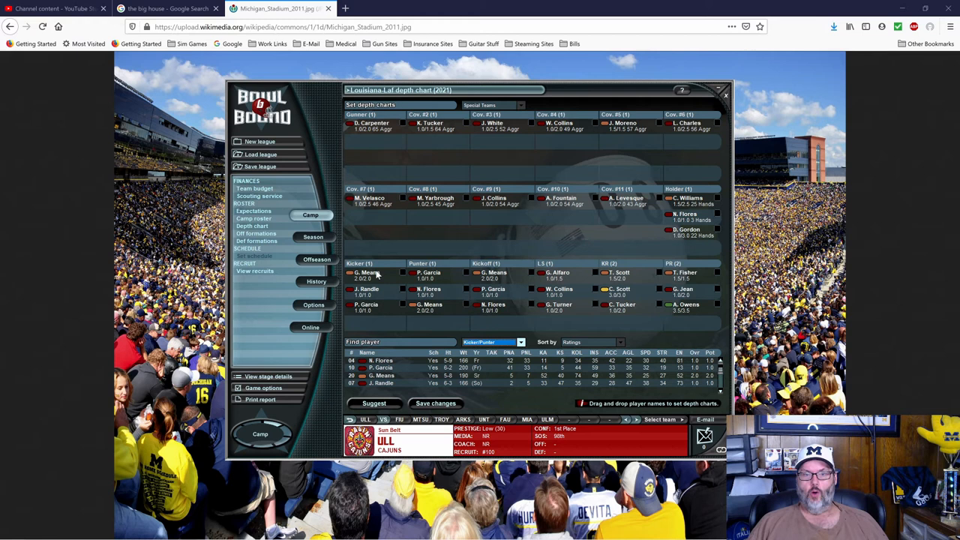
mouse_move(681, 313)
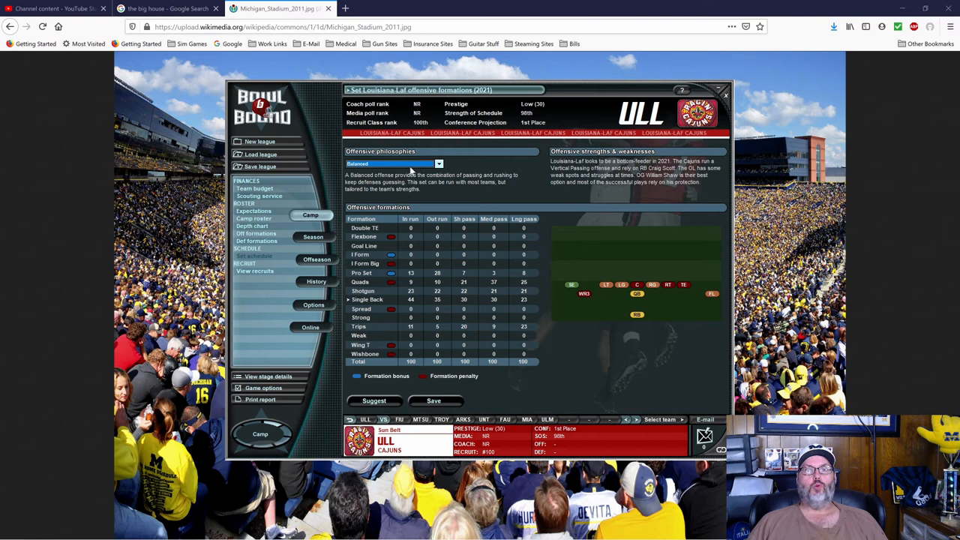
mouse_move(396, 187)
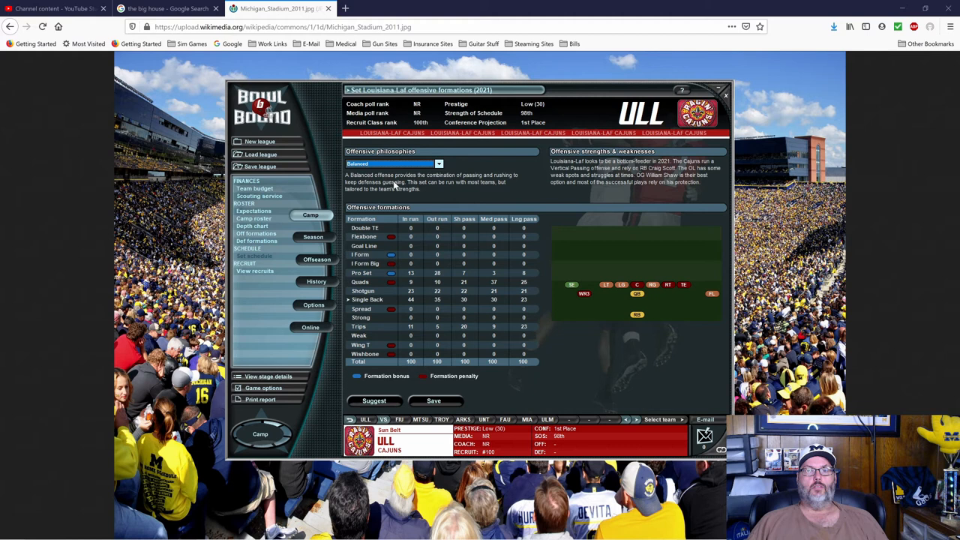
mouse_move(396, 238)
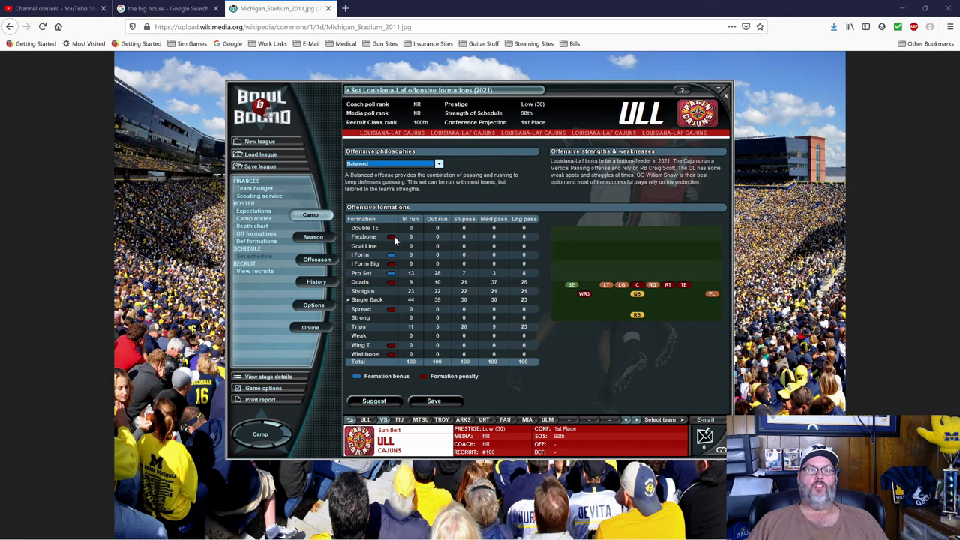
mouse_move(387, 252)
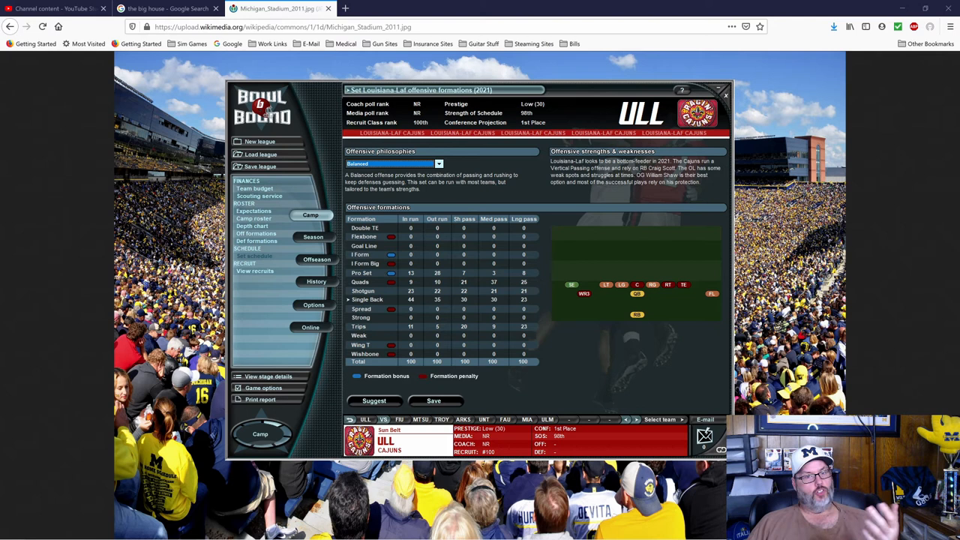
- Use Suggest to fill in the offensive formation usage percentages
left_click(374, 401)
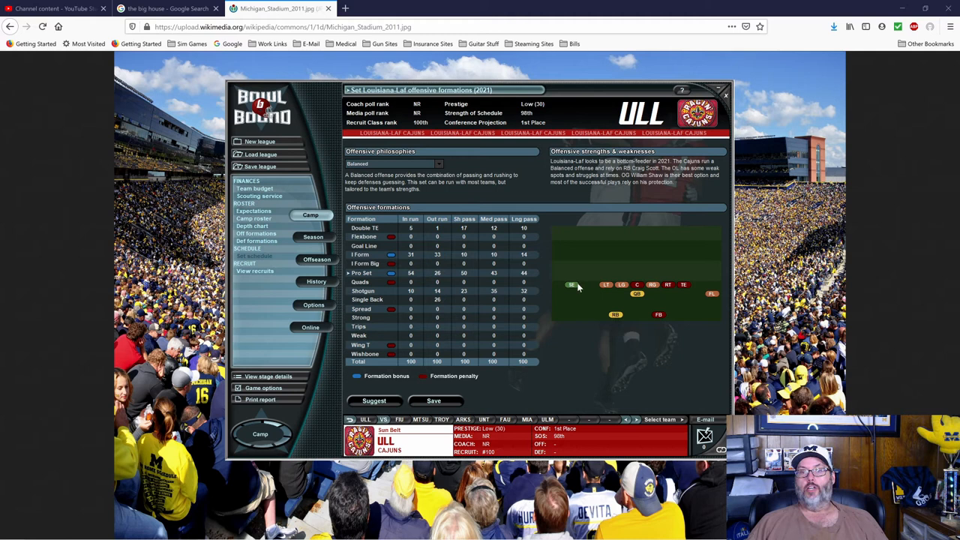
mouse_move(638, 288)
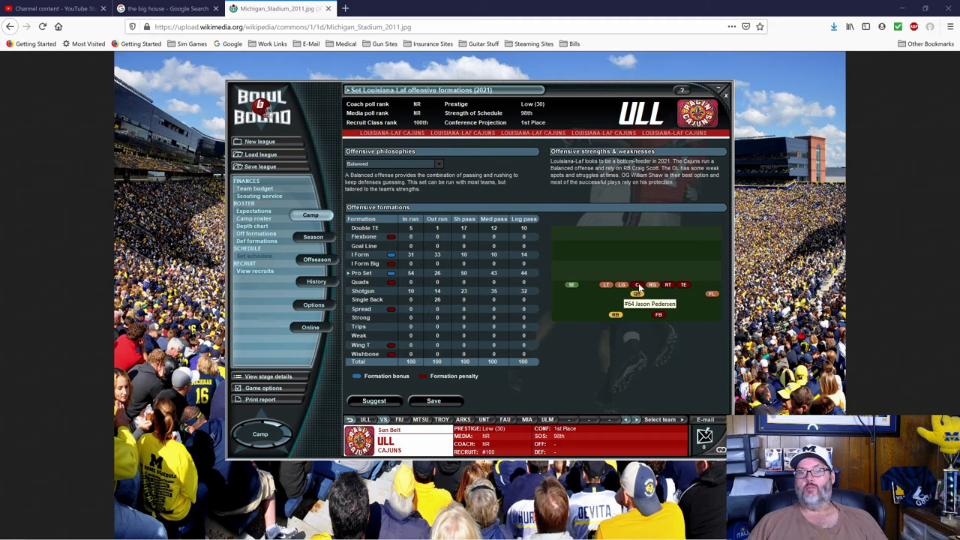
mouse_move(657, 330)
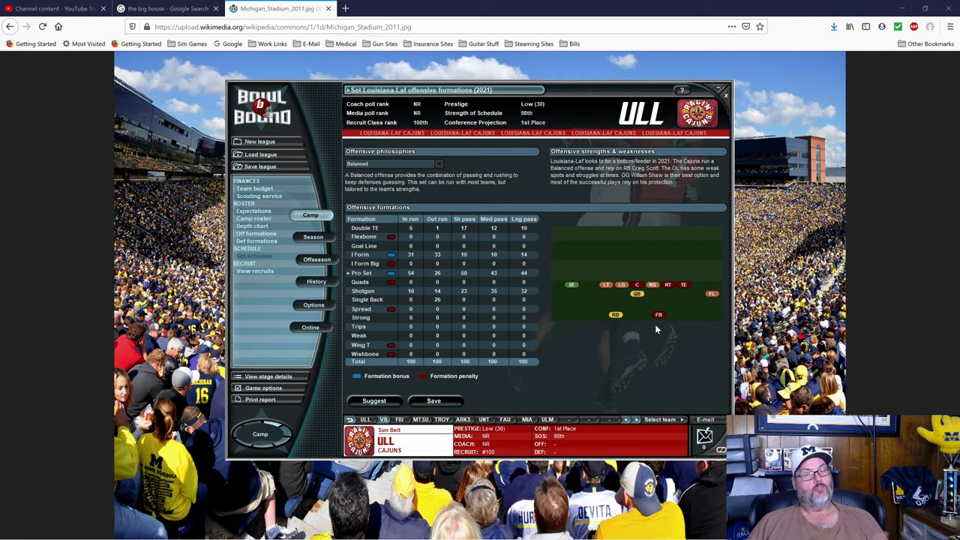
mouse_move(666, 314)
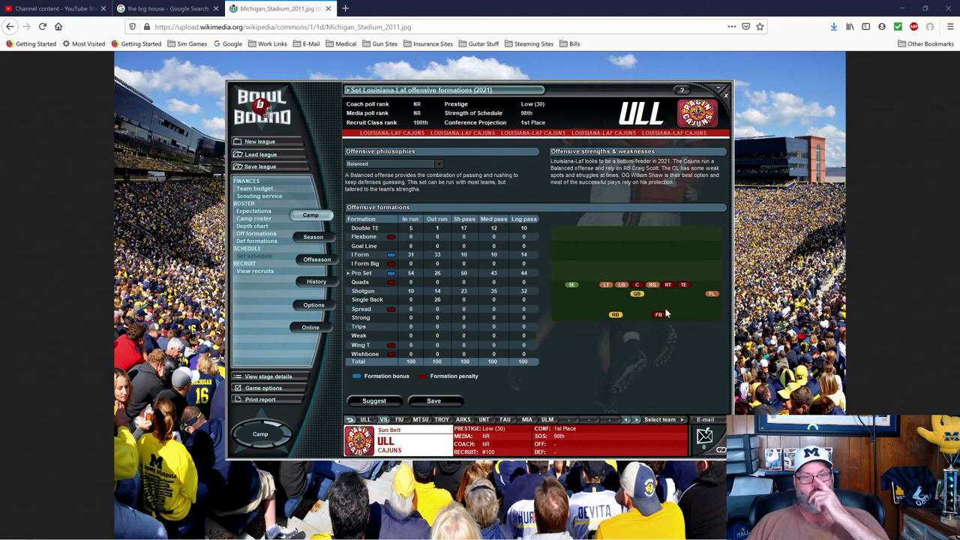
- Change the offensive philosophy from Balanced, trying Option and Run 'n Gun
left_click(391, 164)
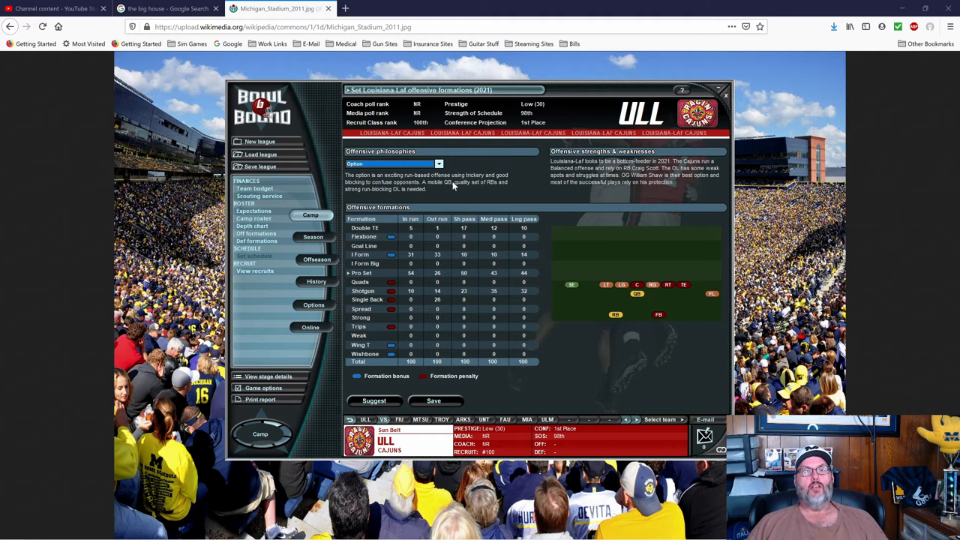
left_click(390, 164)
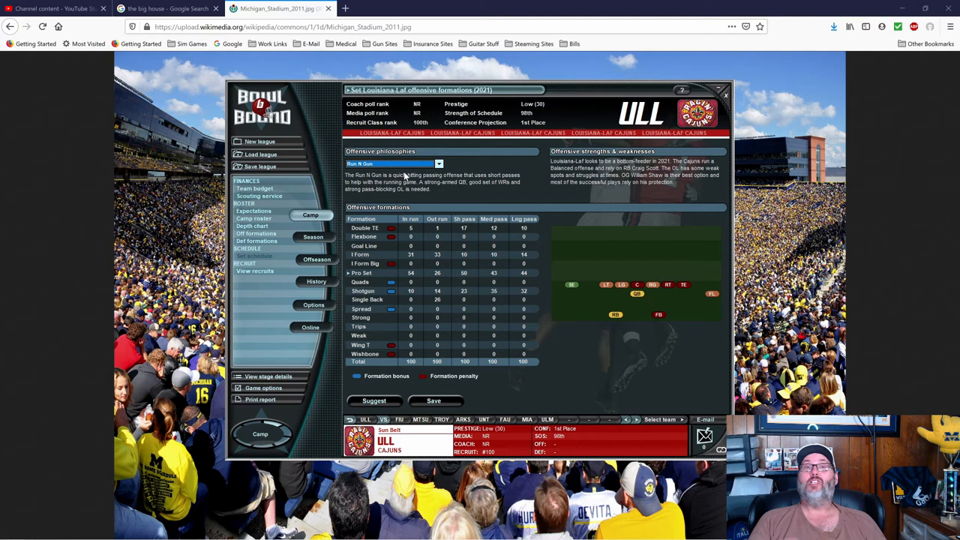
mouse_move(471, 195)
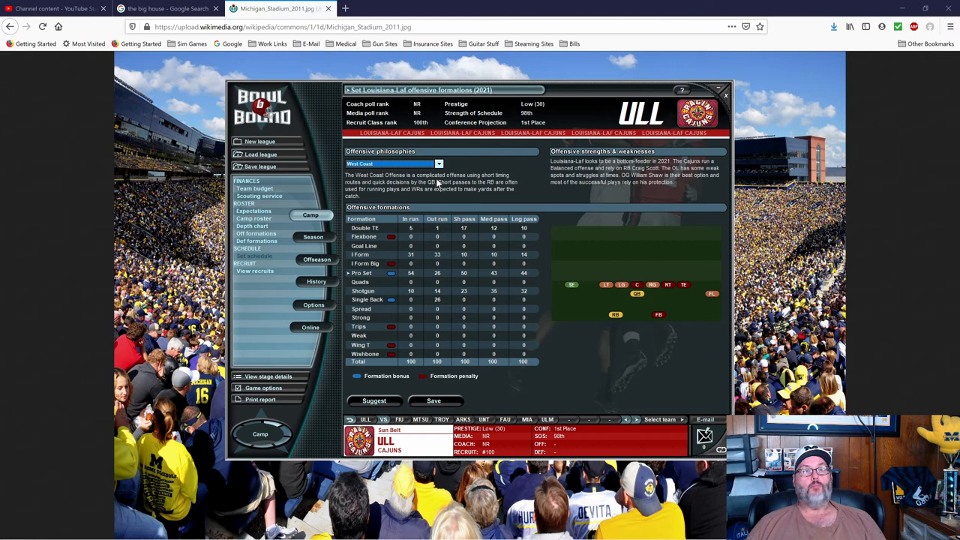
mouse_move(477, 189)
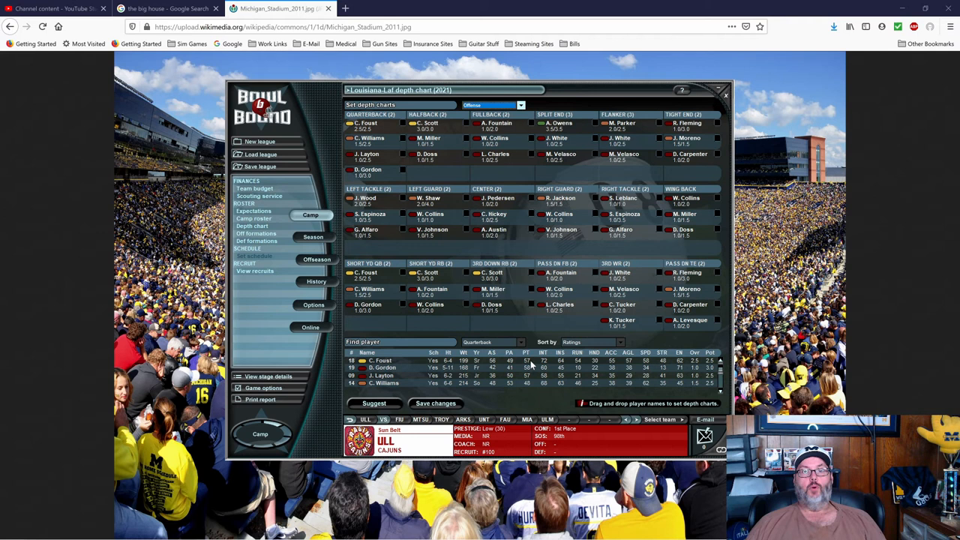
mouse_move(368, 306)
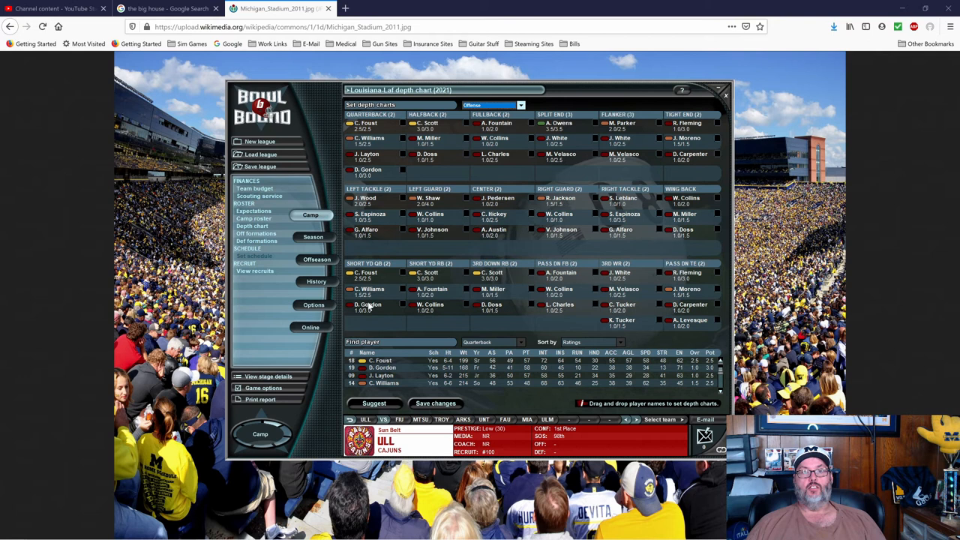
- Set the player finder to list quarterbacks on the offensive depth chart
left_click(519, 342)
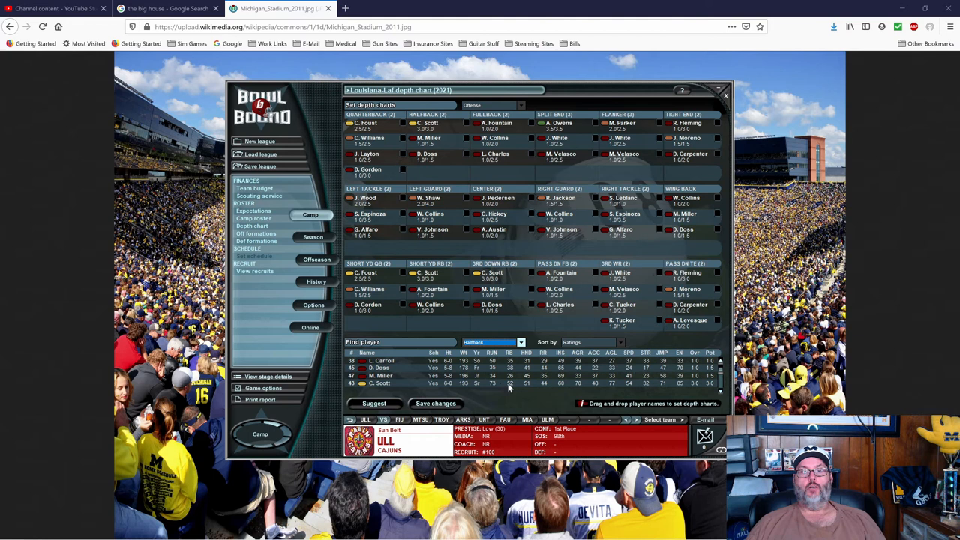
left_click(521, 343)
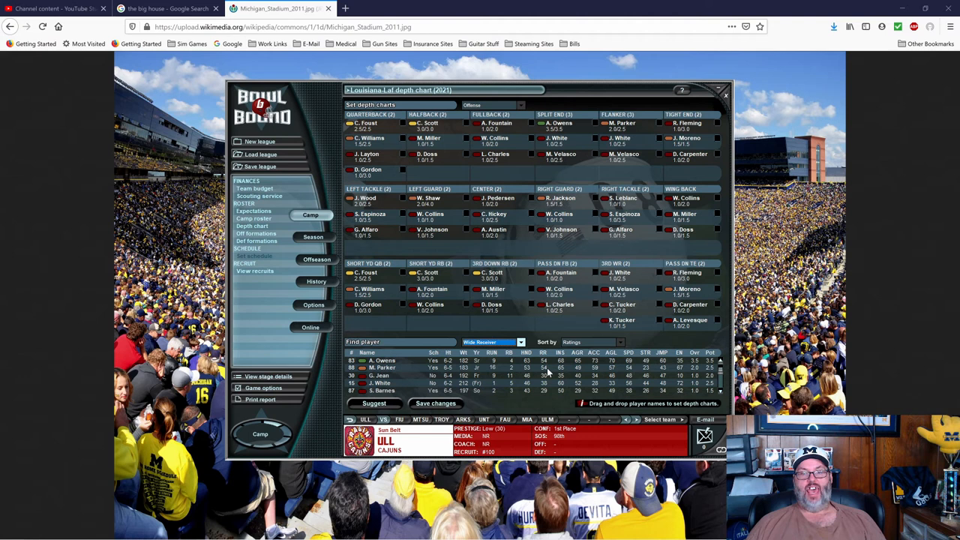
left_click(520, 342)
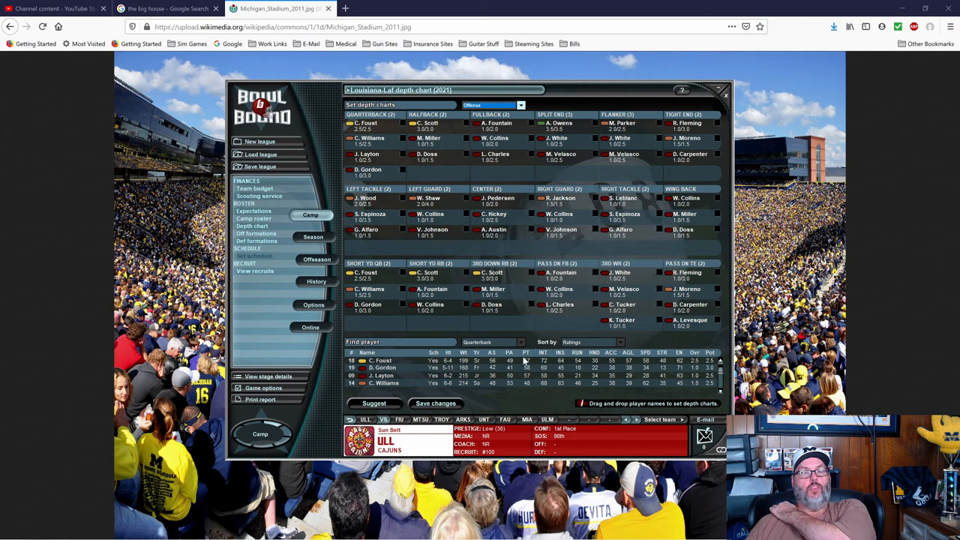
mouse_move(513, 387)
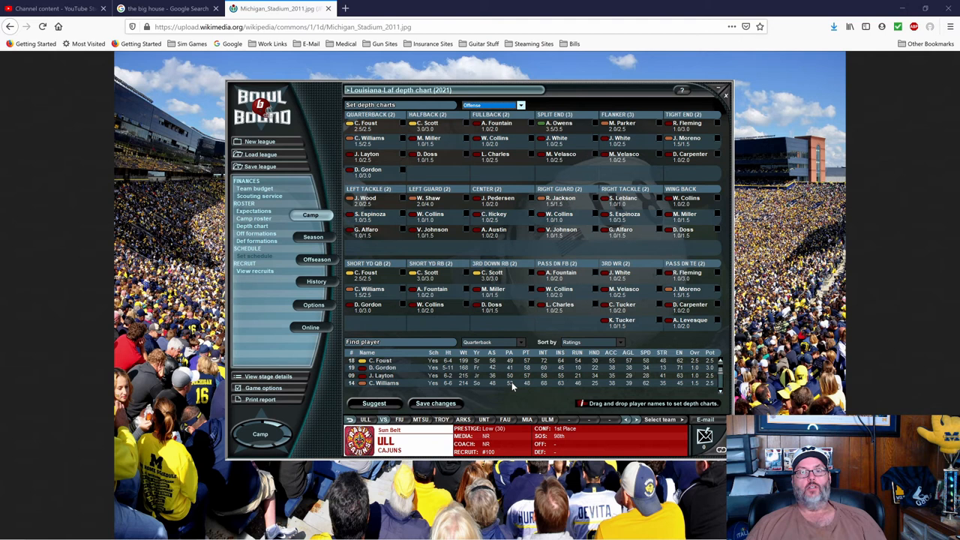
mouse_move(555, 365)
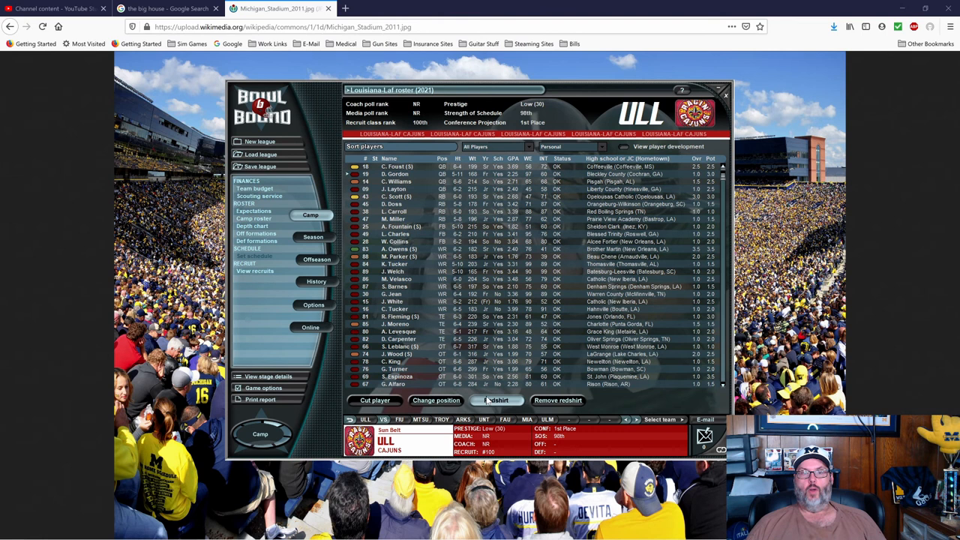
- Filter the roster to halfbacks and cut running back Lawrence Carroll, confirming with Yes
left_click(528, 147)
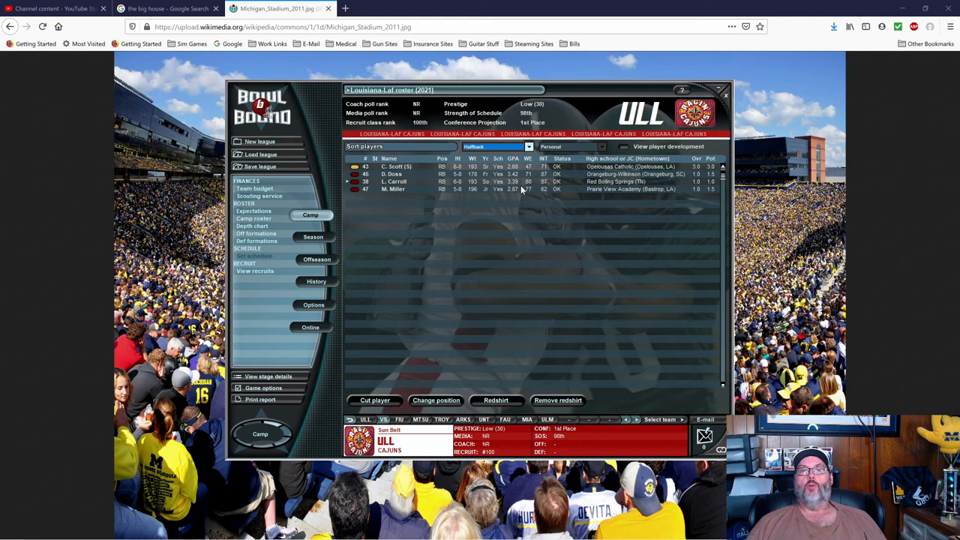
mouse_move(504, 187)
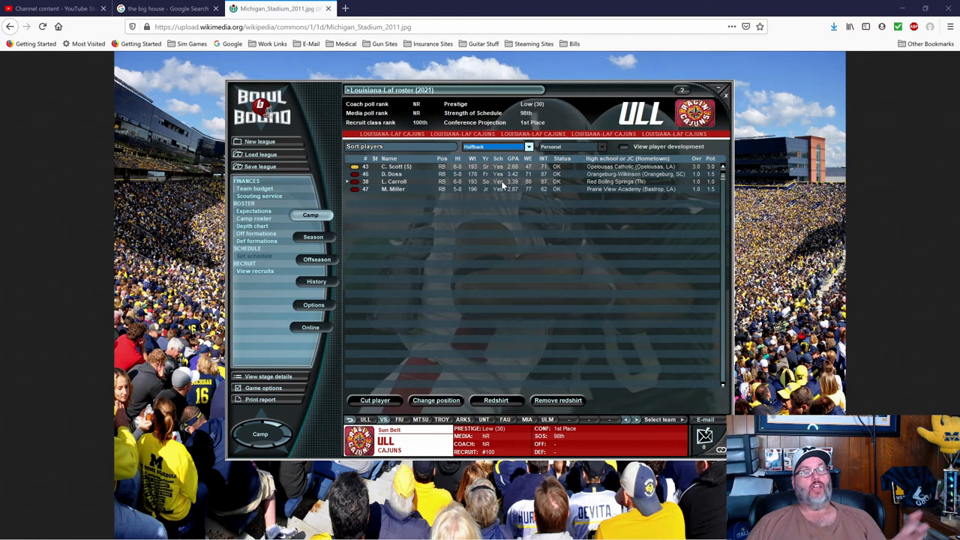
left_click(375, 399)
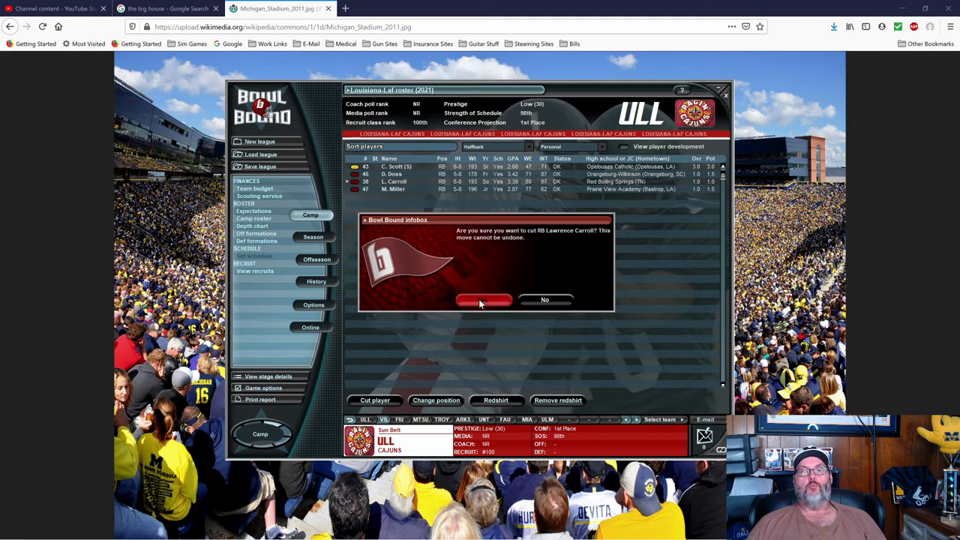
left_click(484, 300)
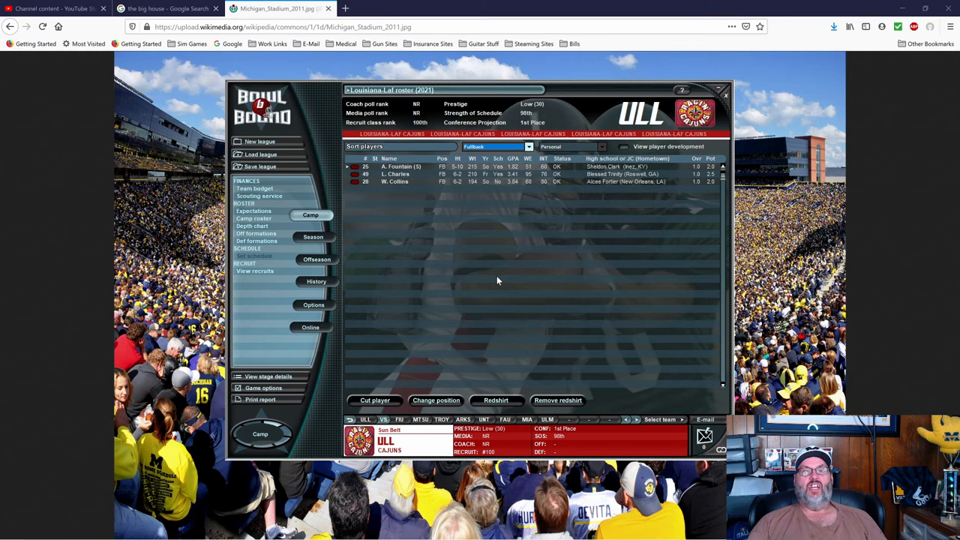
- Filter to wide receivers, cut one, then switch the position filter to tight ends
left_click(494, 147)
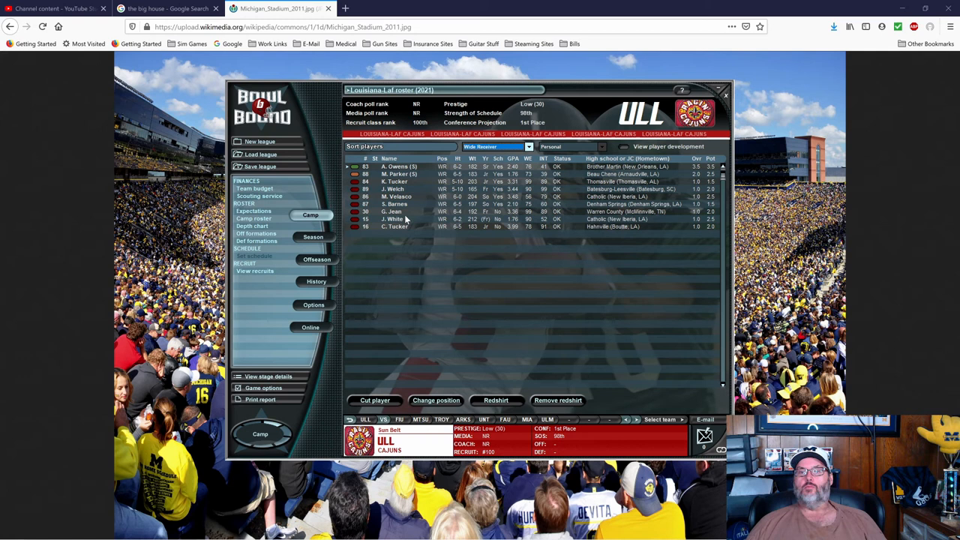
mouse_move(487, 222)
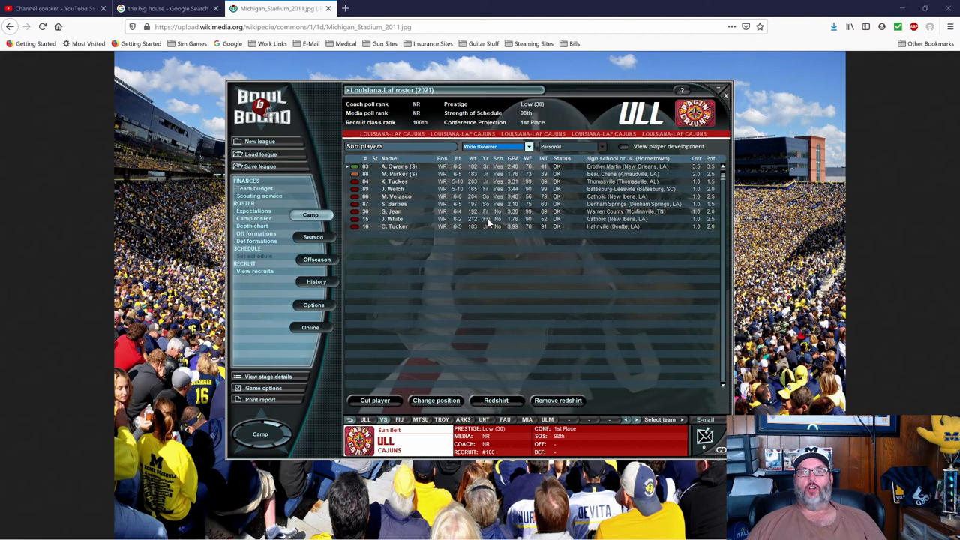
mouse_move(475, 216)
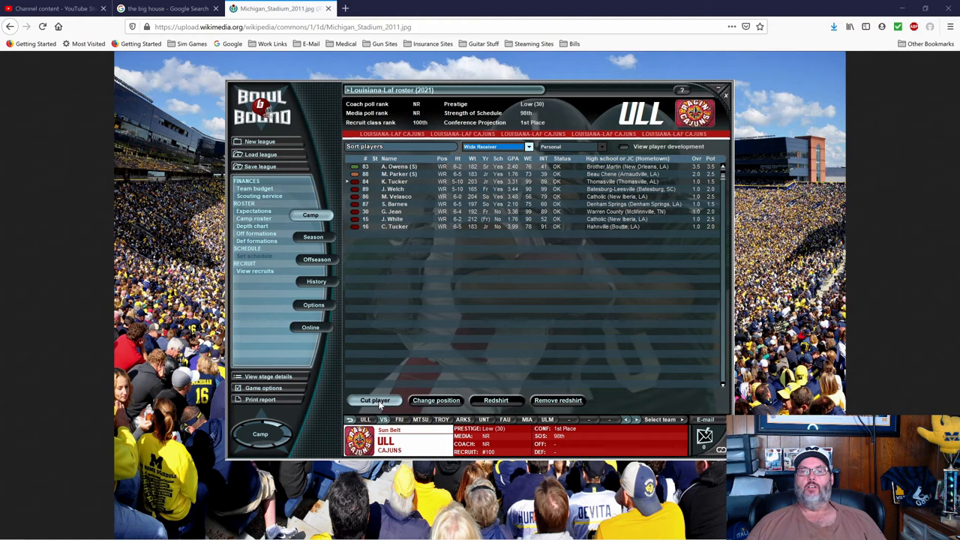
left_click(375, 400)
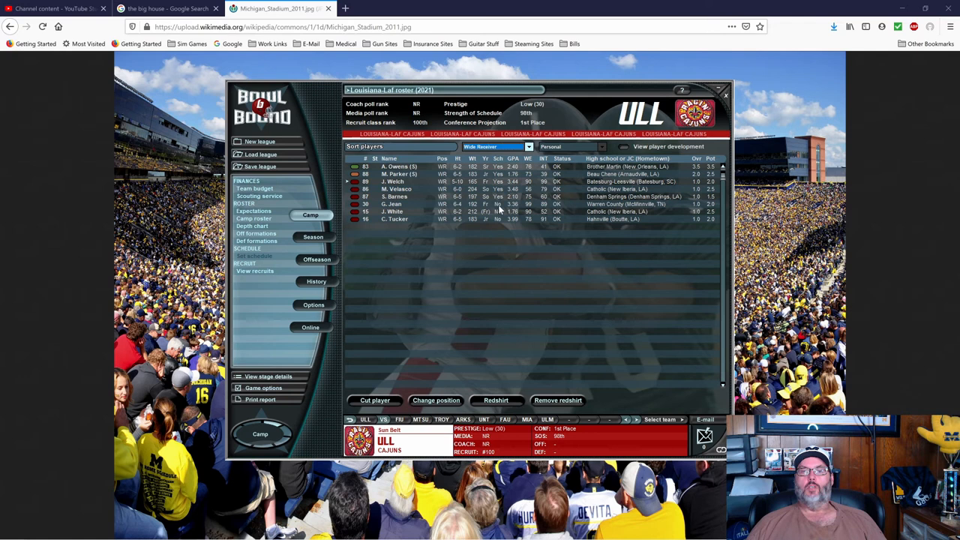
mouse_move(714, 201)
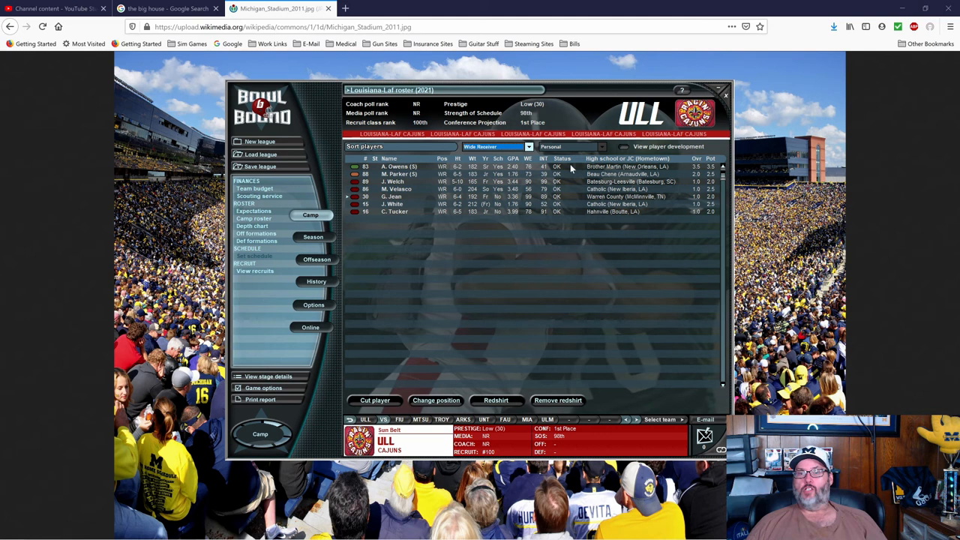
mouse_move(390, 203)
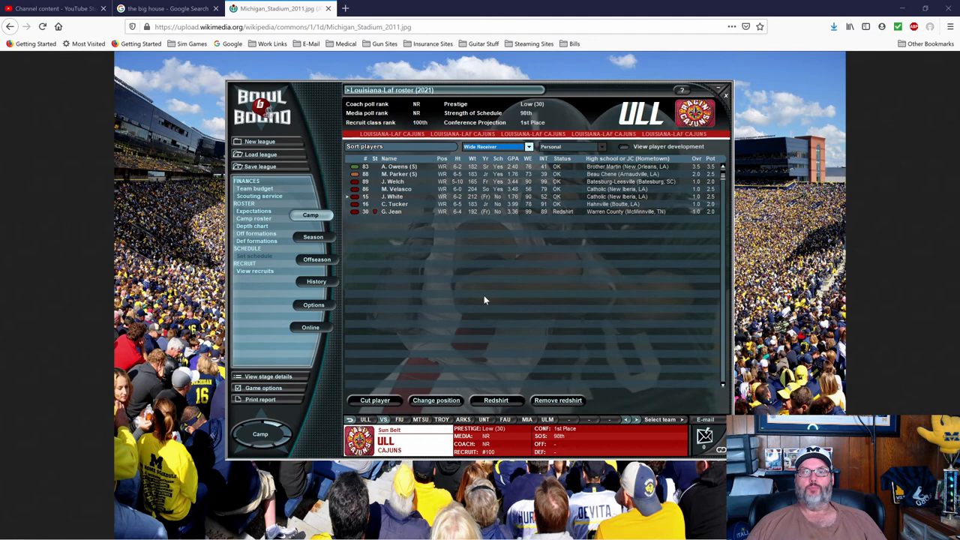
left_click(494, 148)
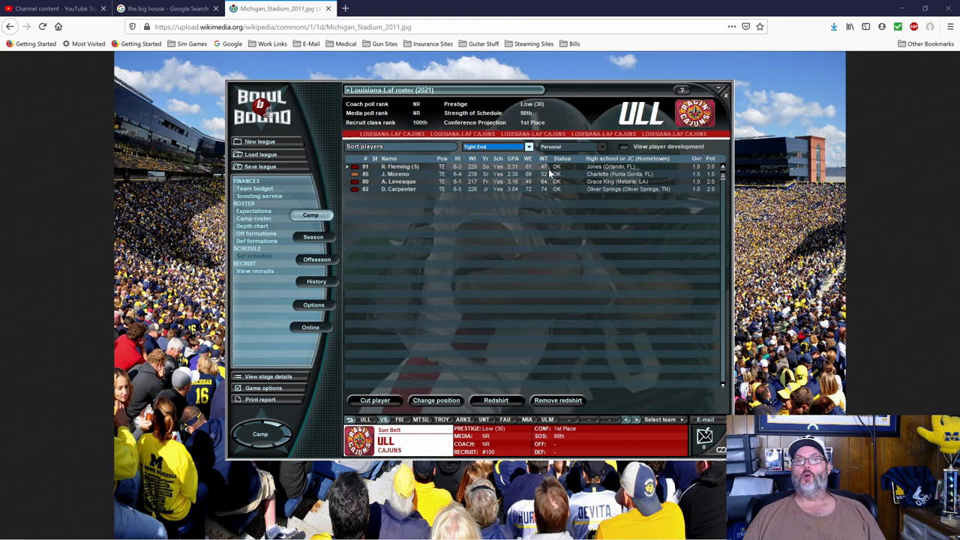
- Show the offensive tackles and cut one from the roster, confirming the prompt
left_click(495, 399)
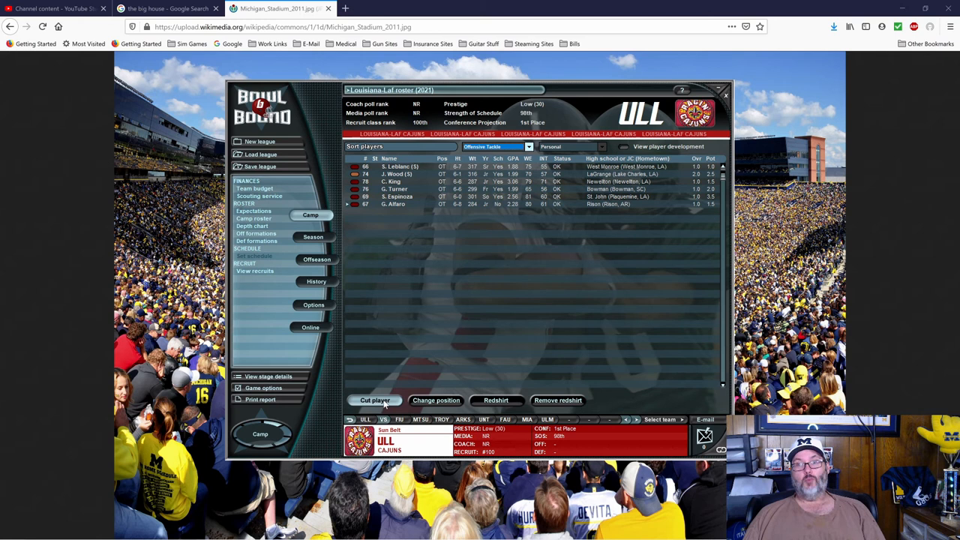
left_click(375, 399)
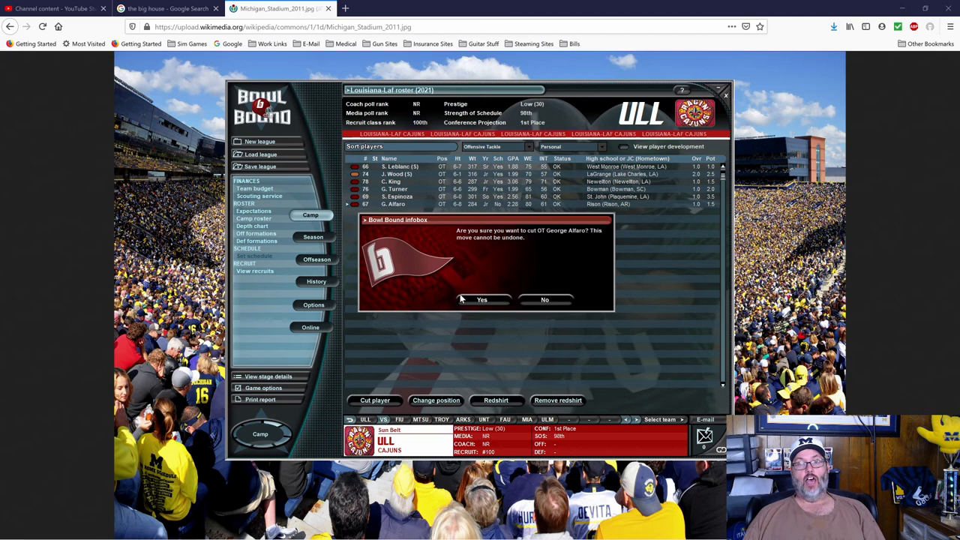
left_click(482, 300)
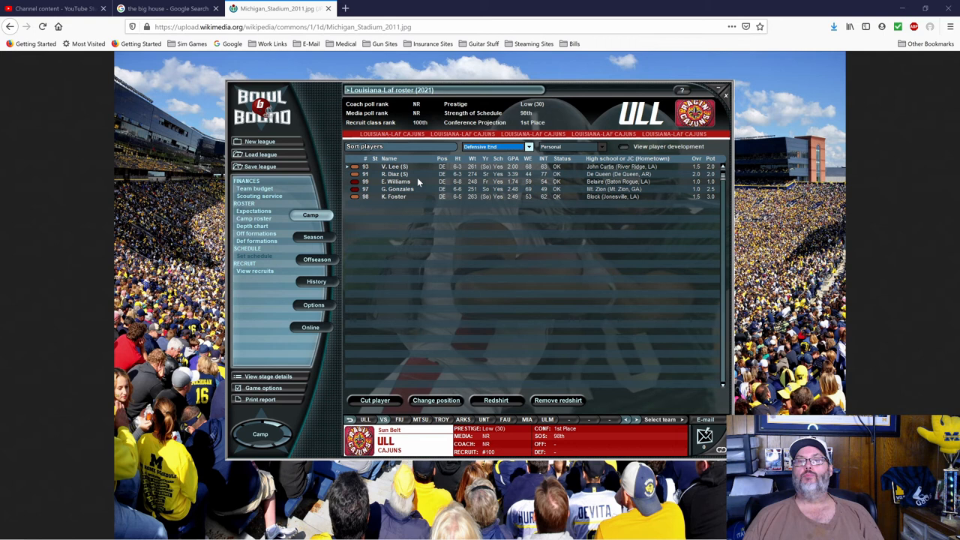
- Cut defensive end Emeral Williams, then return to the Camp game status checklist
left_click(375, 399)
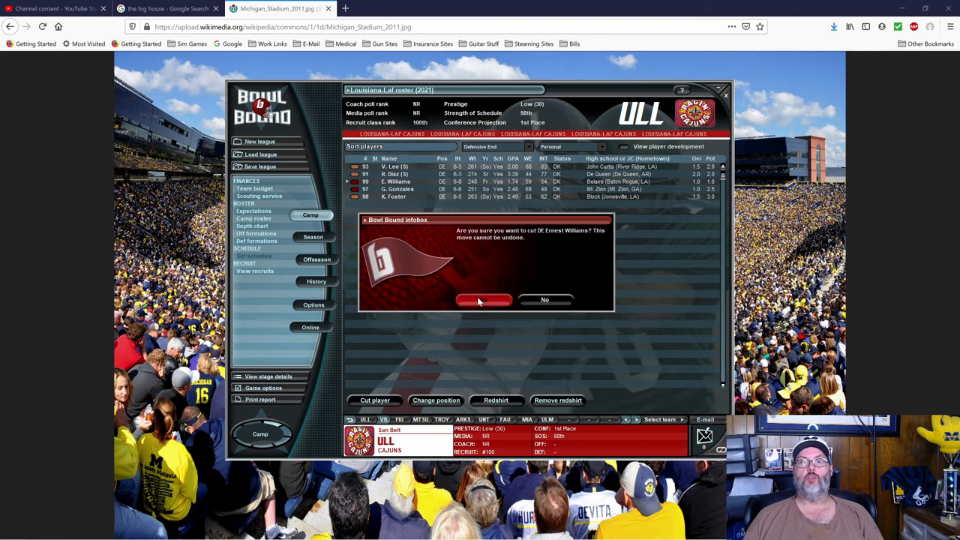
left_click(483, 300)
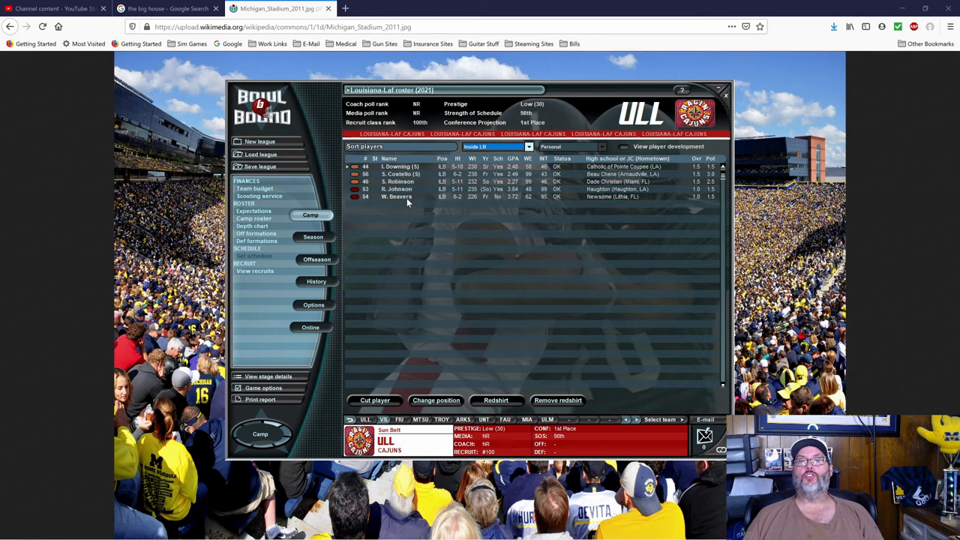
mouse_move(405, 197)
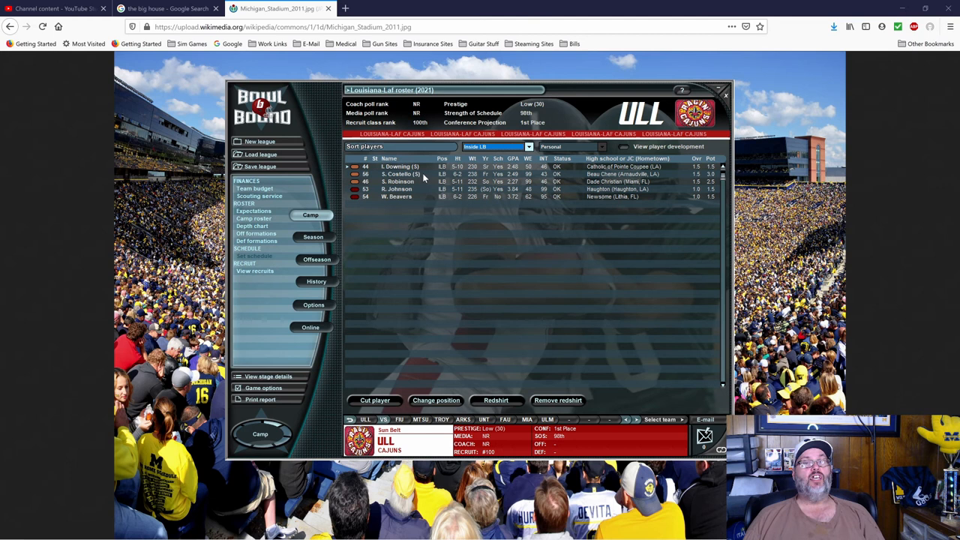
mouse_move(420, 202)
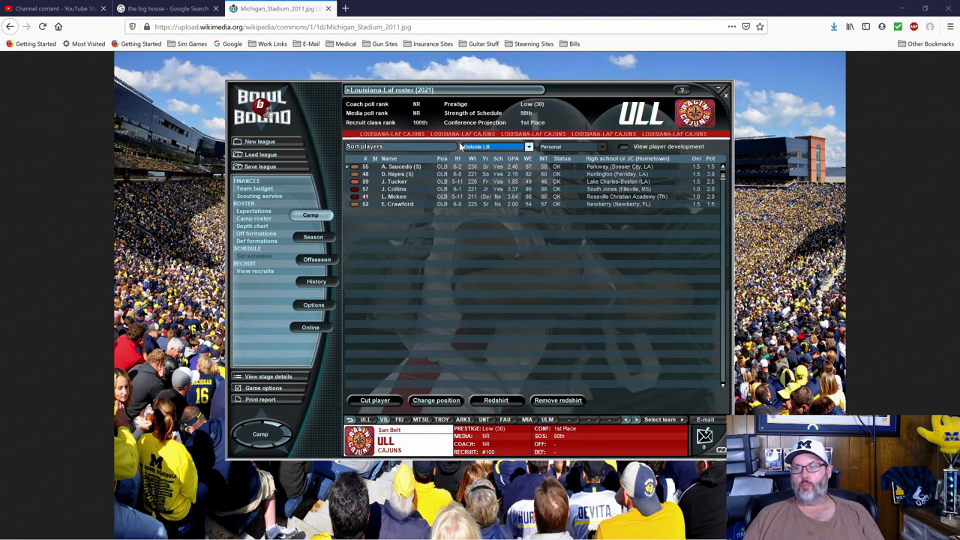
mouse_move(477, 113)
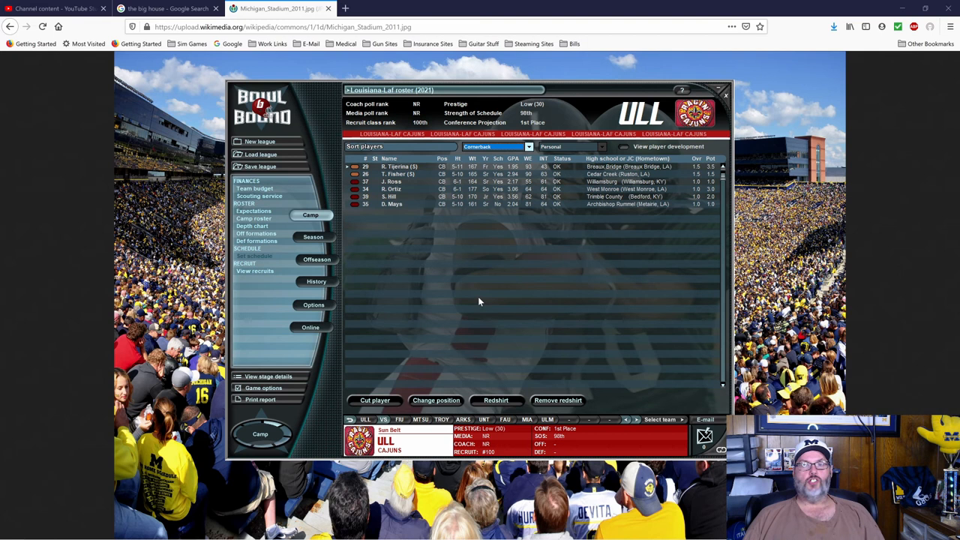
mouse_move(684, 210)
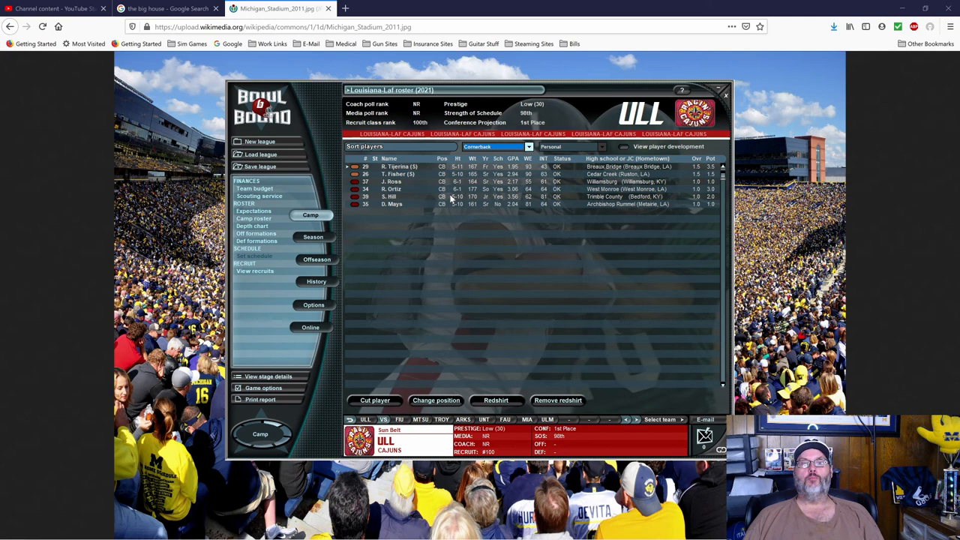
left_click(494, 147)
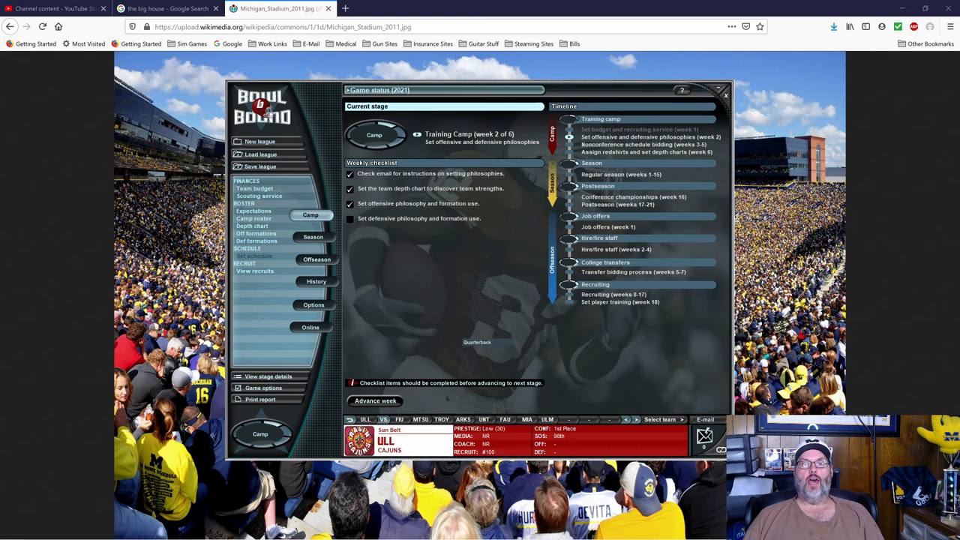
- Auto-suggest the depth chart, review special teams, and save the changes
left_click(252, 226)
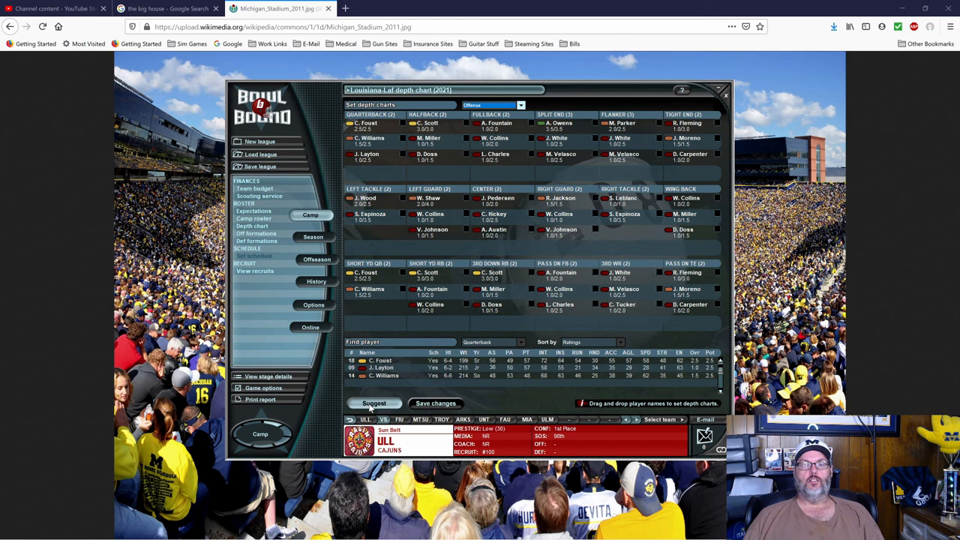
left_click(375, 403)
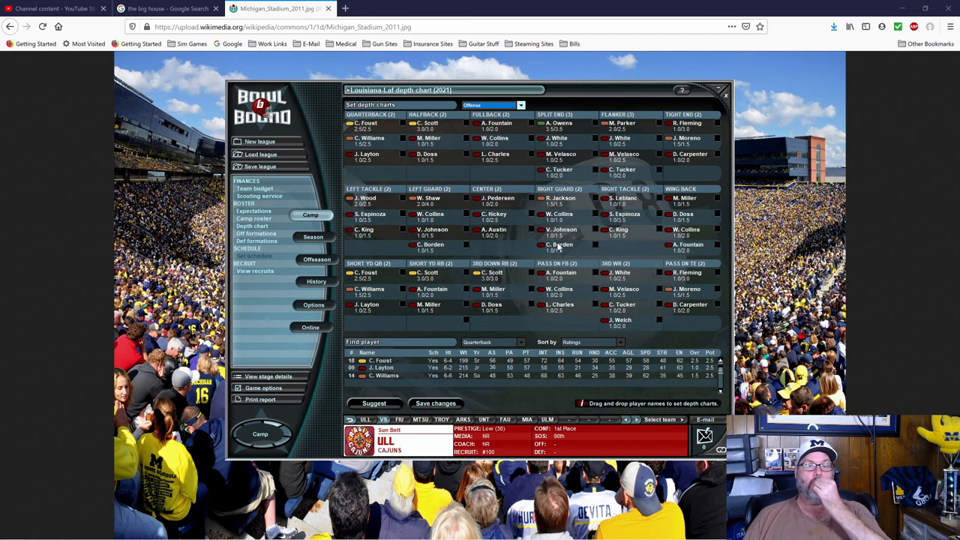
left_click(493, 105)
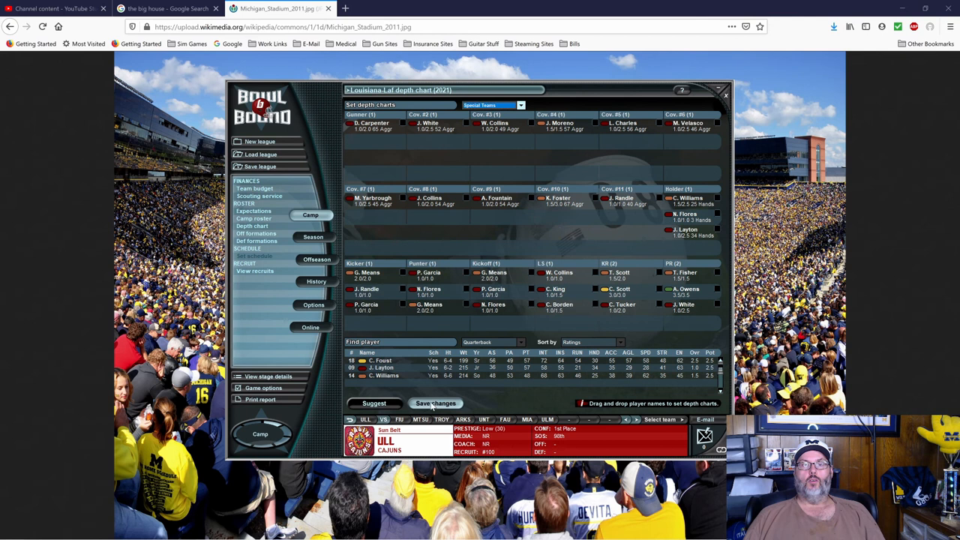
left_click(255, 233)
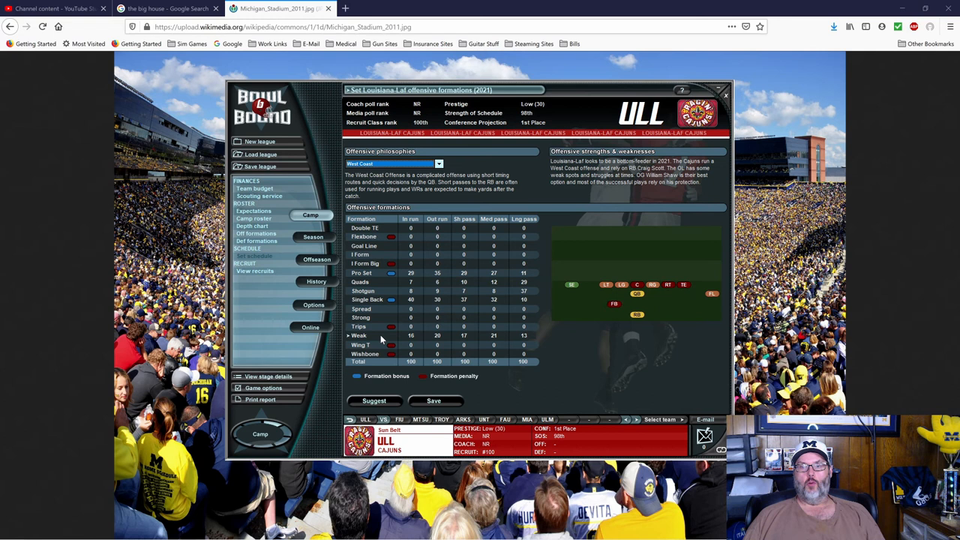
mouse_move(686, 293)
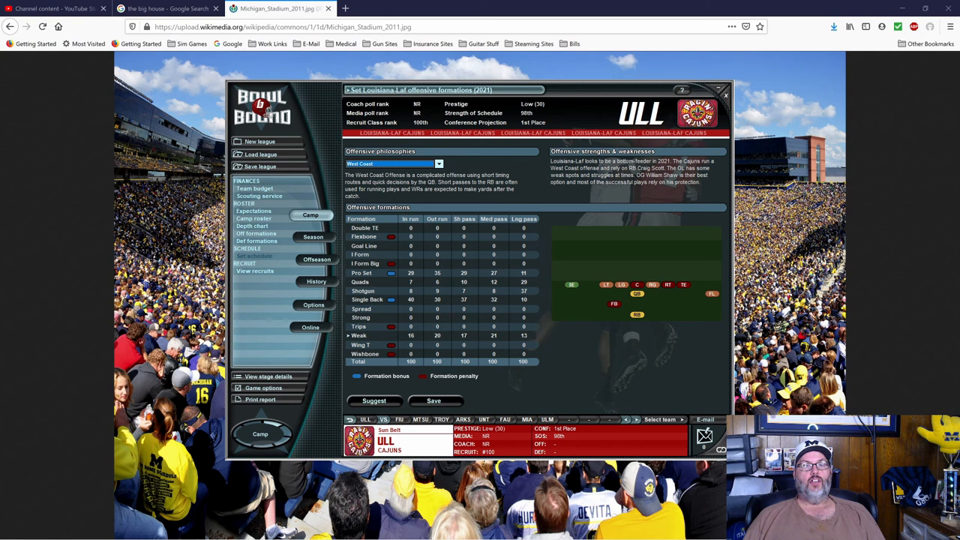
mouse_move(651, 310)
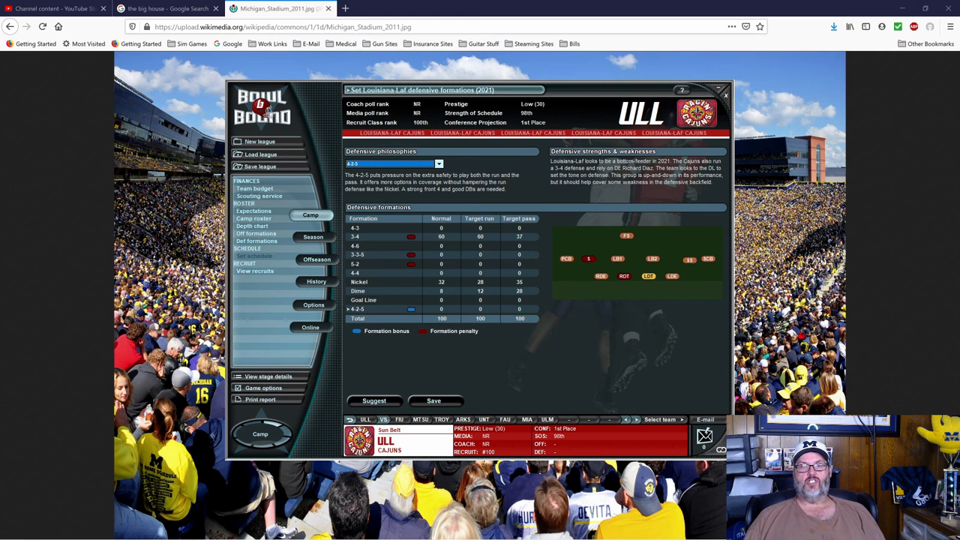
mouse_move(419, 303)
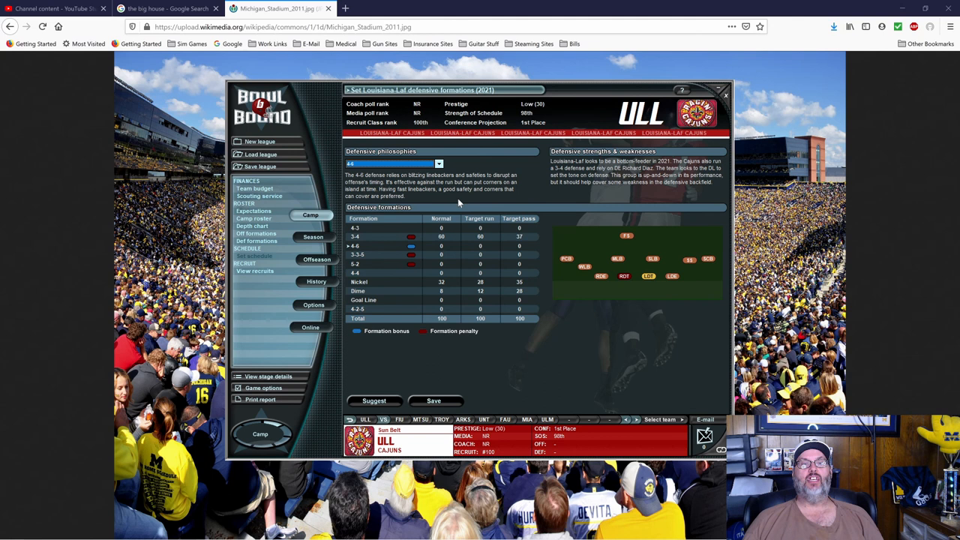
mouse_move(562, 273)
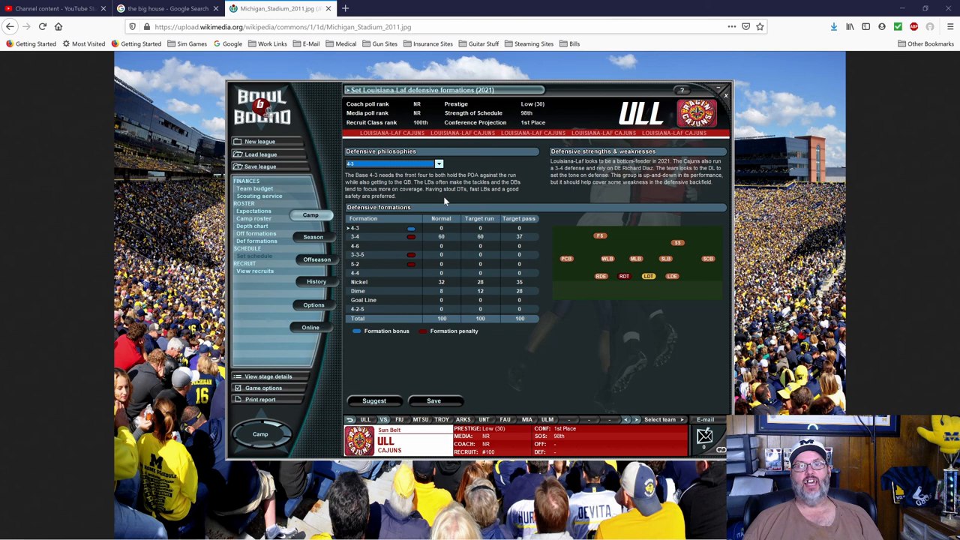
mouse_move(603, 283)
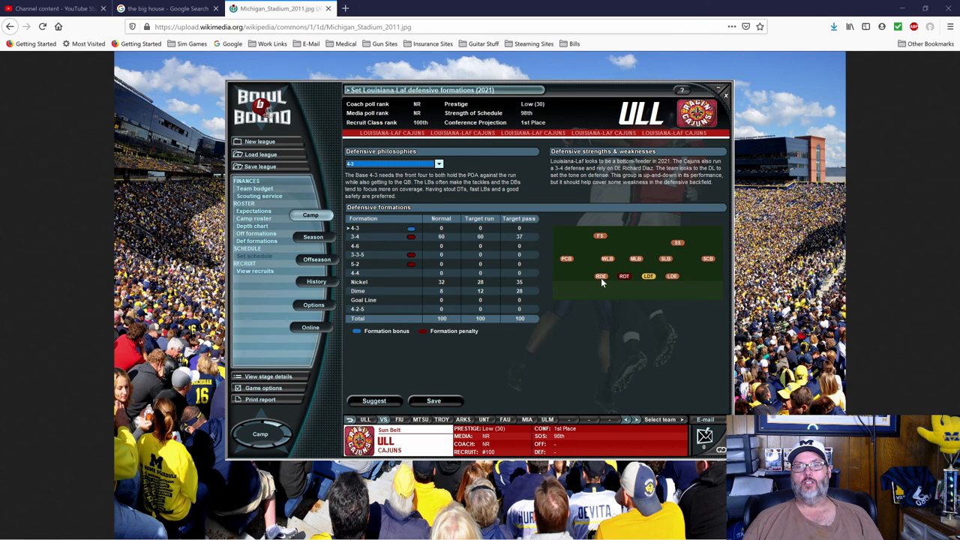
mouse_move(681, 267)
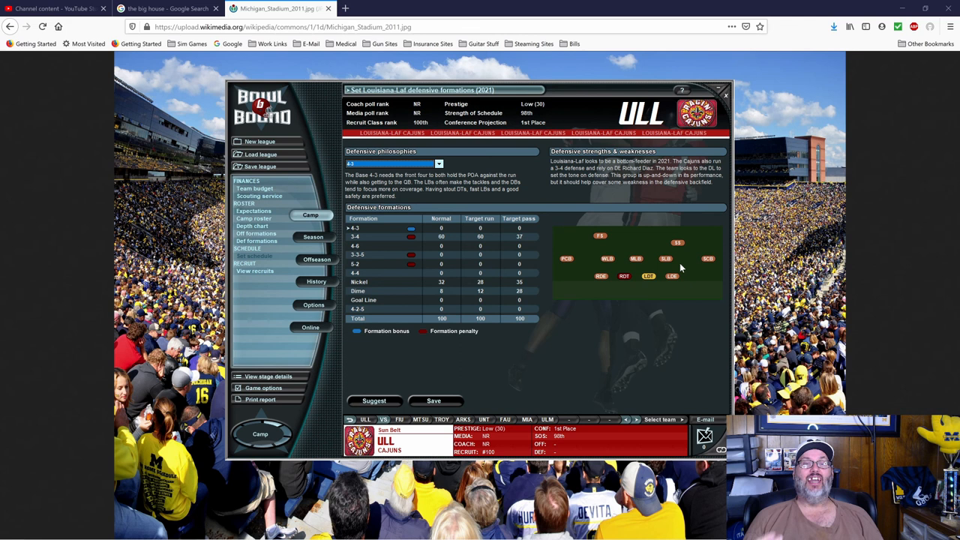
mouse_move(636, 258)
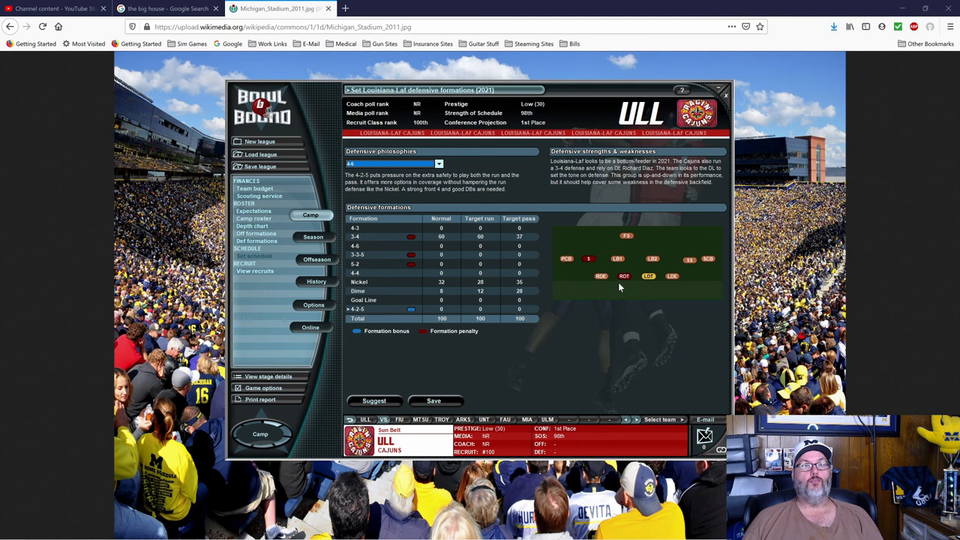
- Select the 3-4 row as the base defense and save the defensive philosophy
left_click(354, 237)
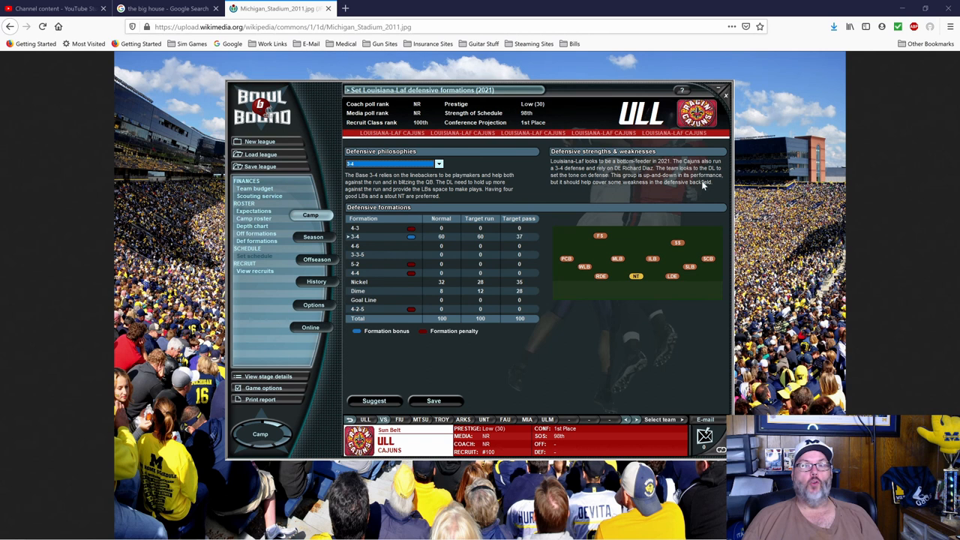
mouse_move(570, 276)
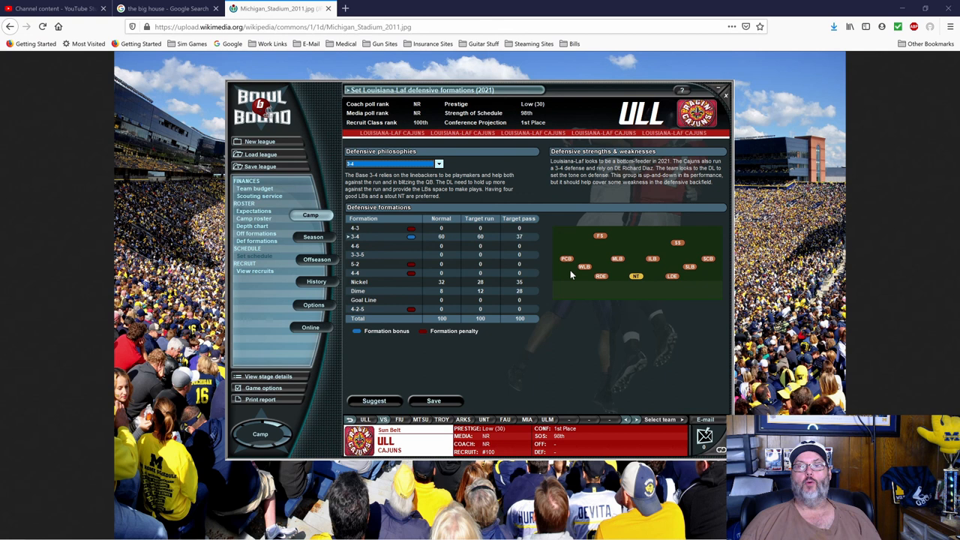
left_click(355, 228)
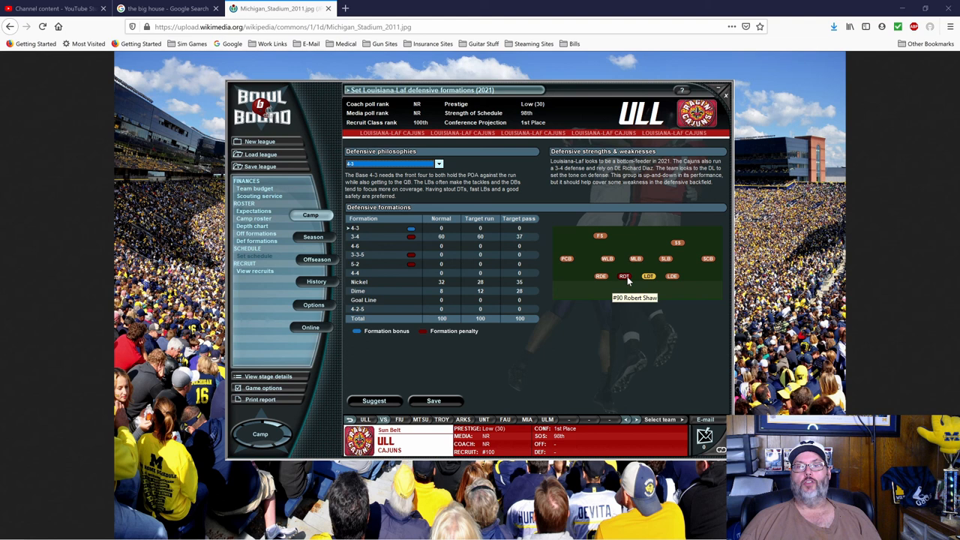
mouse_move(634, 285)
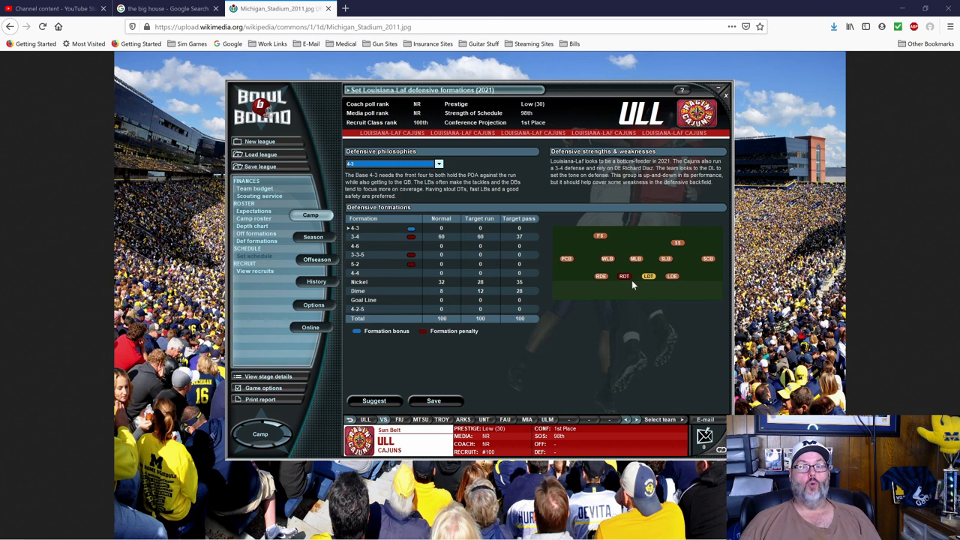
left_click(355, 237)
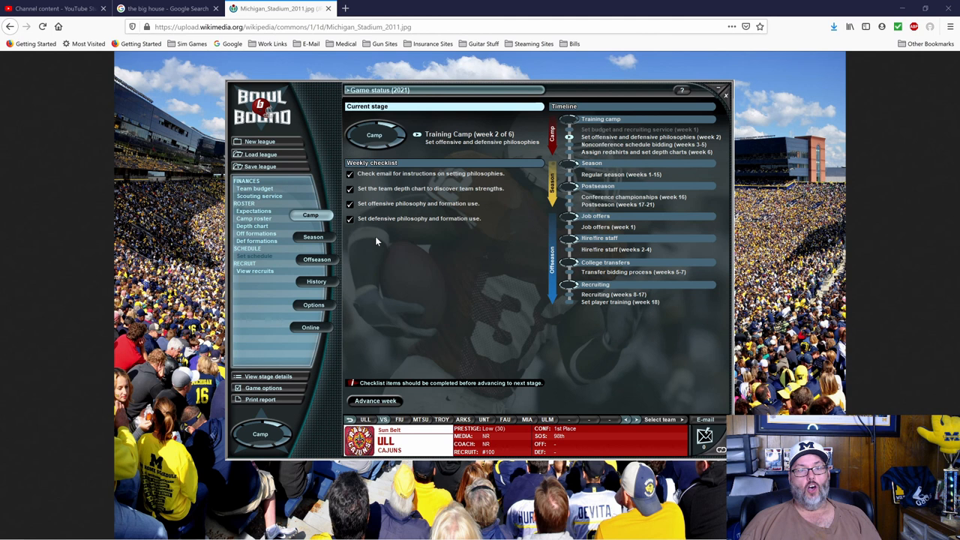
- Advance the season to training camp week 3
left_click(375, 400)
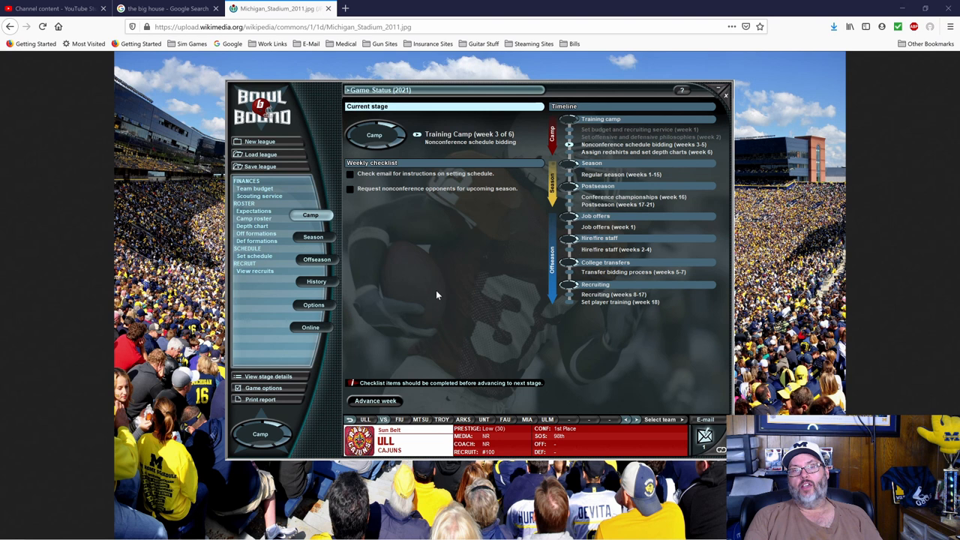
mouse_move(717, 165)
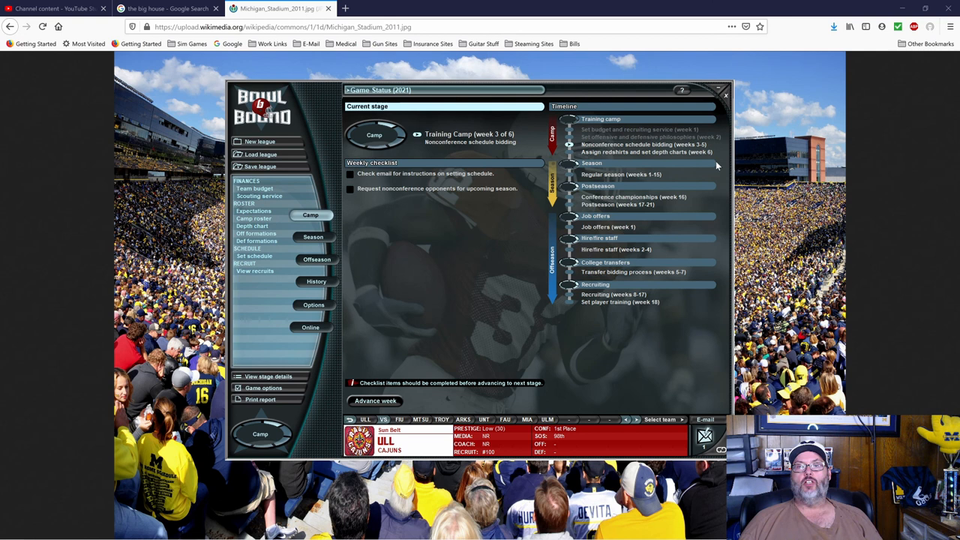
mouse_move(711, 153)
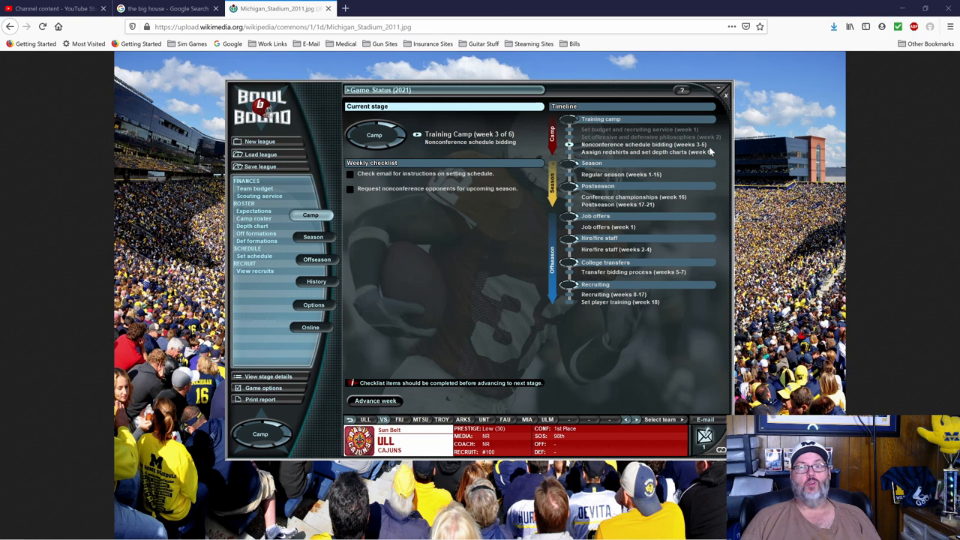
mouse_move(678, 165)
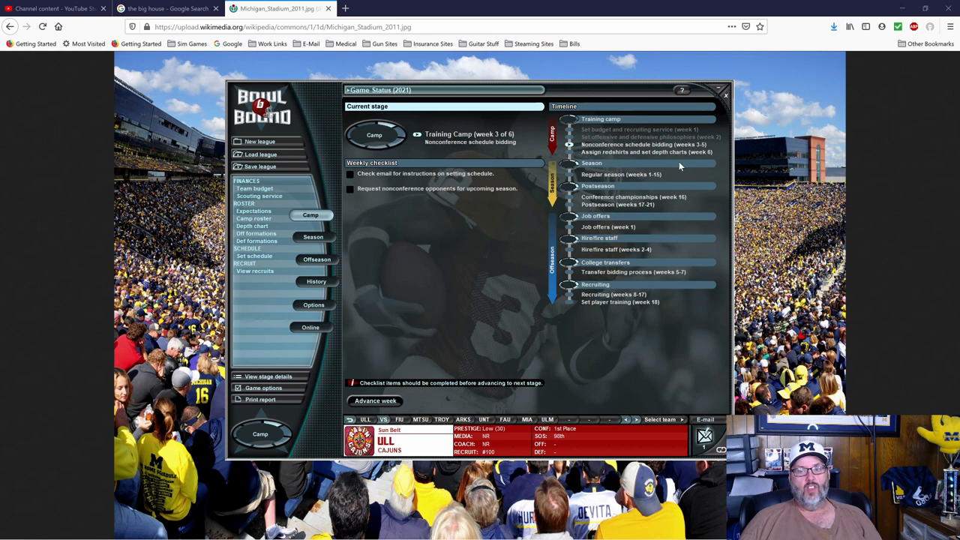
mouse_move(667, 164)
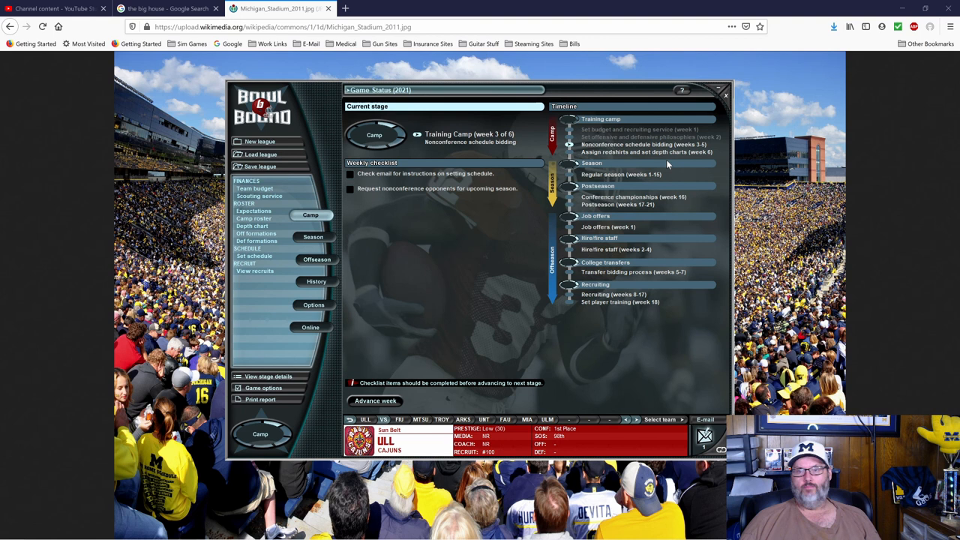